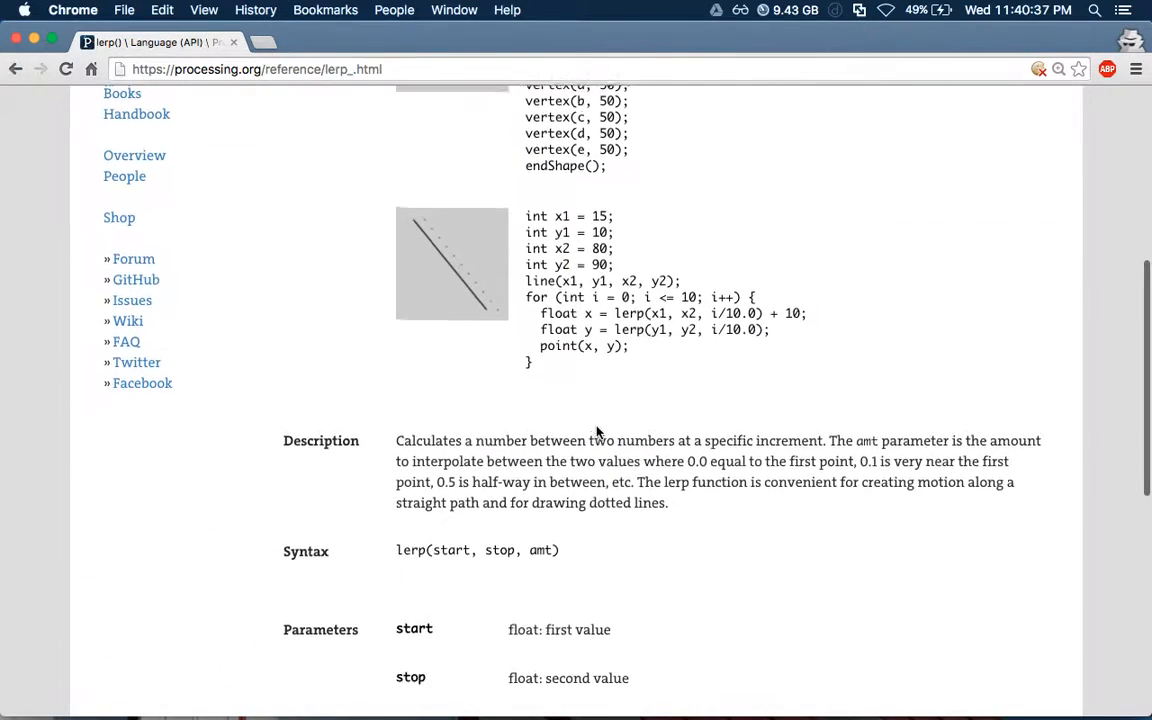
# Scroll through the sketch and select code between setup() and draw()
pyautogui.scroll(3)
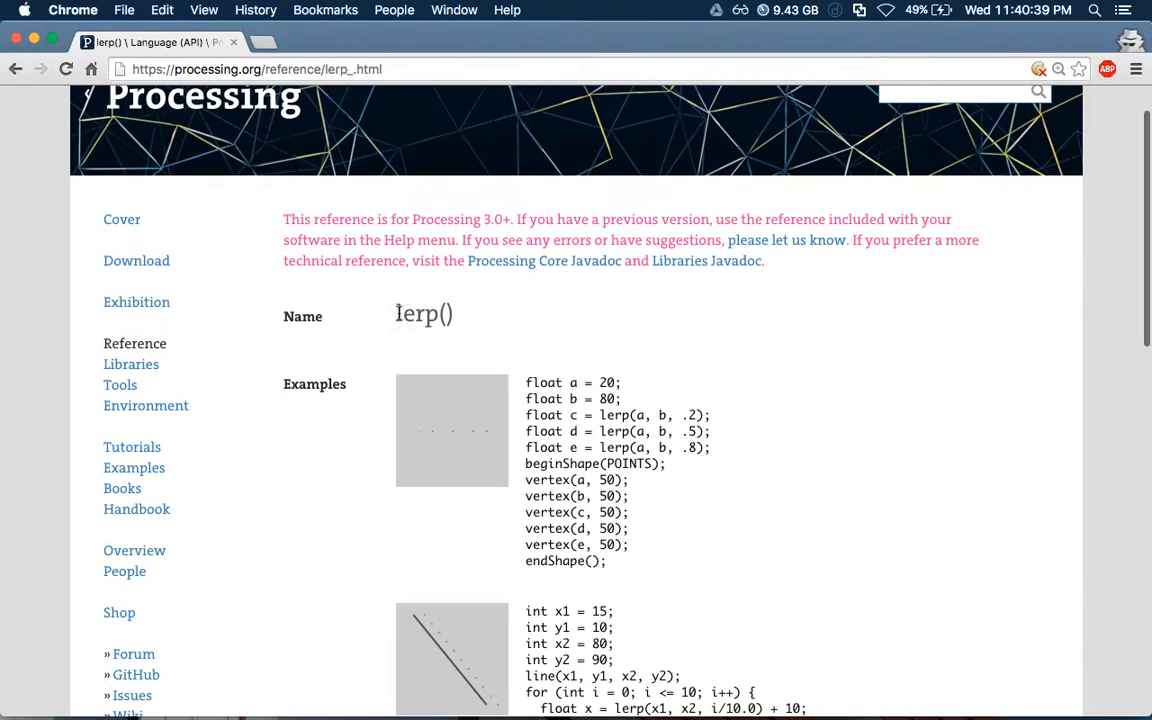
pyautogui.scroll(-3)
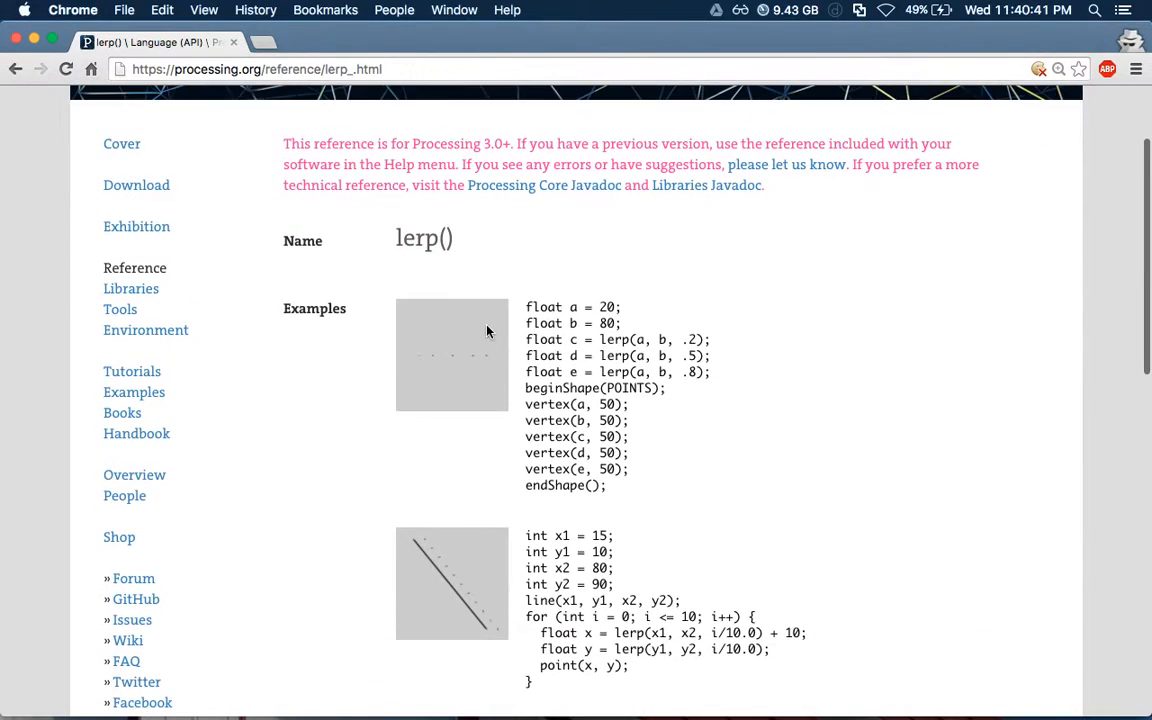
pyautogui.scroll(-3)
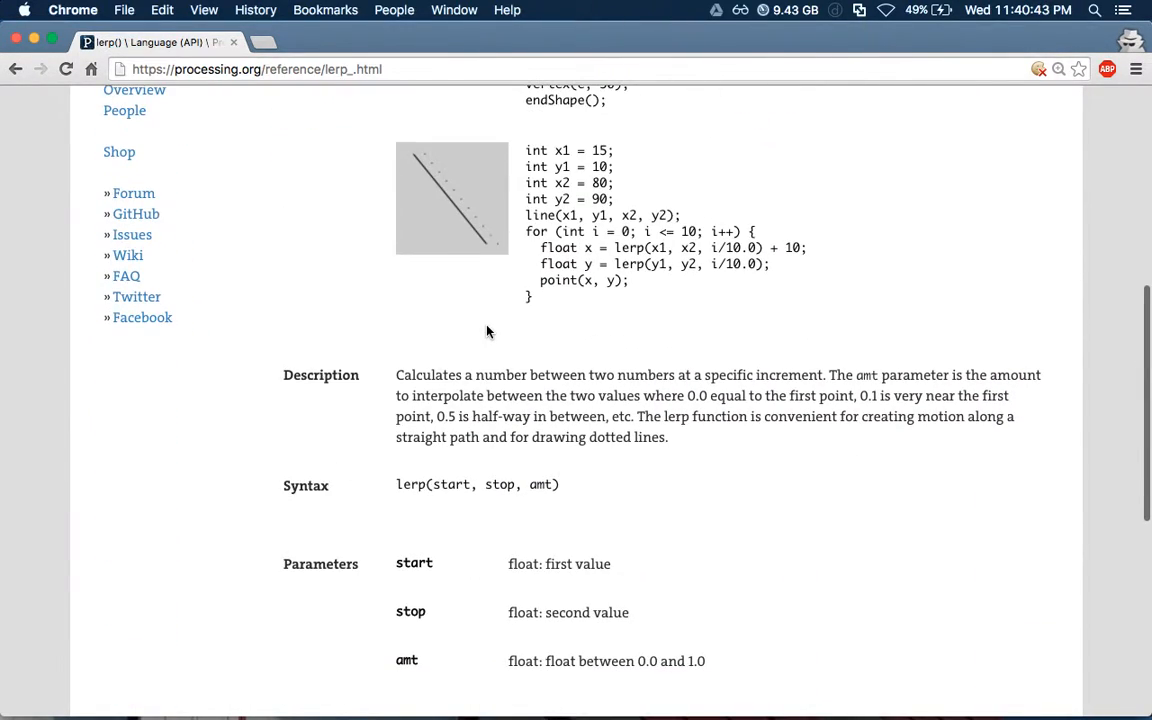
pyautogui.scroll(-3)
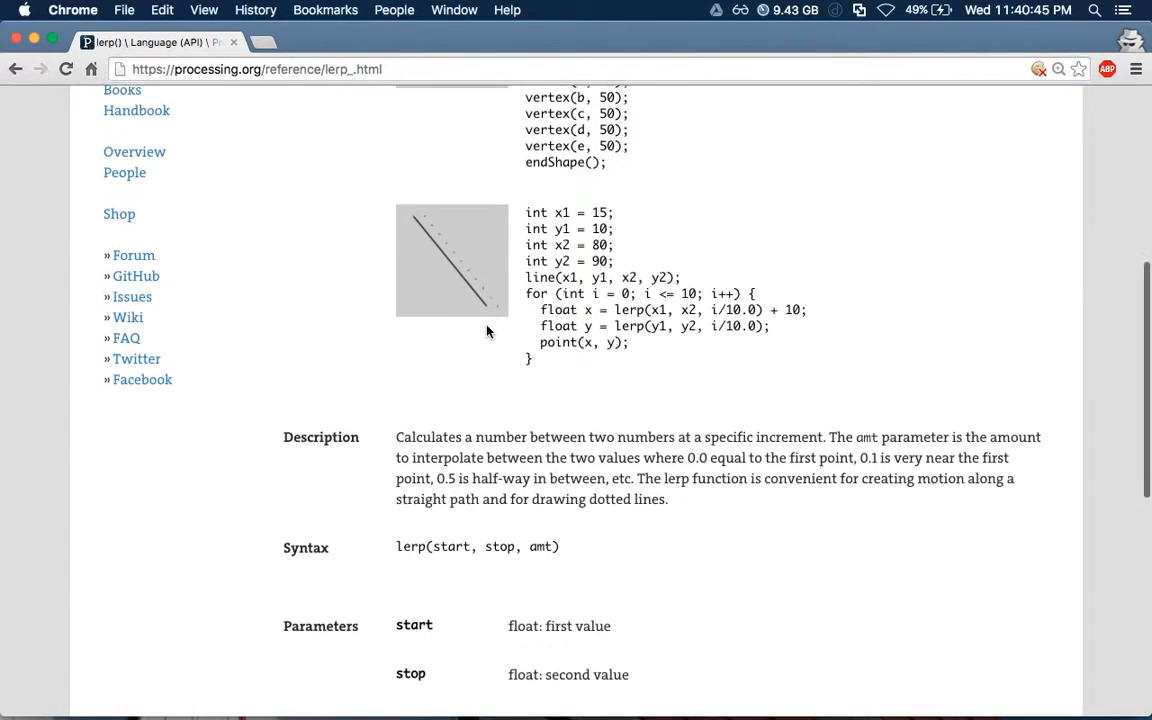
pyautogui.scroll(-3)
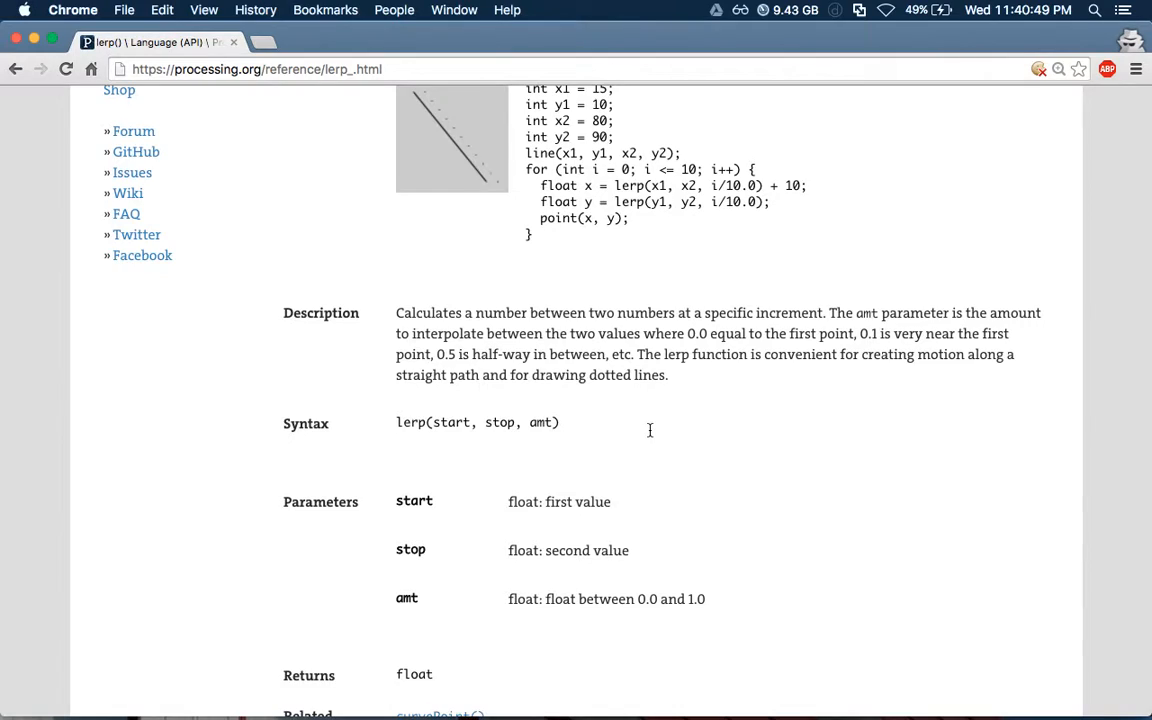
pyautogui.scroll(-3)
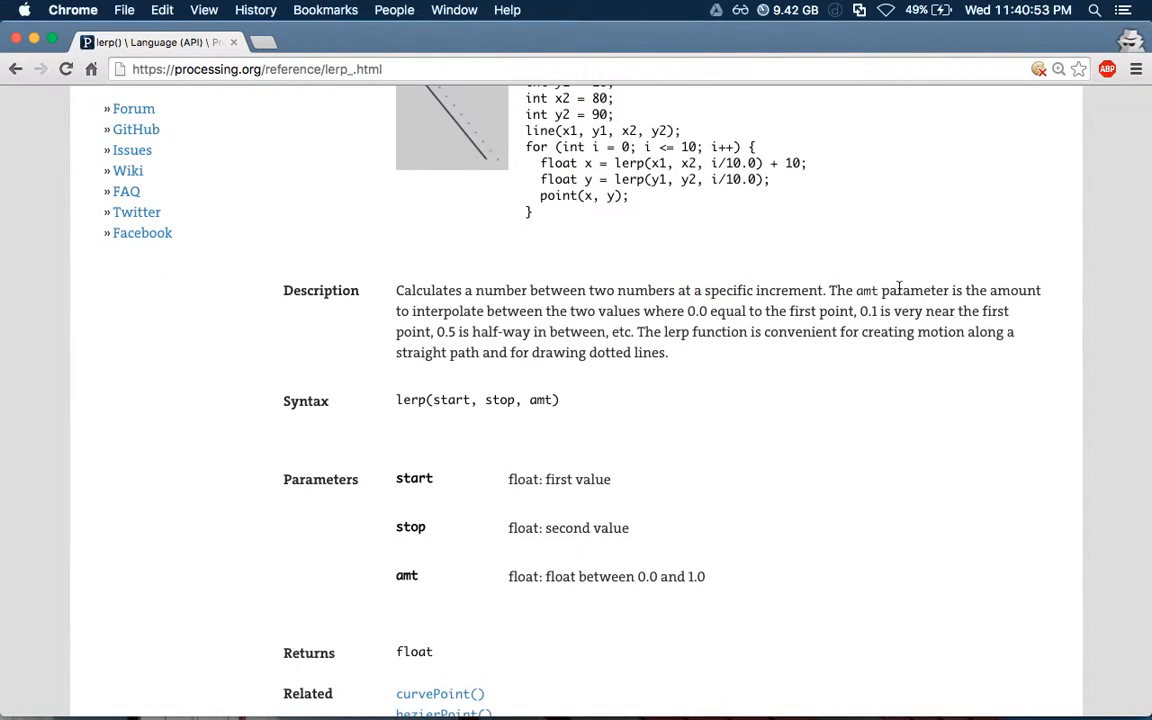
pyautogui.moveTo(630, 318)
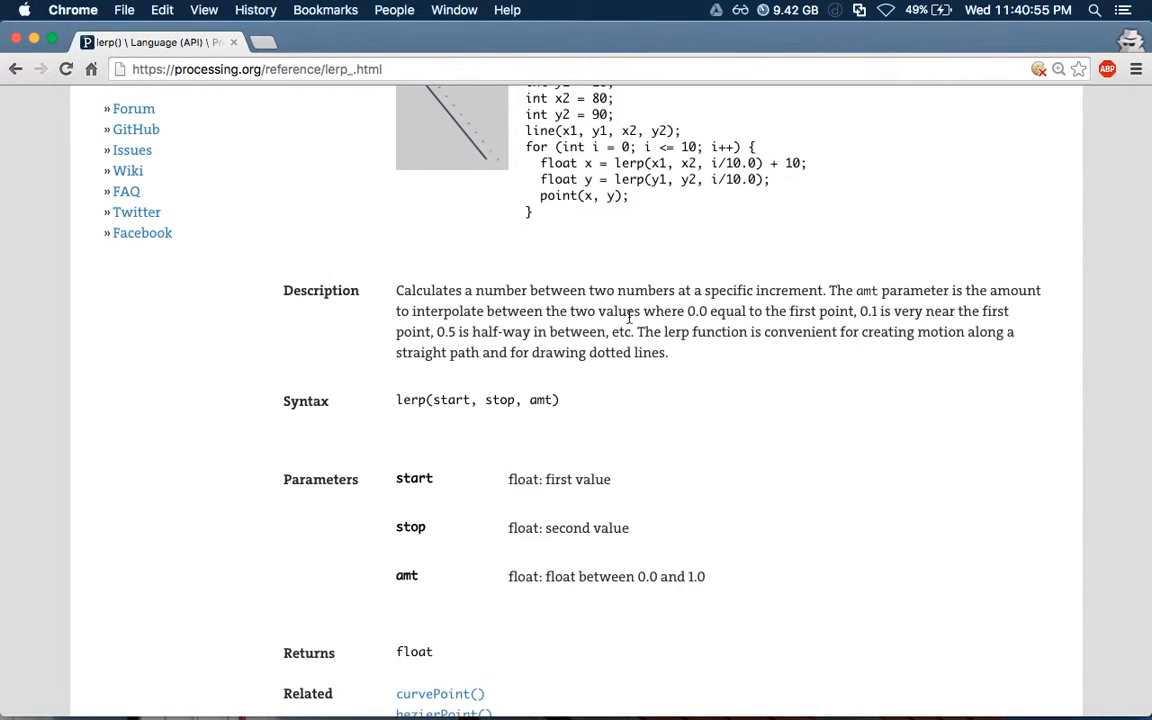
pyautogui.moveTo(708, 312)
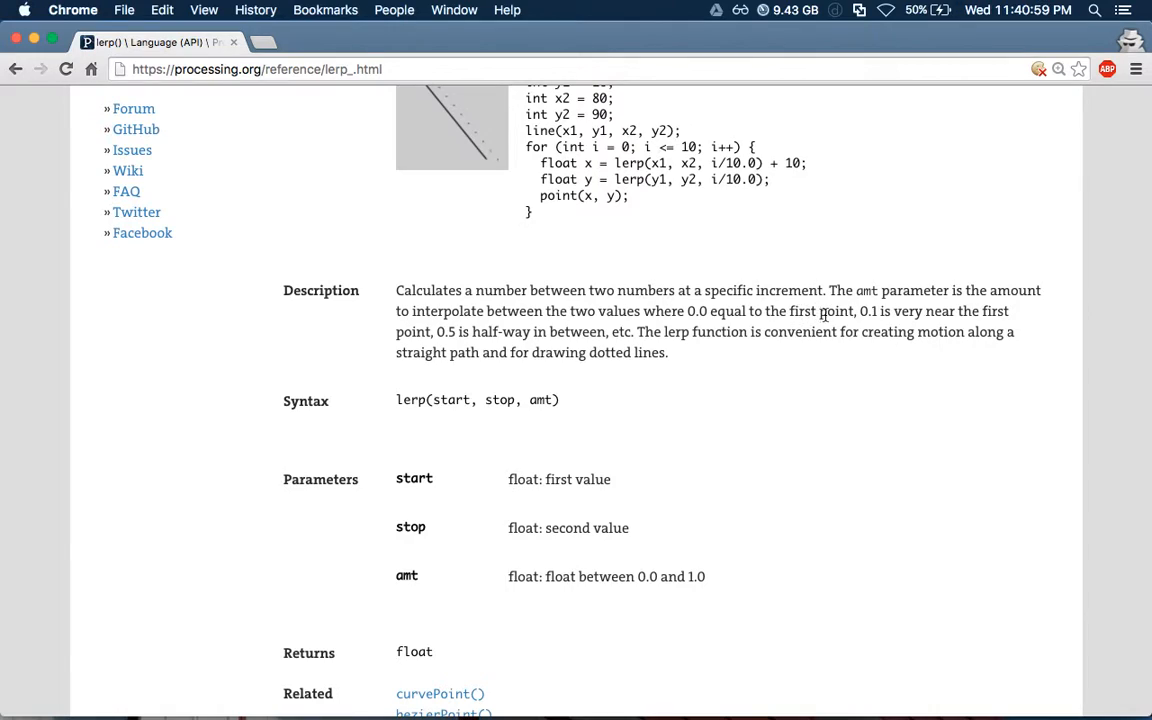
pyautogui.moveTo(684, 328)
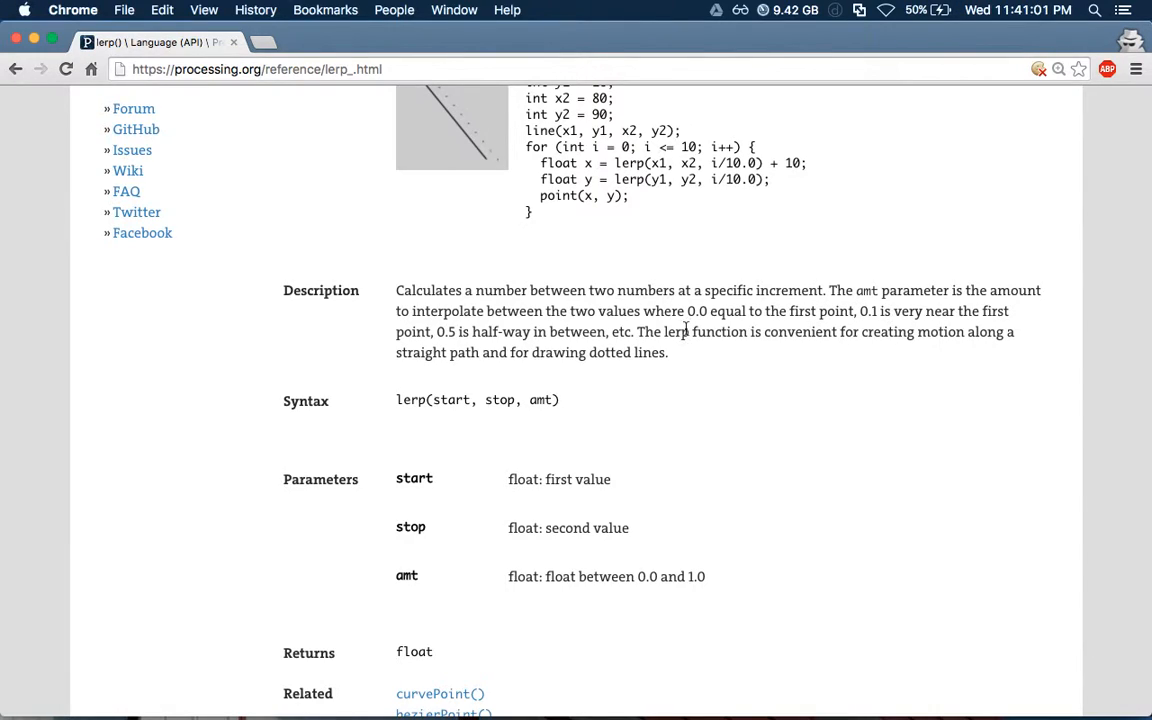
pyautogui.moveTo(528, 350)
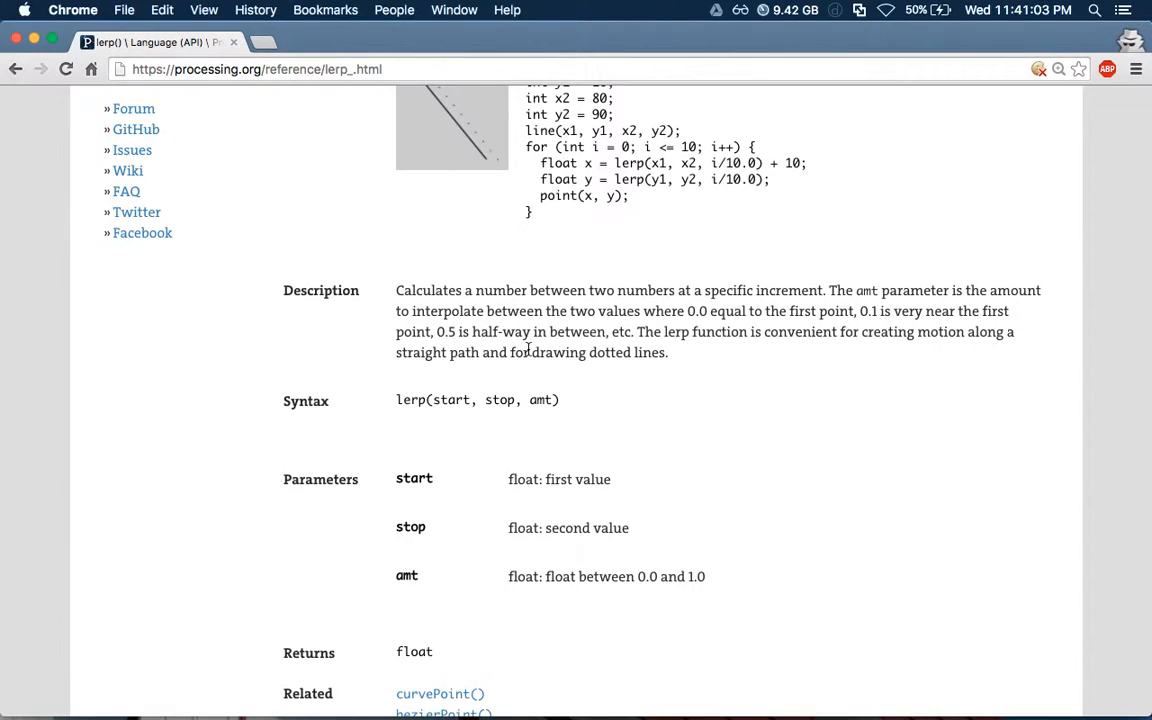
pyautogui.moveTo(636, 332); pyautogui.dragTo(808, 332)
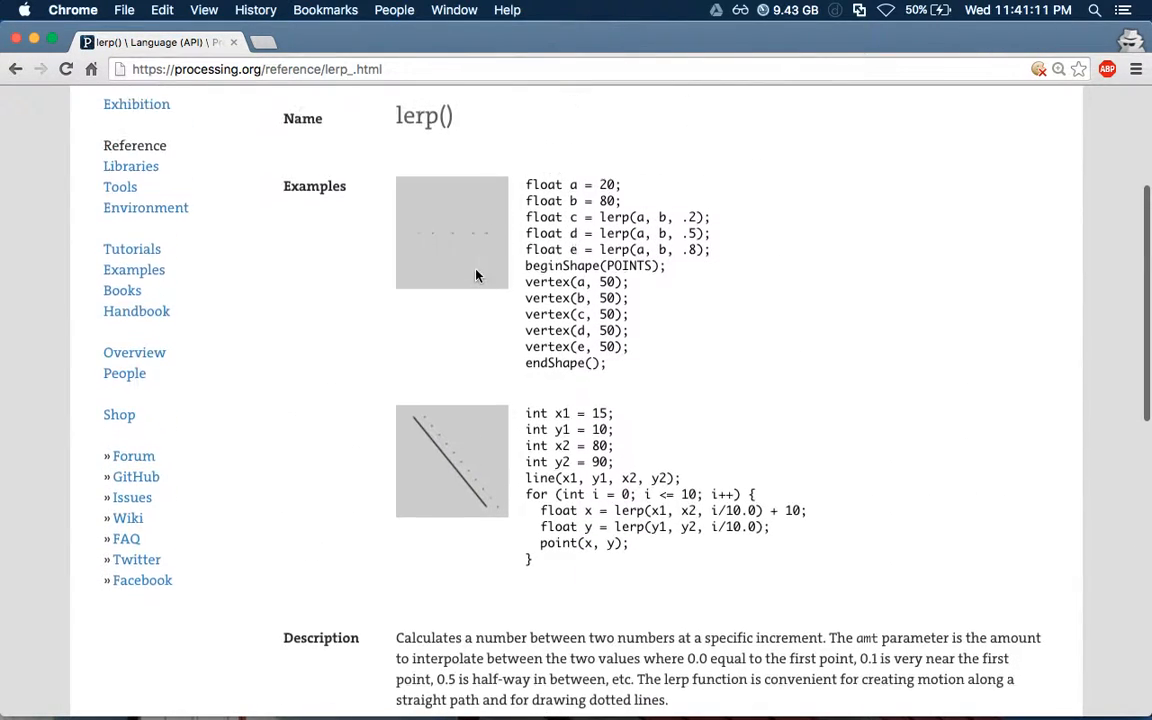
pyautogui.scroll(-3)
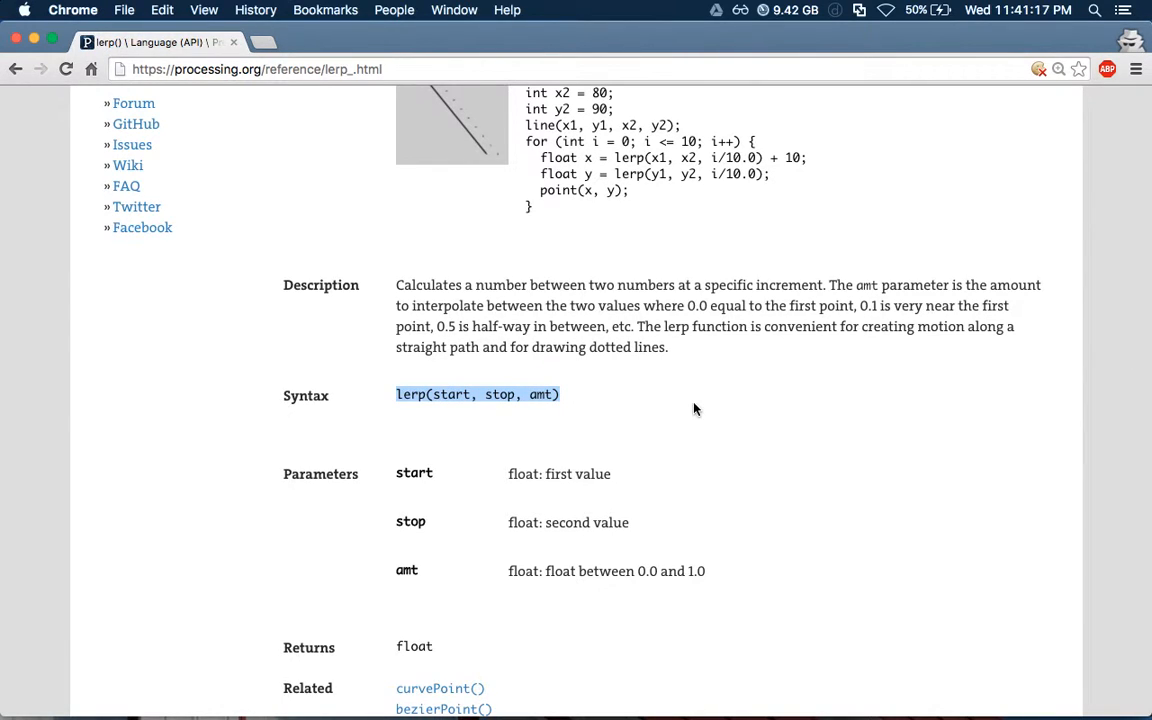
pyautogui.scroll(-3)
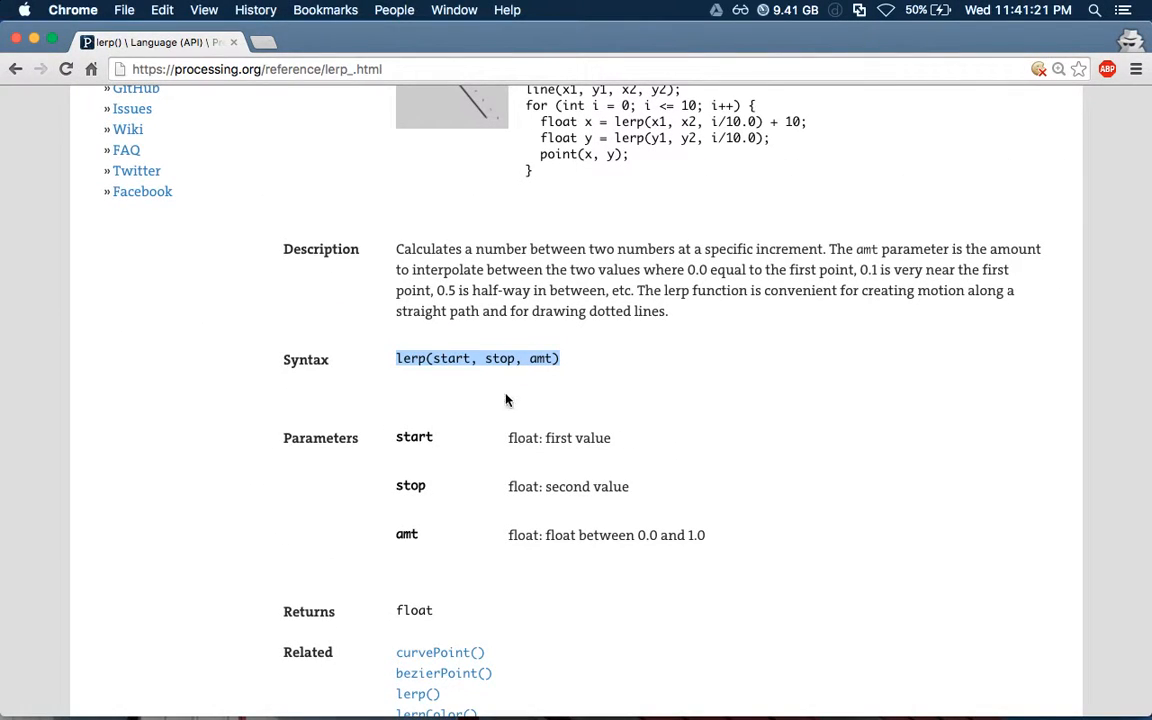
pyautogui.moveTo(374, 362)
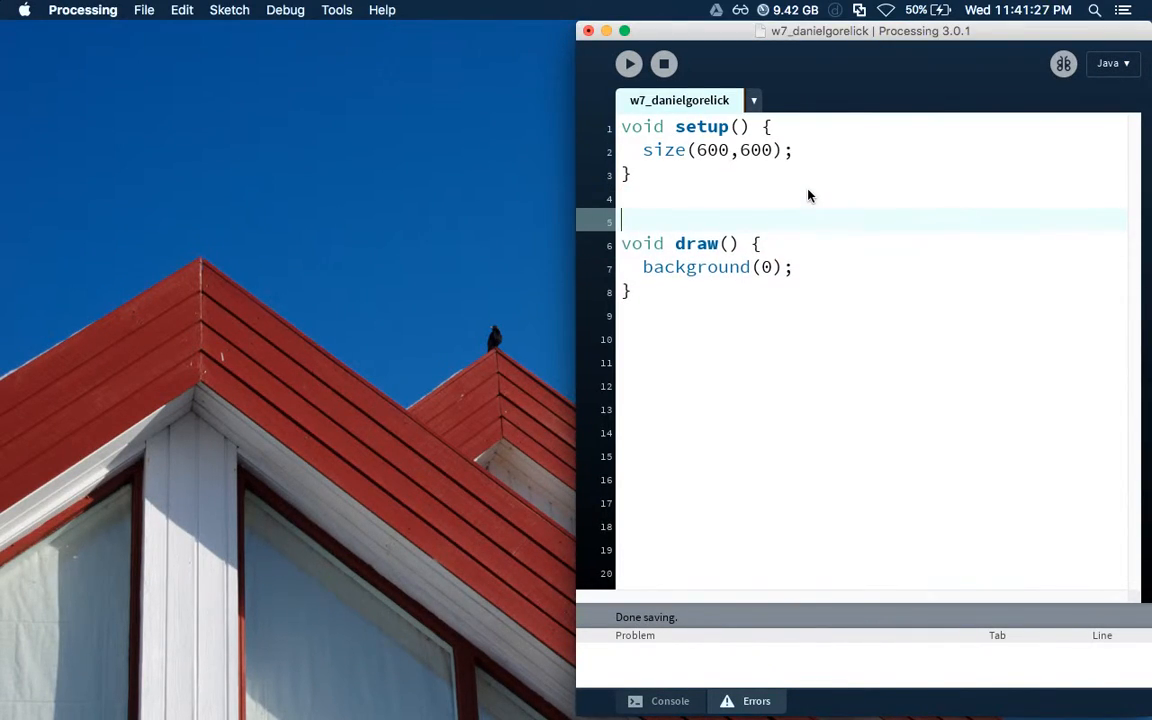
# Add the //lerp(start, stop, amt) comment and run the sketch to show its black canvas
pyautogui.write('//lerp(start, stop, amt)')
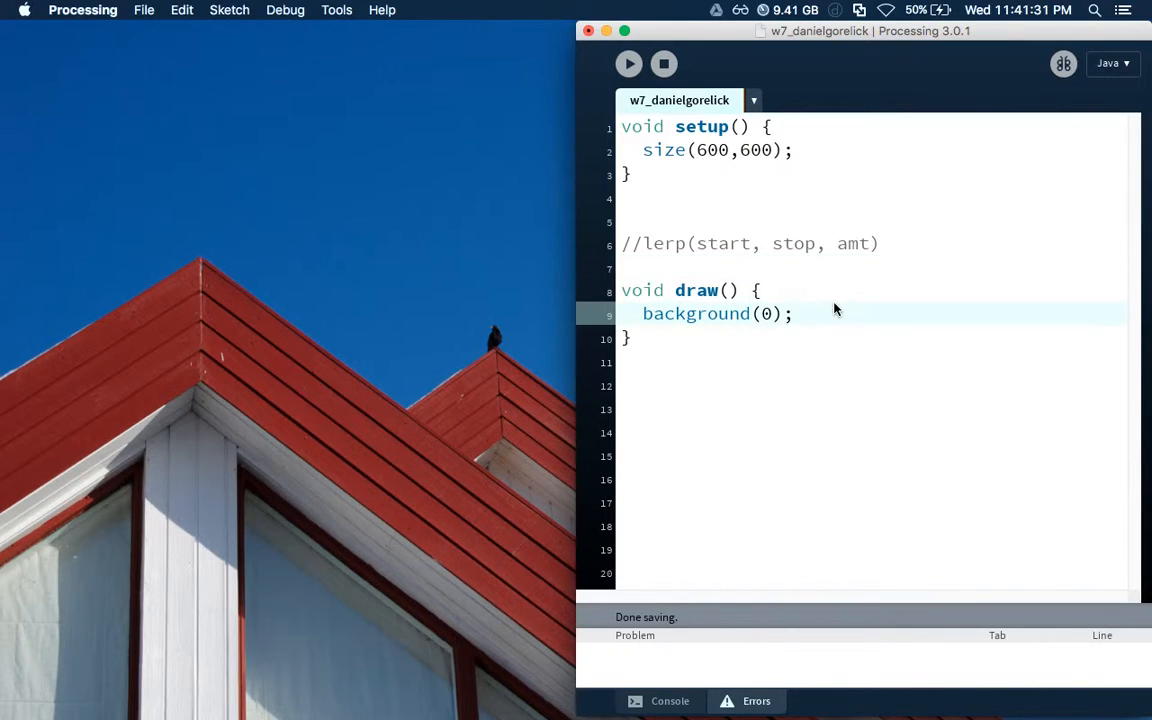
pyautogui.click(628, 62)
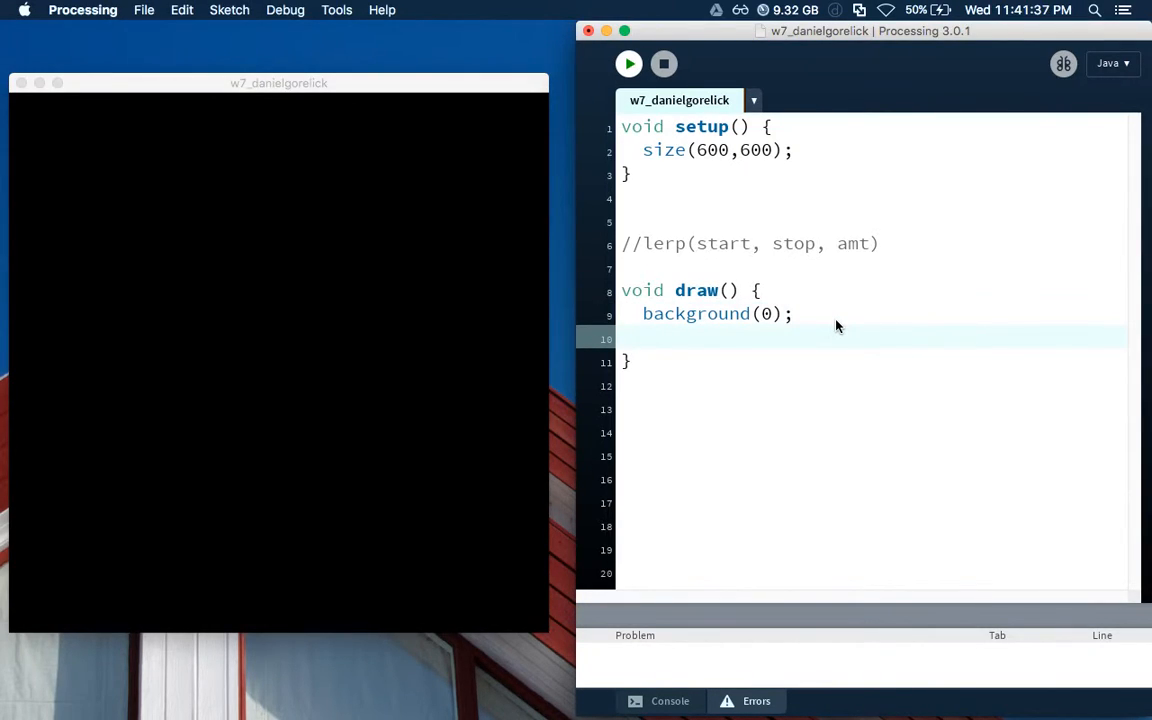
# Add noStroke() and blendMode(ADD) at the start of draw()
pyautogui.write('noS')
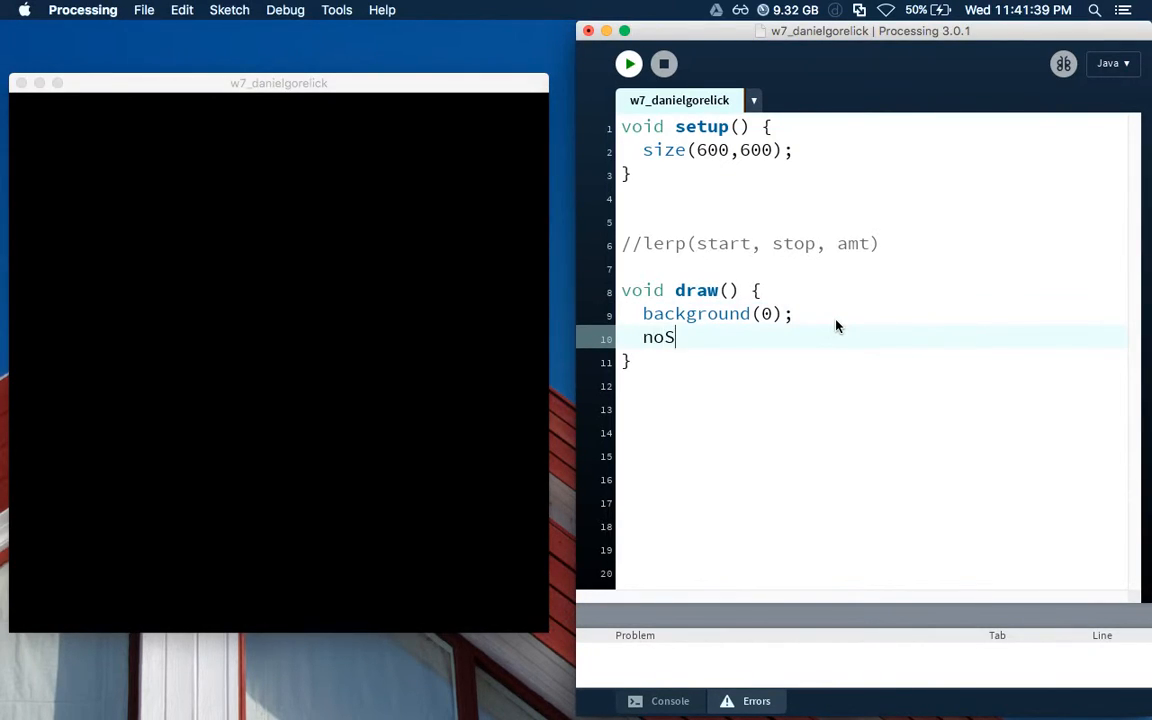
pyautogui.write('troke();')
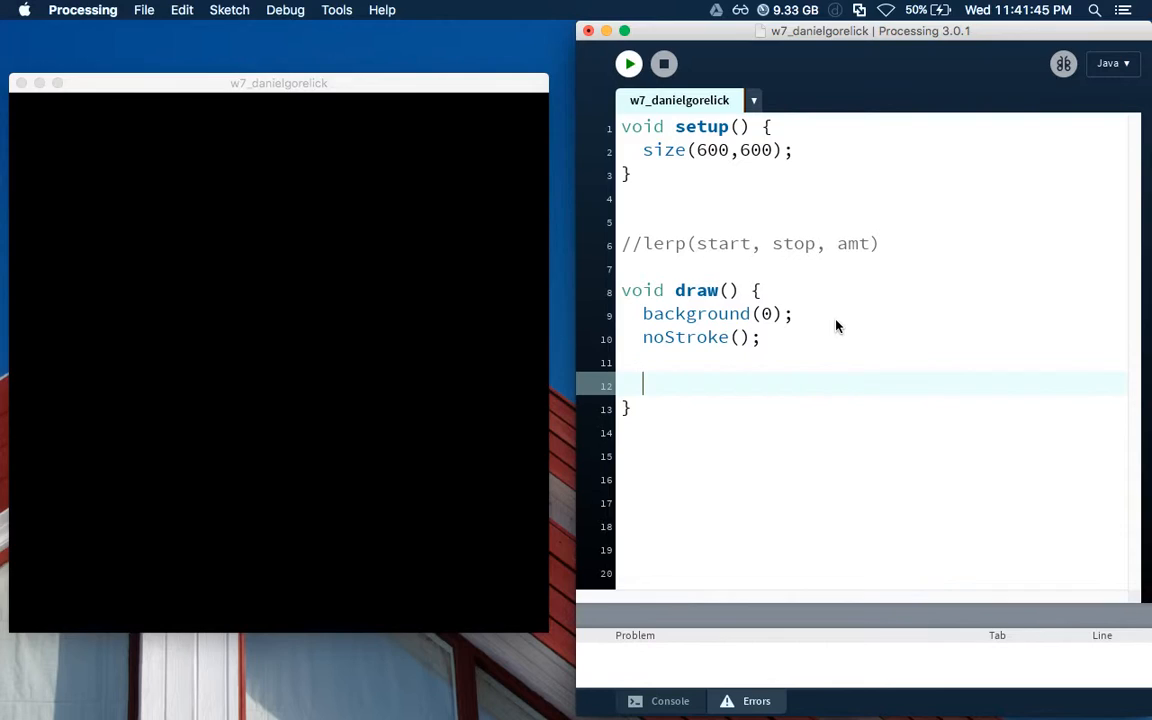
pyautogui.write('b')
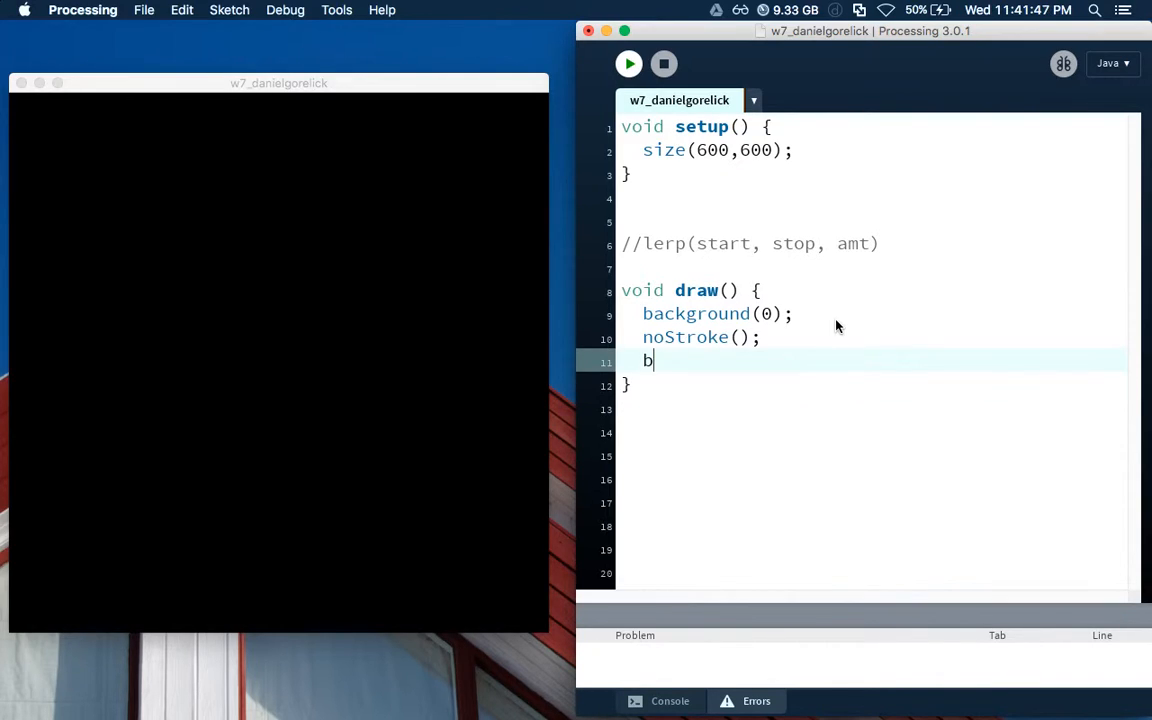
pyautogui.write('lendMade')
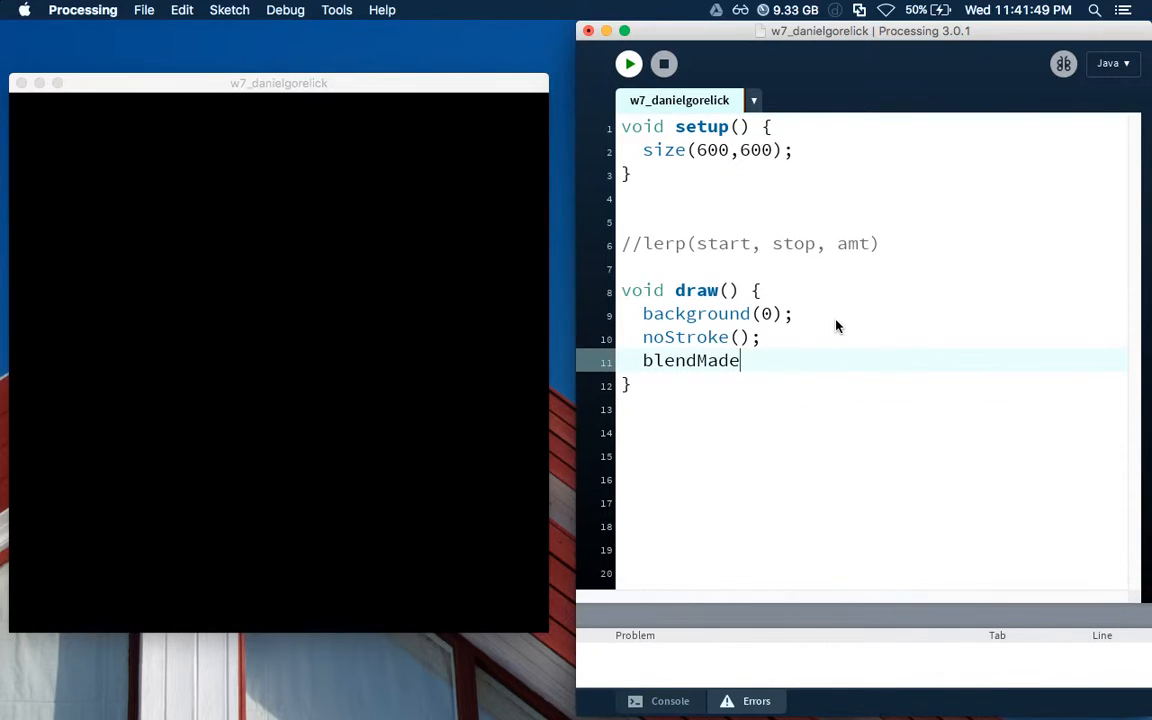
pyautogui.write('();')
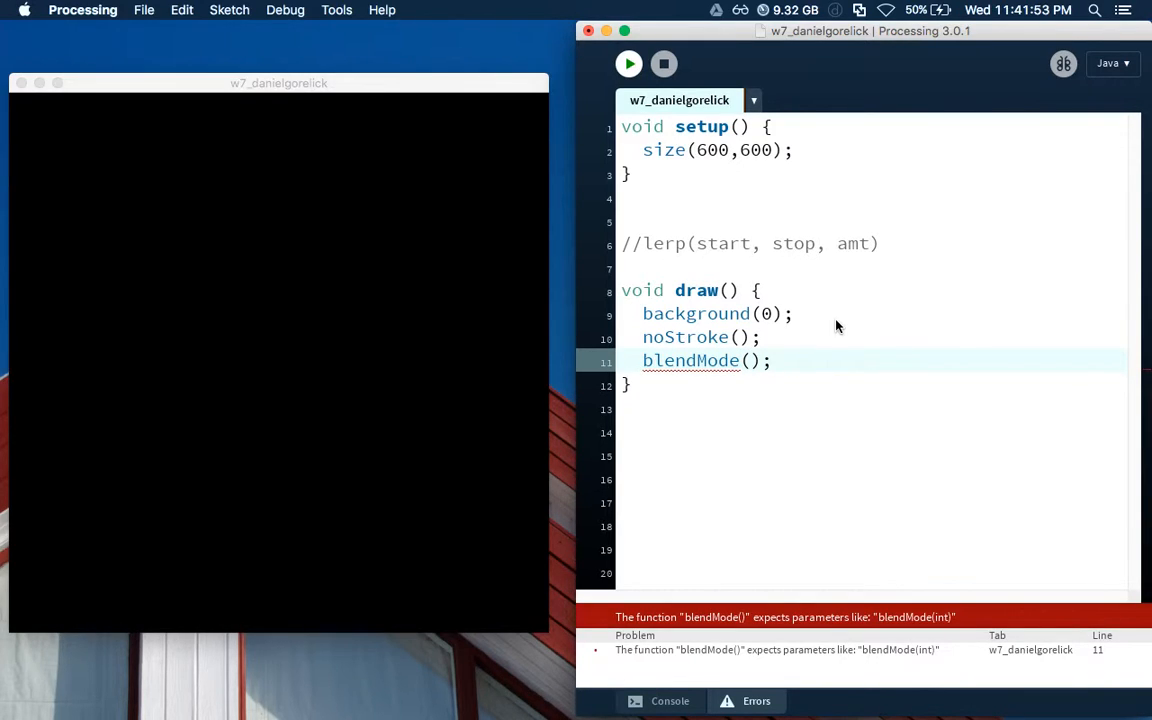
pyautogui.write('A')
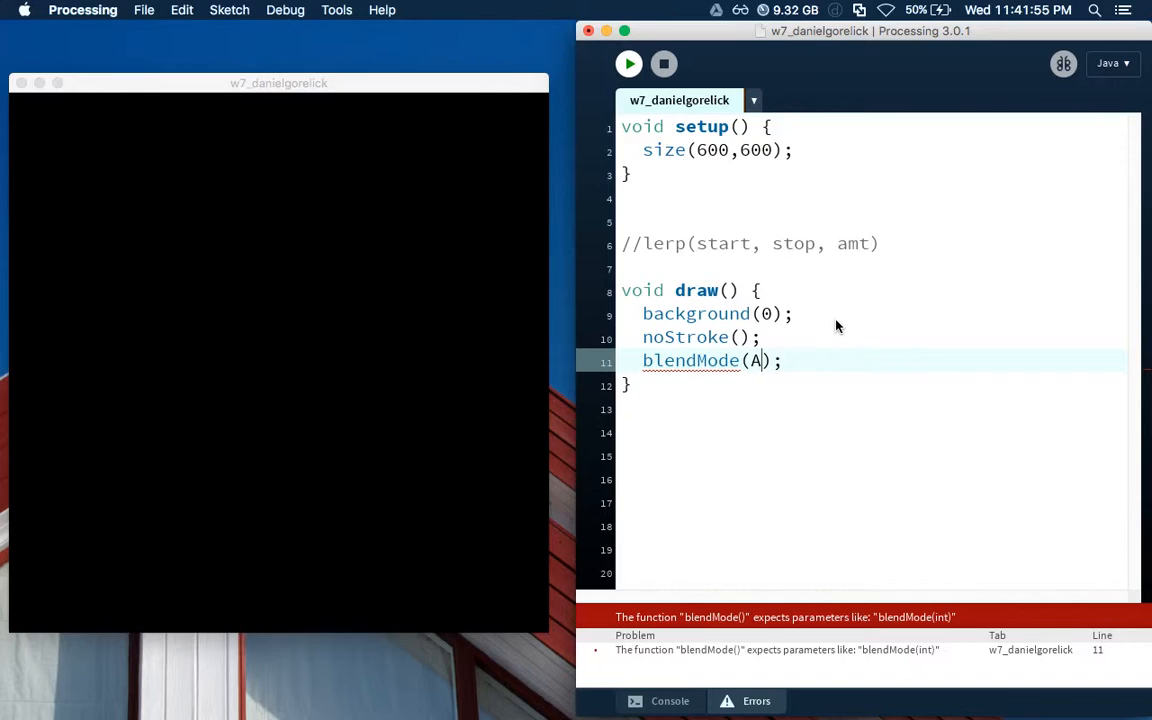
pyautogui.write('DD')
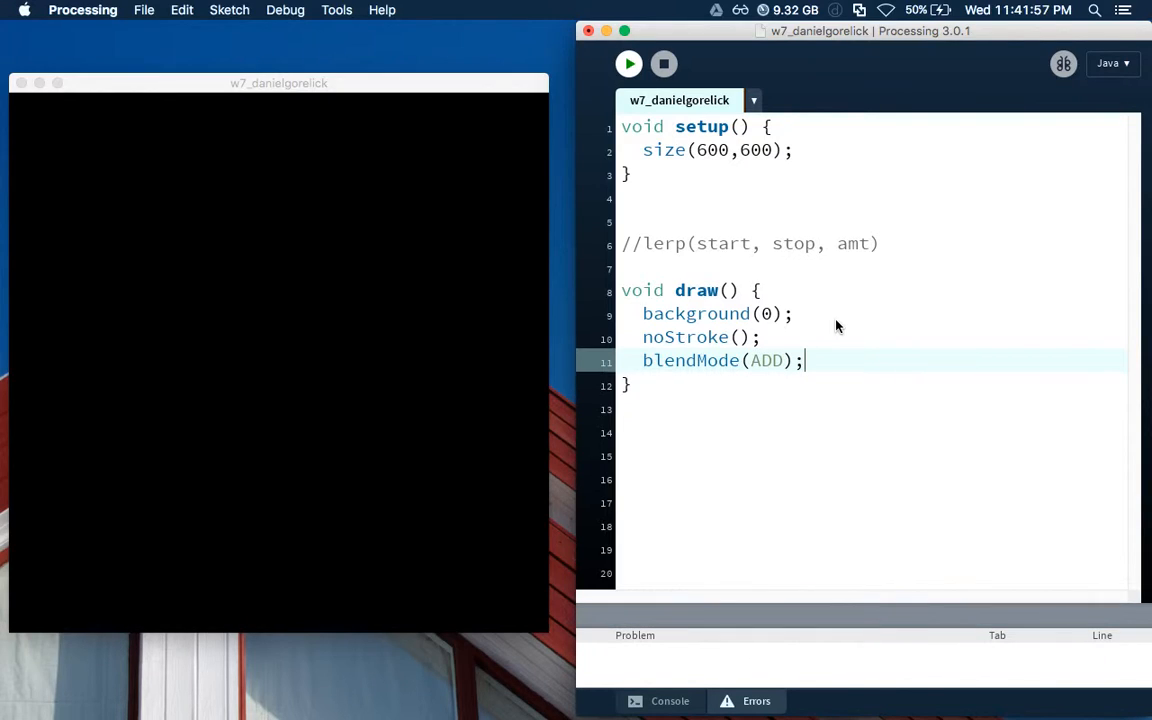
# Draw ellipse(mouseX, mouseY, 100, 100) with fill(255,0,0) above it
pyautogui.write('e')
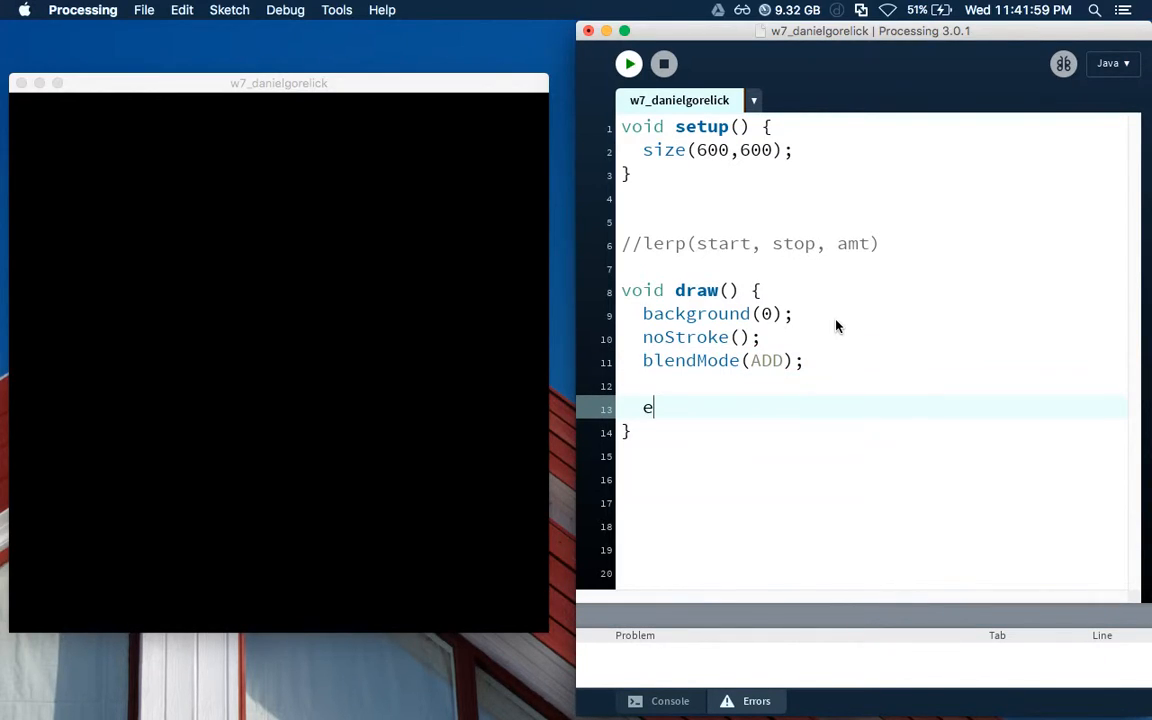
pyautogui.write('llipse(')
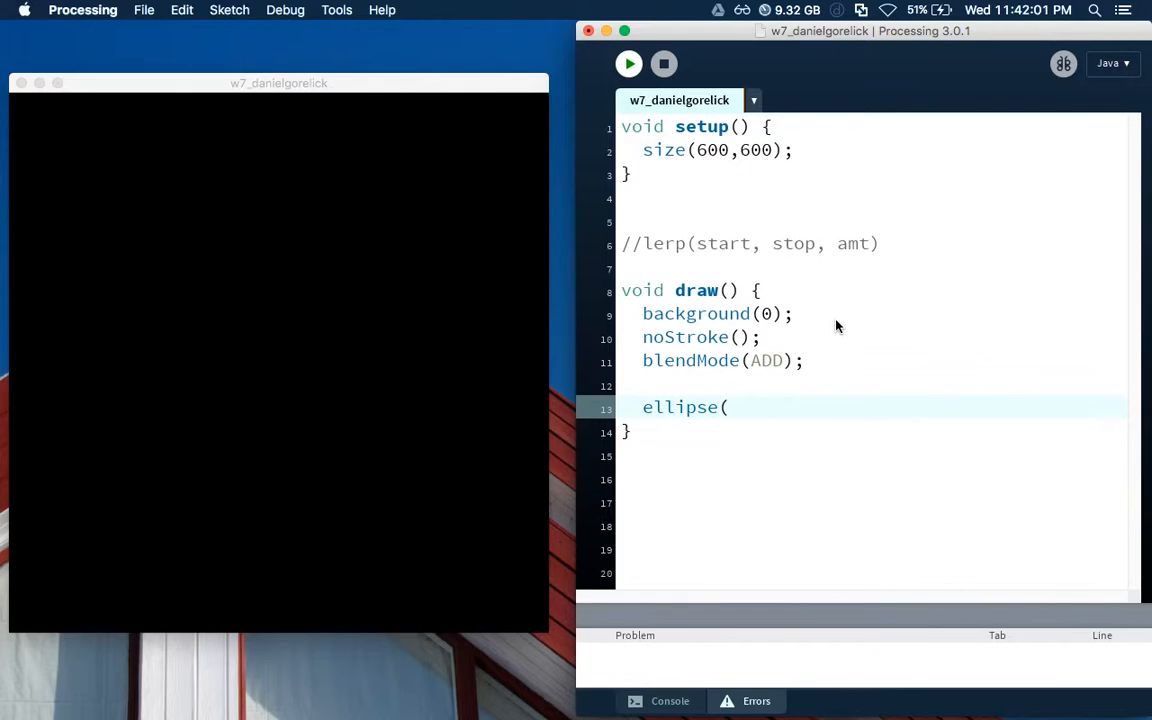
pyautogui.write('mouse')
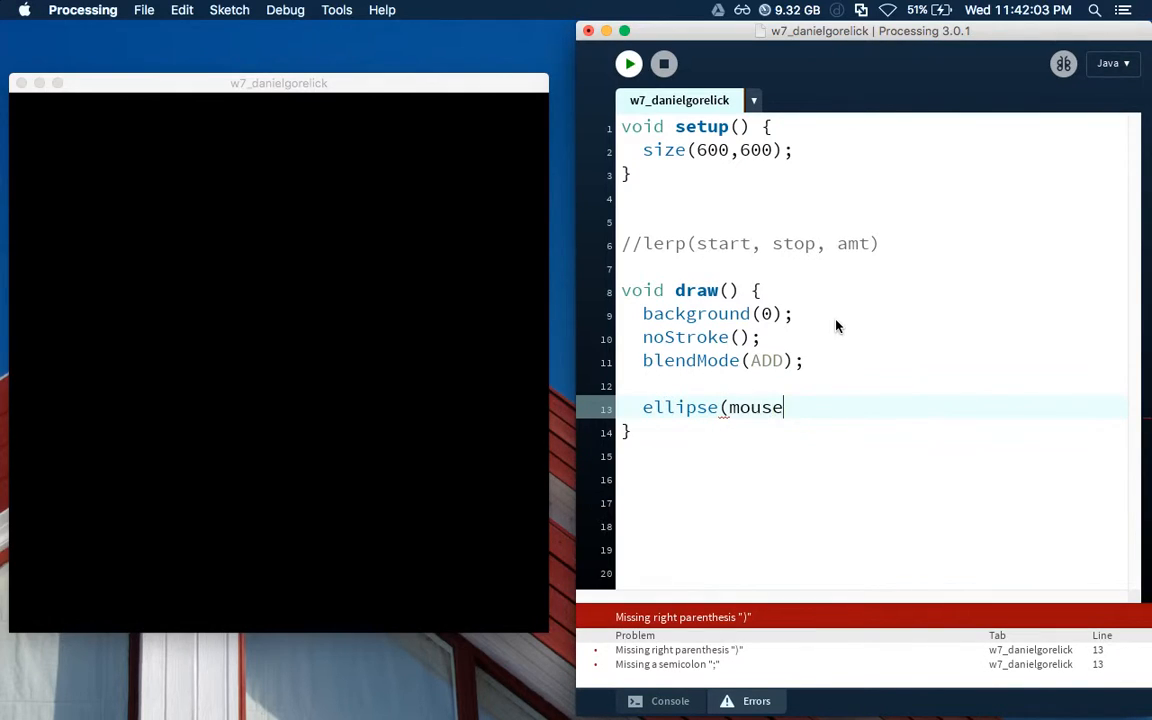
pyautogui.write('X, mouseY,')
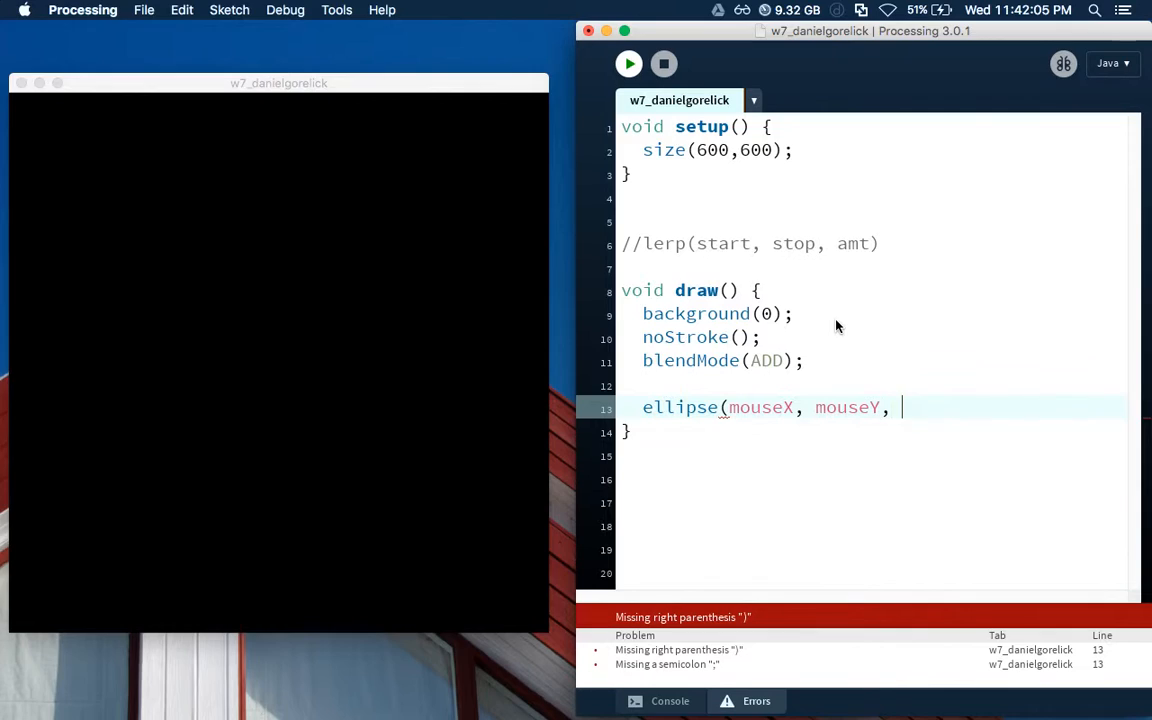
pyautogui.write('100, 100);')
pyautogui.click(872, 384)
pyautogui.write('fi')
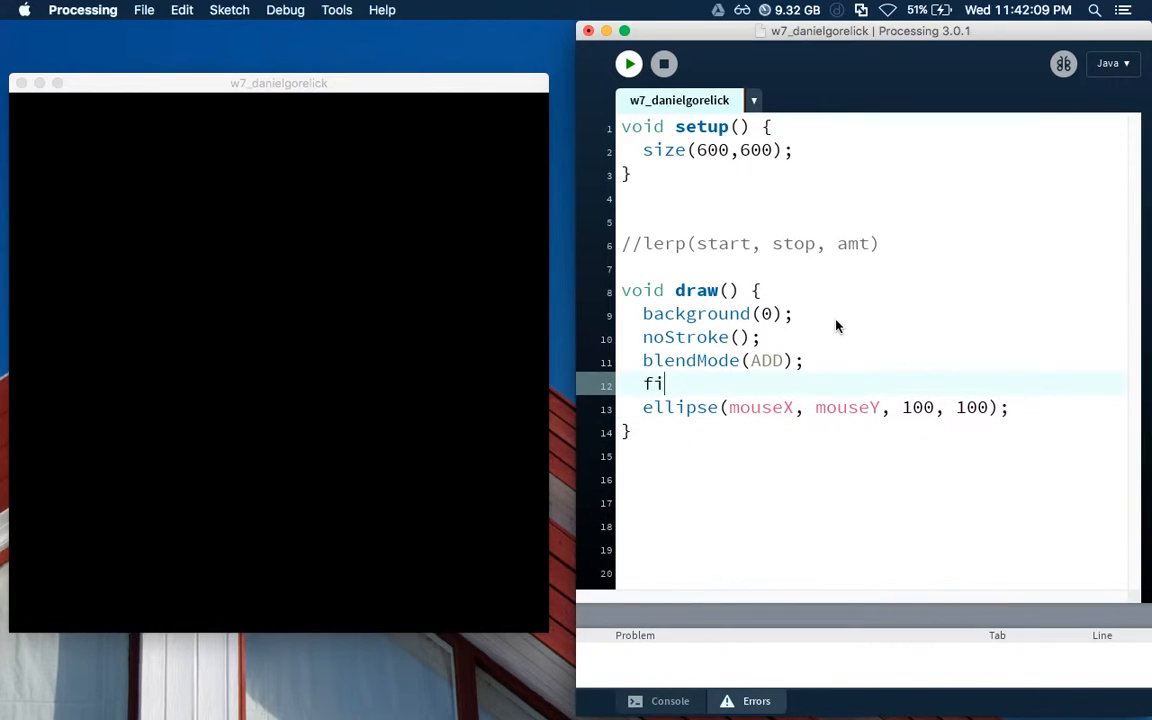
pyautogui.write('ll(255,0,0);')
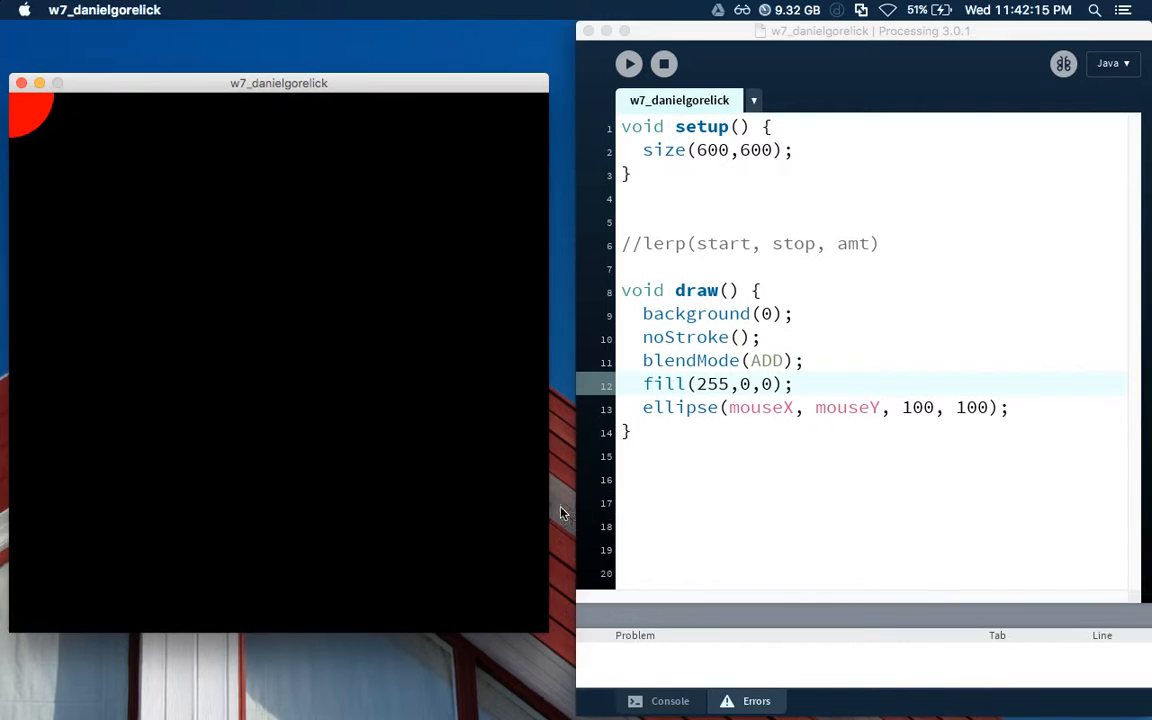
pyautogui.moveTo(300, 496)
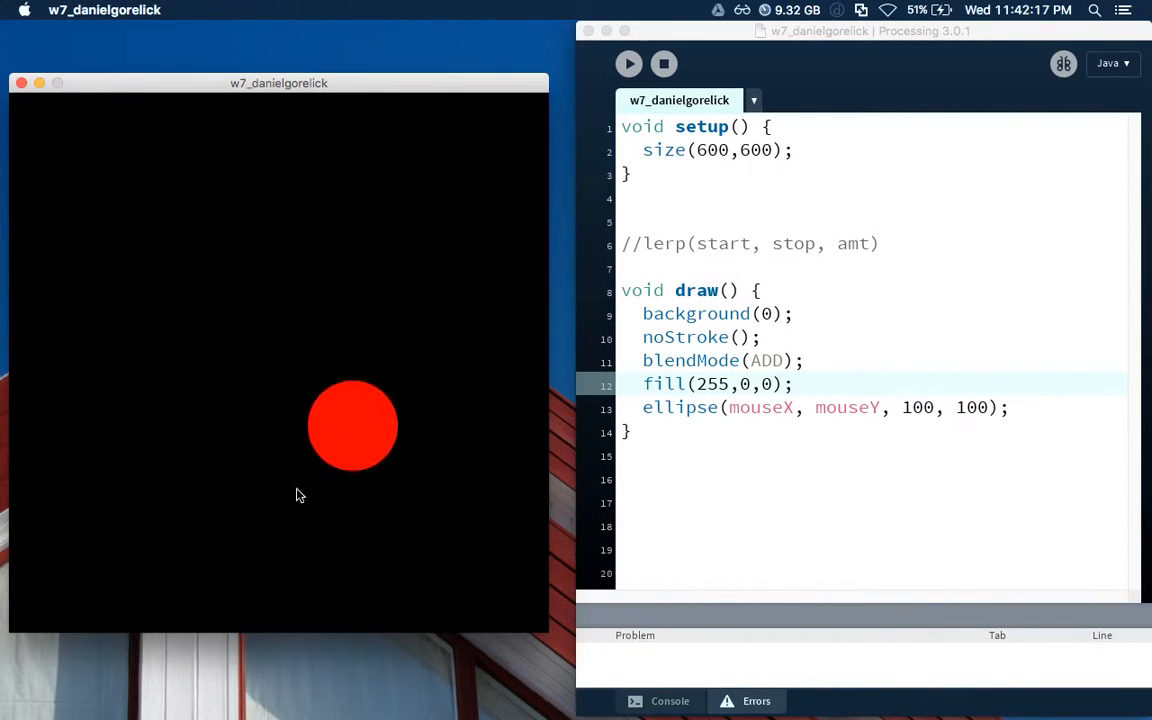
pyautogui.moveTo(220, 280)
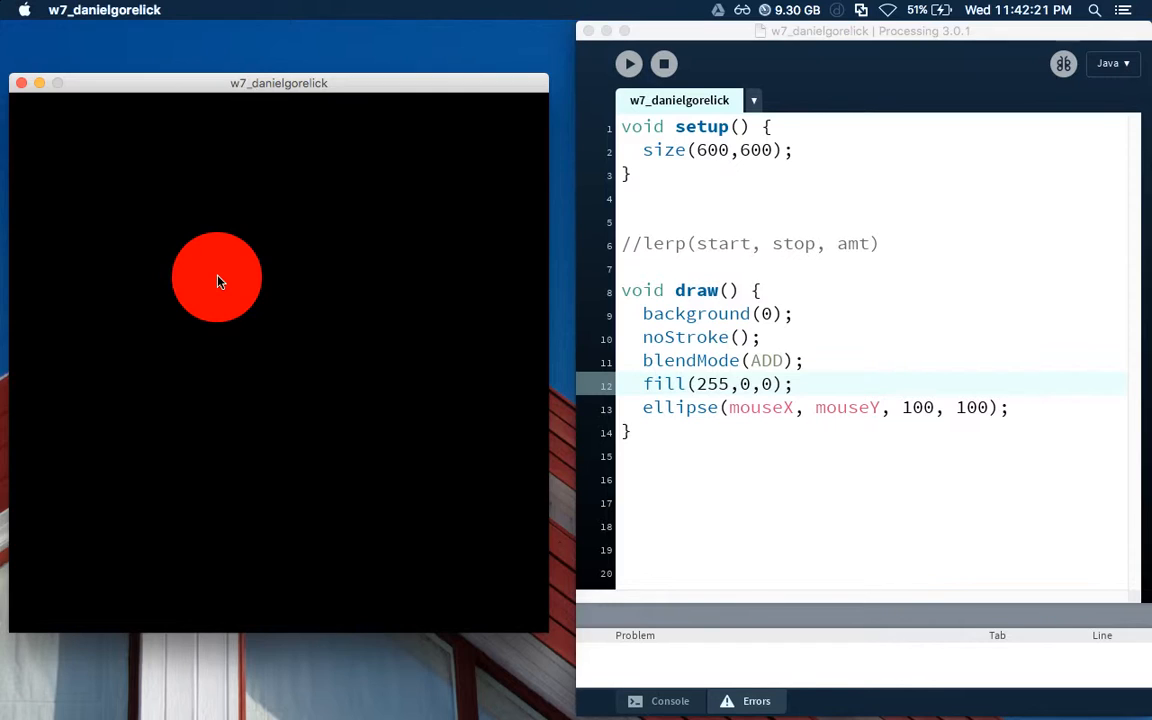
pyautogui.moveTo(76, 364)
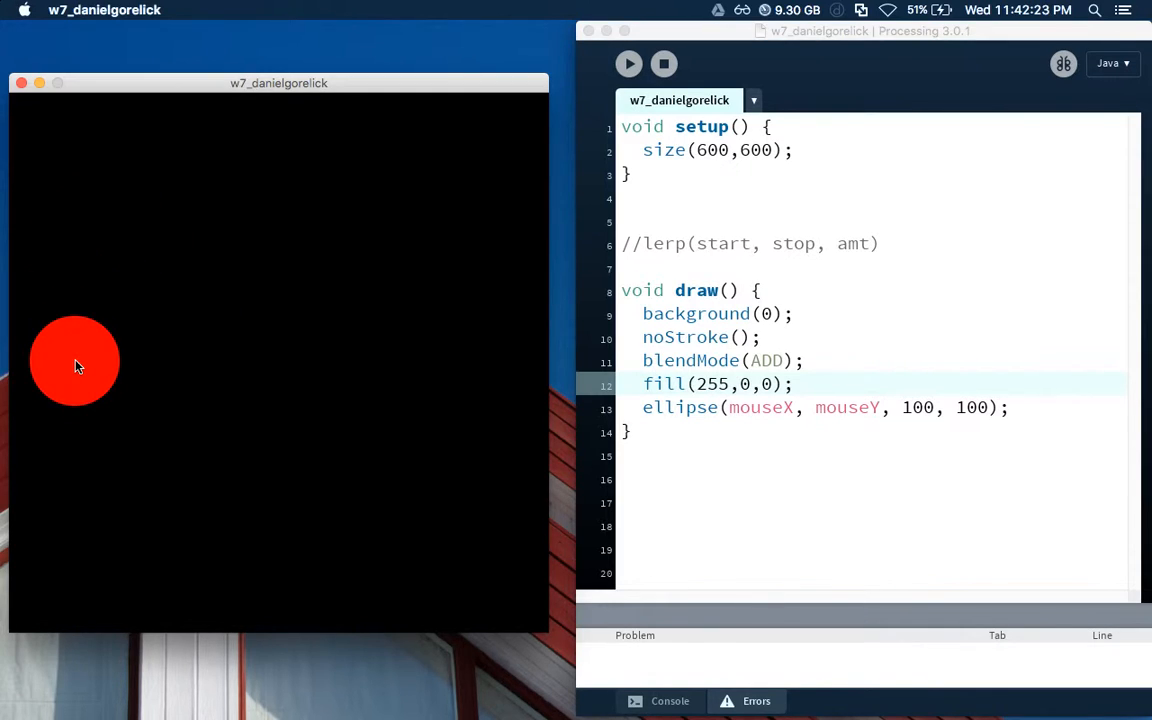
pyautogui.moveTo(158, 372)
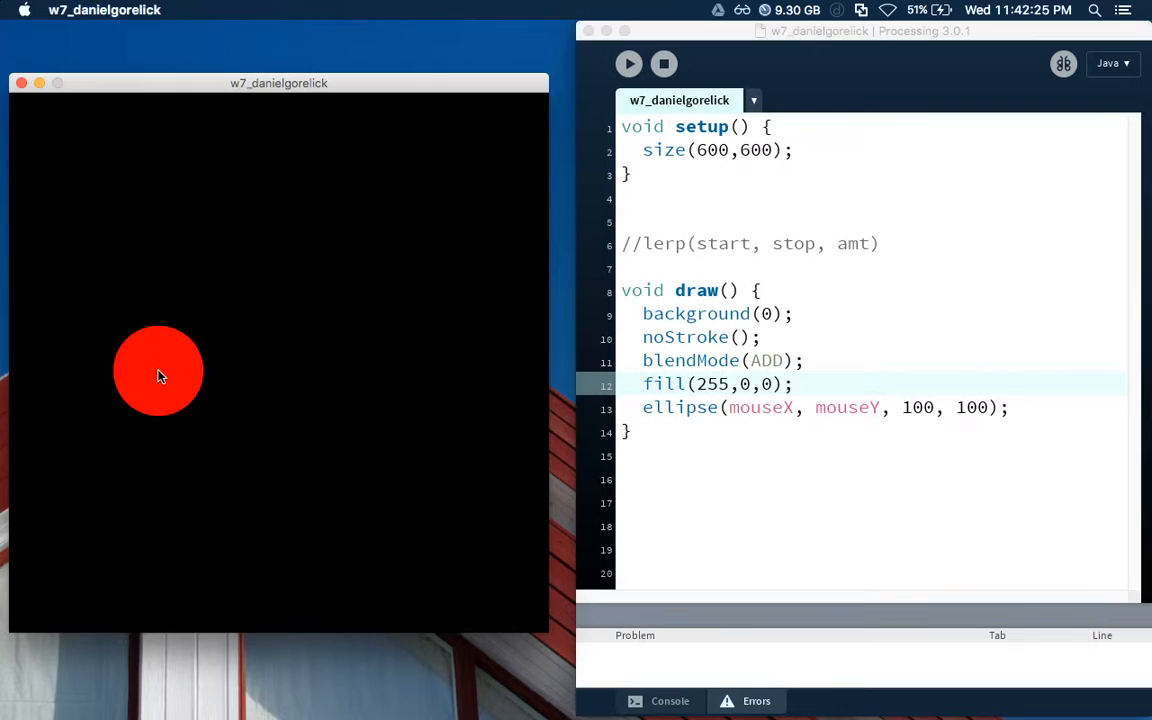
pyautogui.moveTo(250, 374)
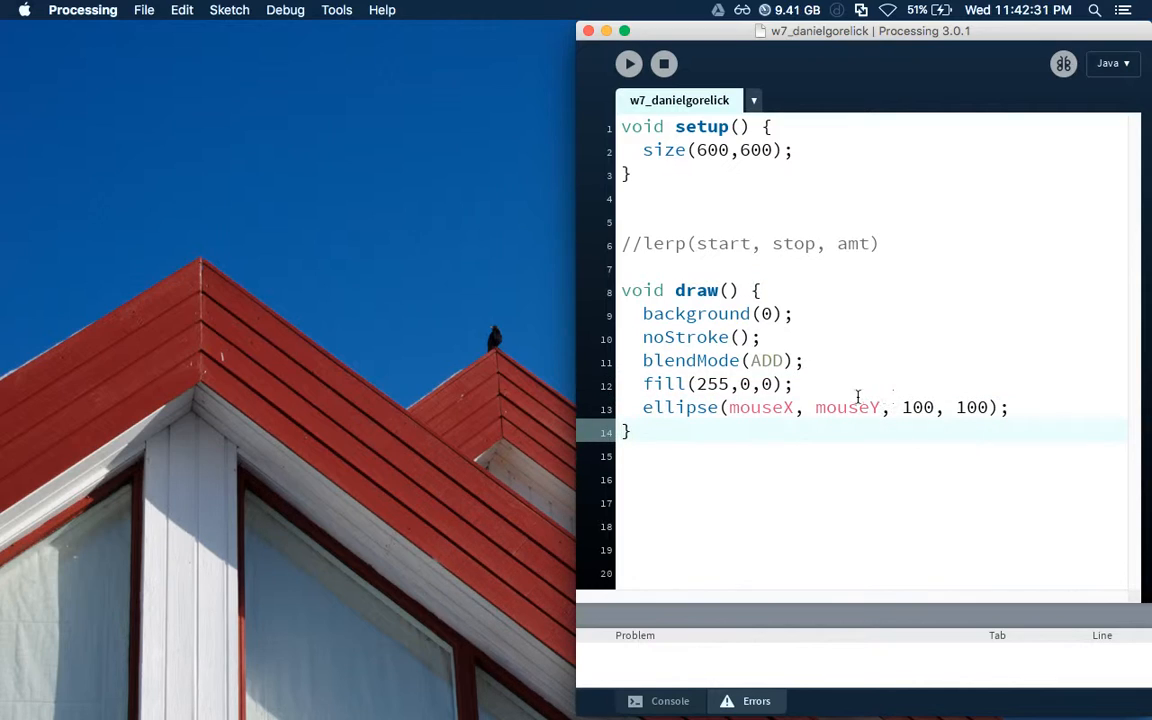
# Declare float new_x = 0 and new_y = 0 at the top of the sketch
pyautogui.doubleClick(760, 408)
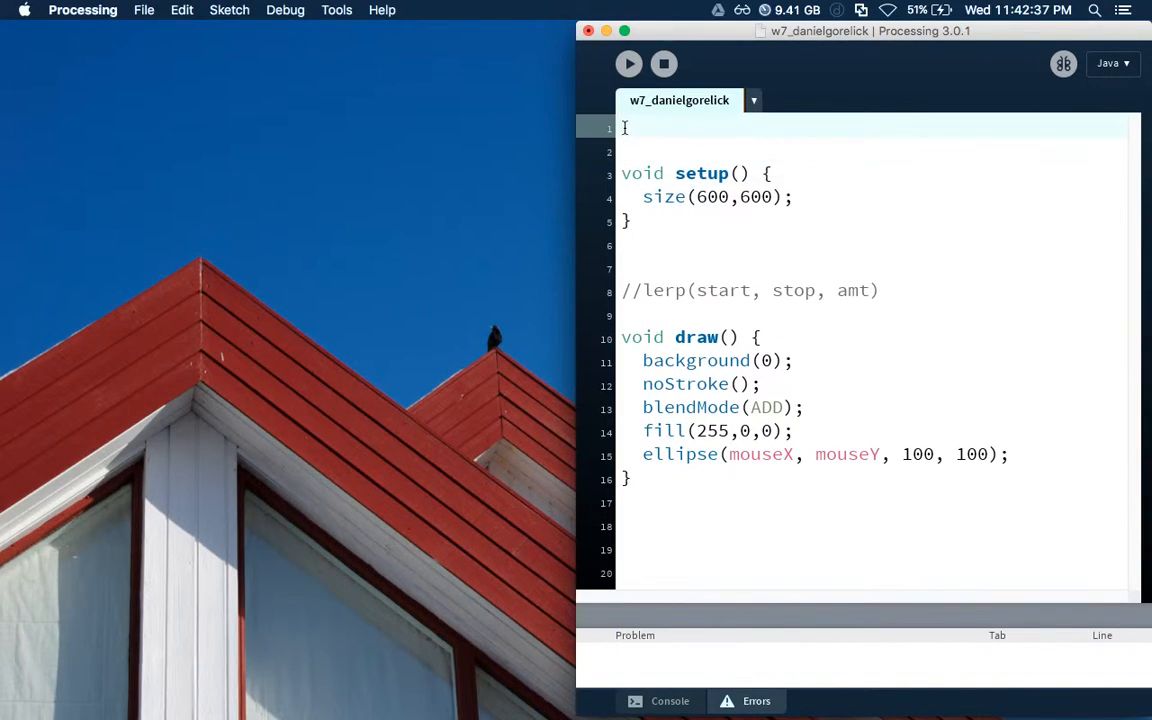
pyautogui.write('in')
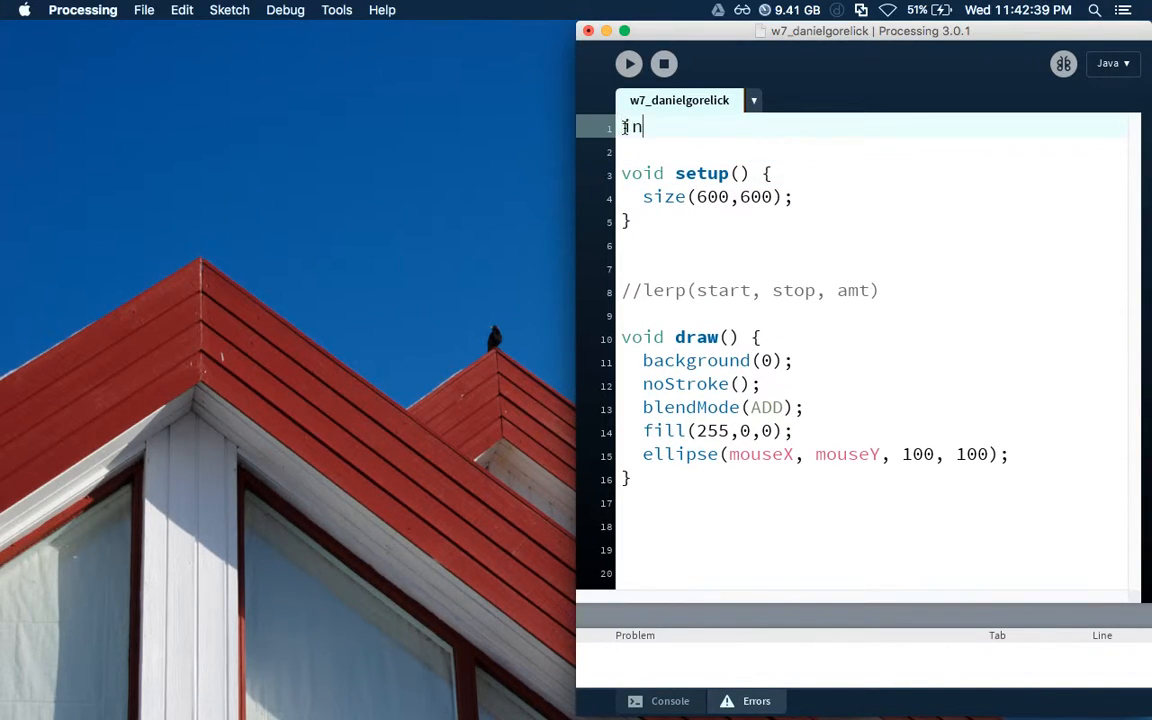
pyautogui.write('loat n')
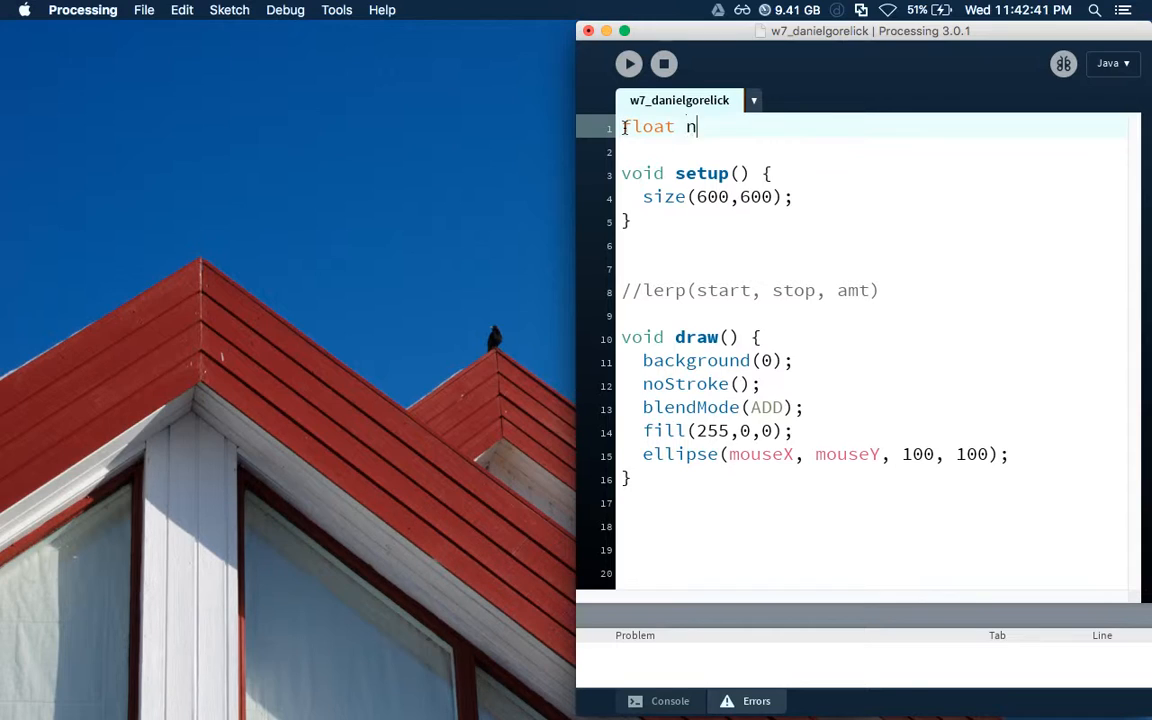
pyautogui.write('ew_x =')
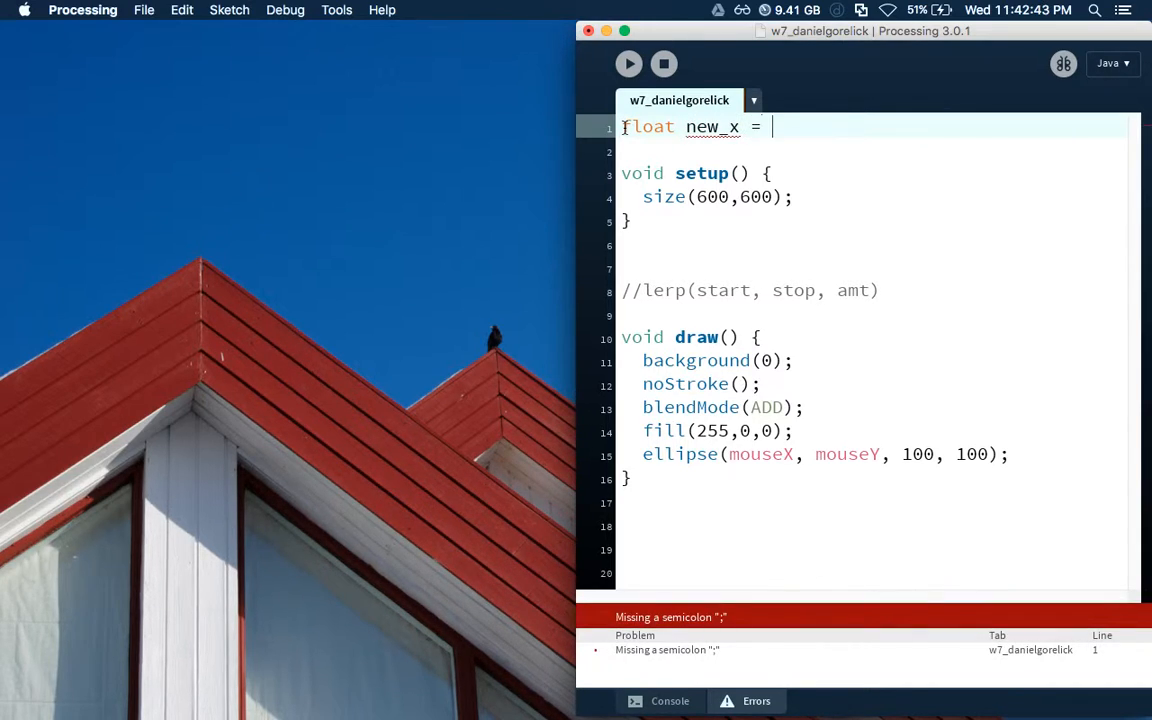
pyautogui.write('0;')
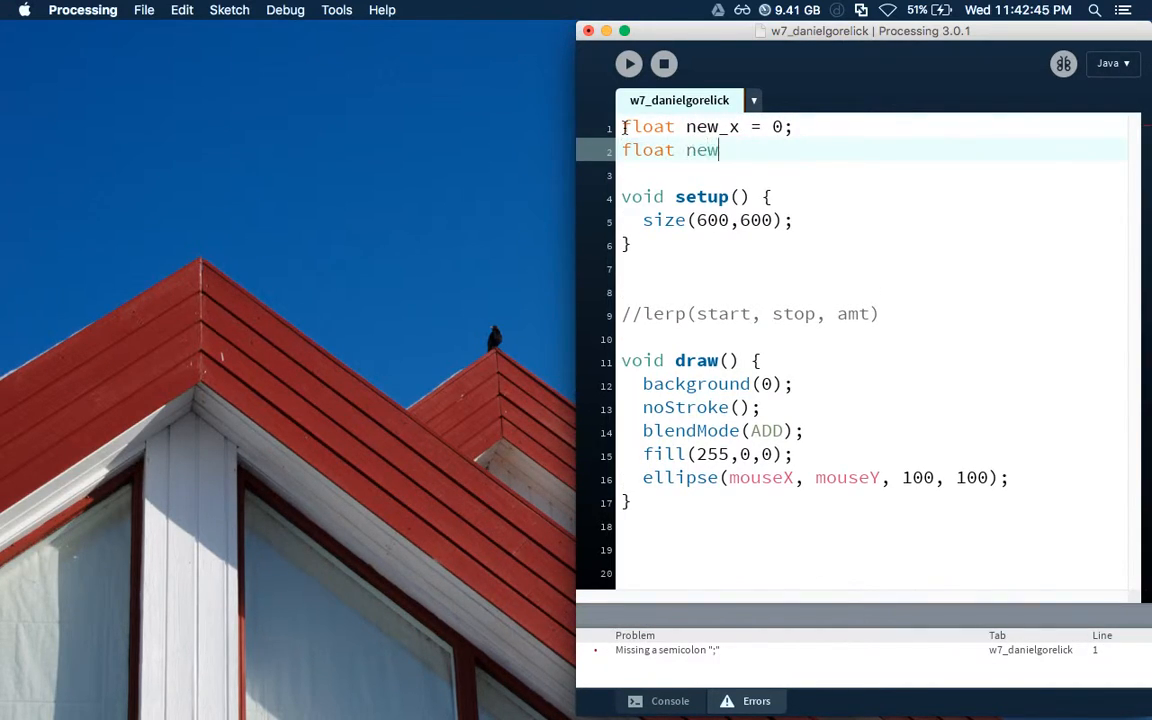
pyautogui.write('_y = 0;')
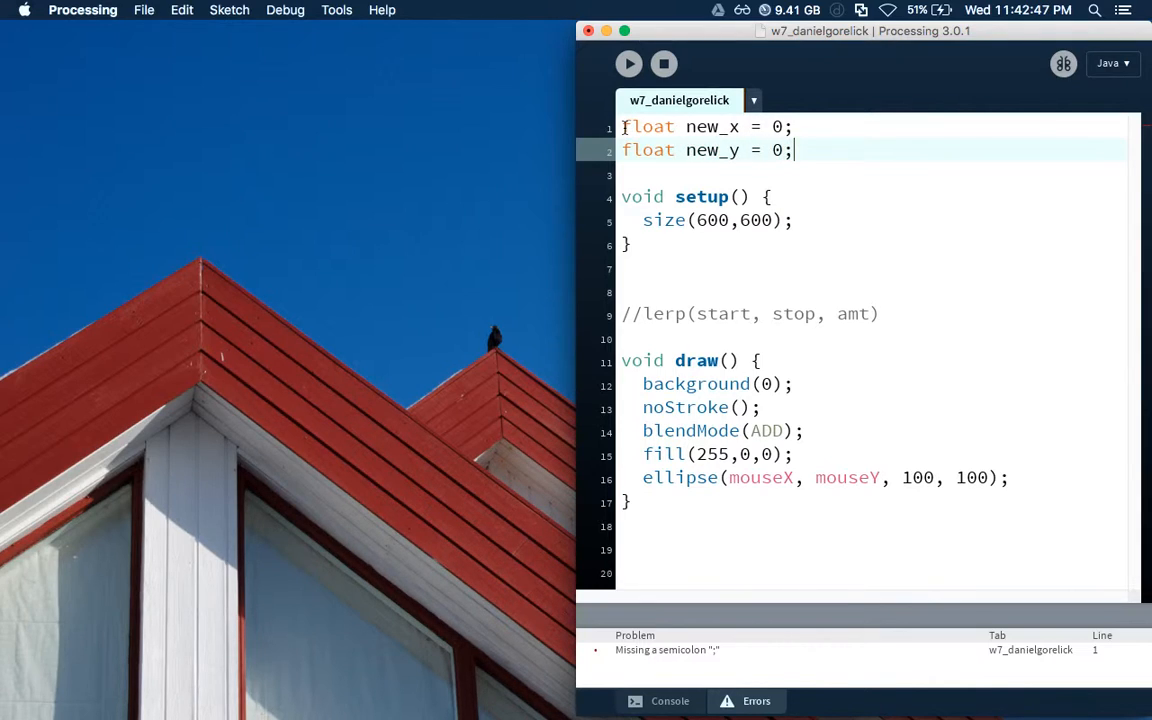
# Add mouseClicked() storing mouseX and mouseY into new_x and new_y
pyautogui.write('void mouseCl')
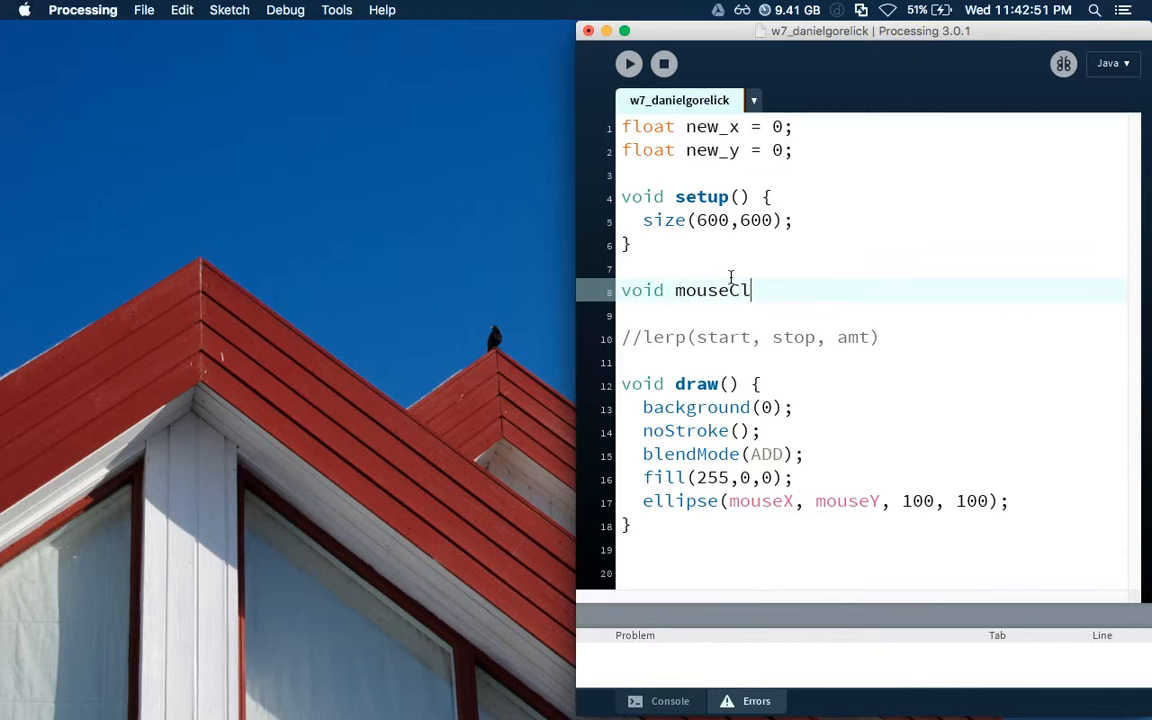
pyautogui.write('icked() {')
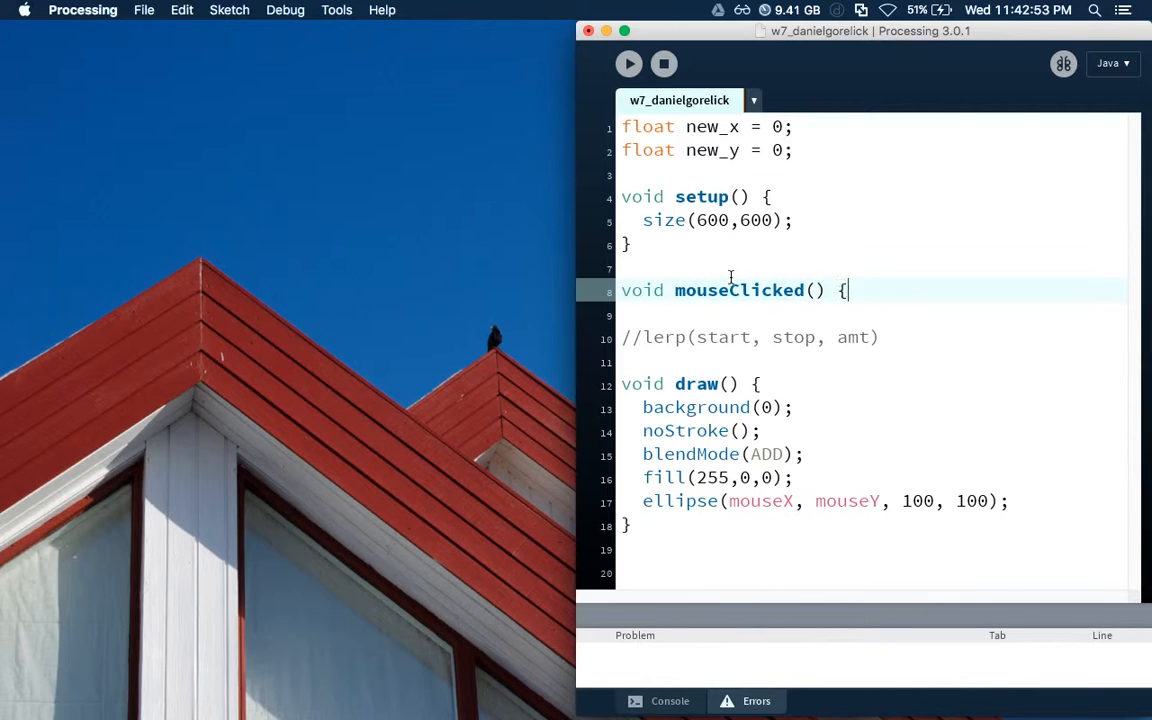
pyautogui.press('Return')
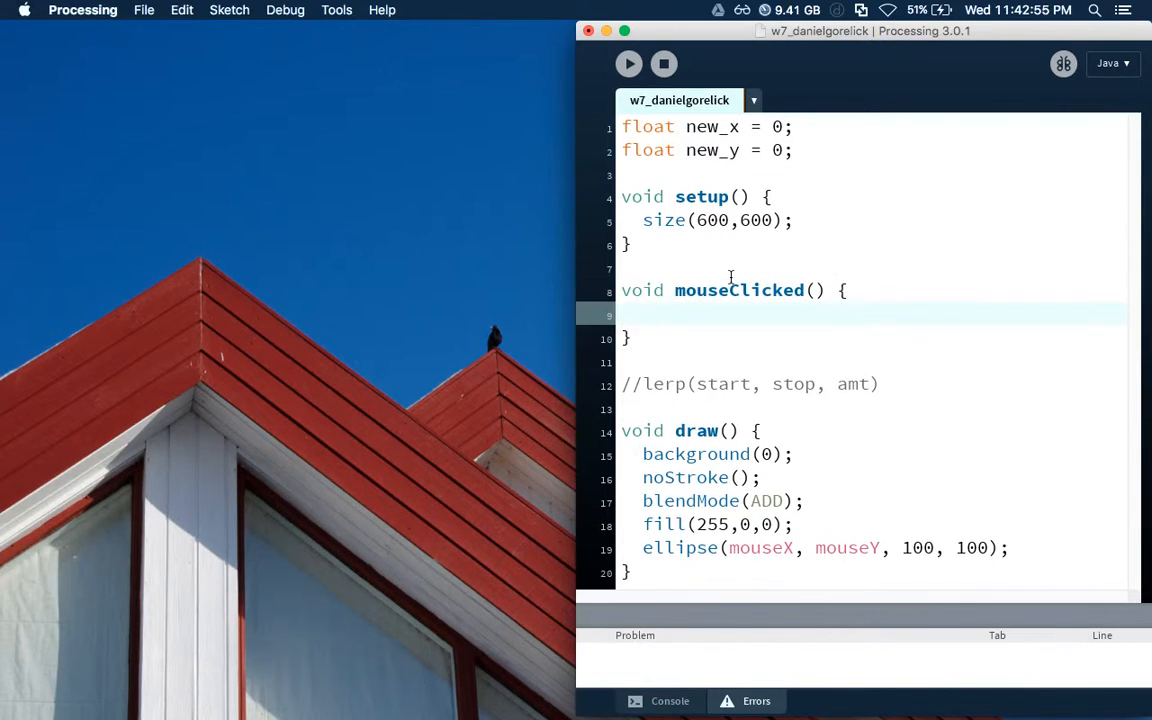
pyautogui.write('new_x = mouseX;')
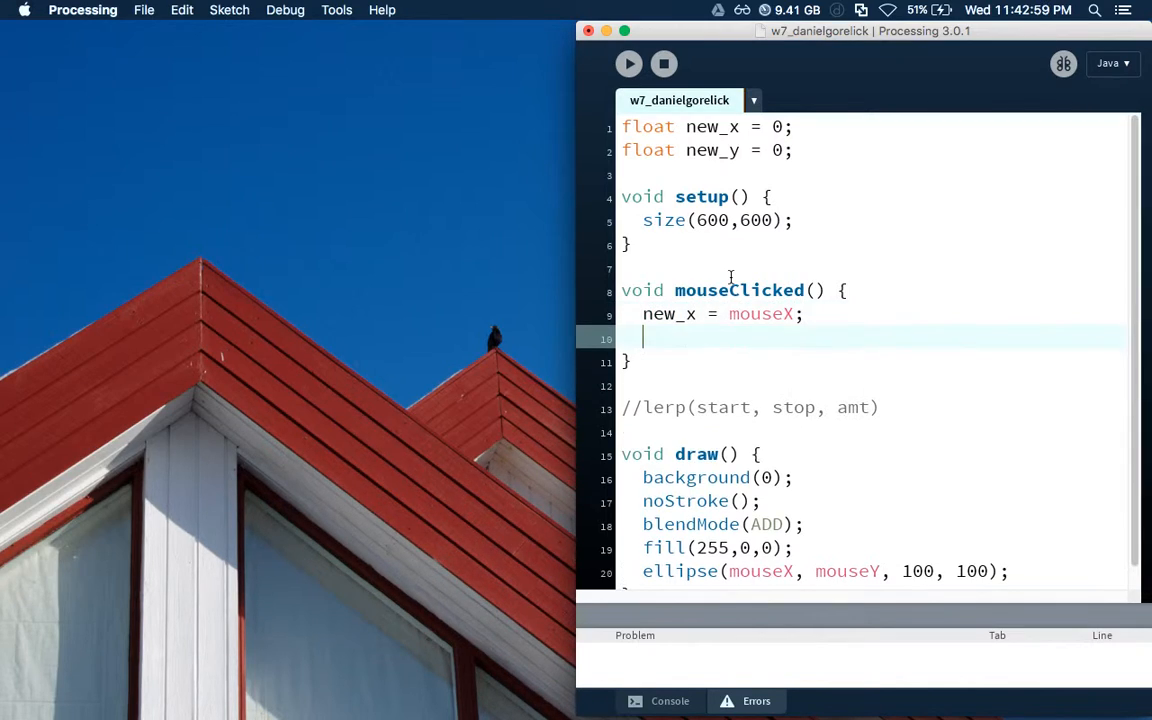
pyautogui.write('new_y')
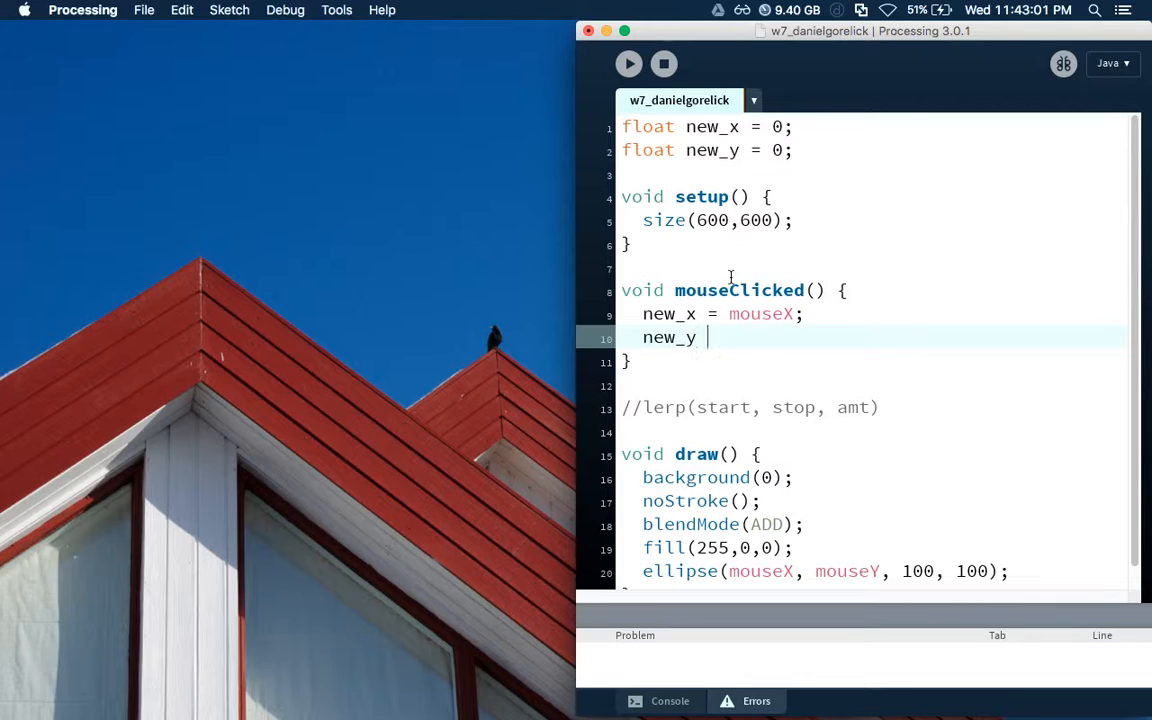
pyautogui.write('= mouseY;')
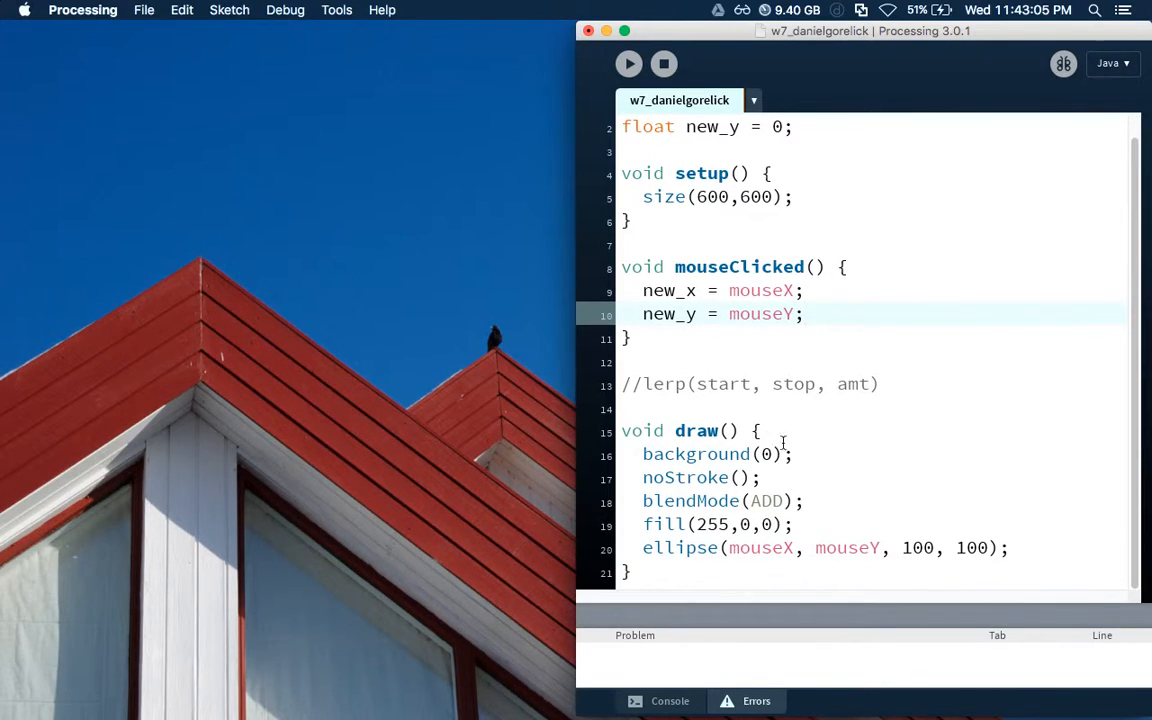
# Replace mouseX in the ellipse call with new_x
pyautogui.doubleClick(760, 548)
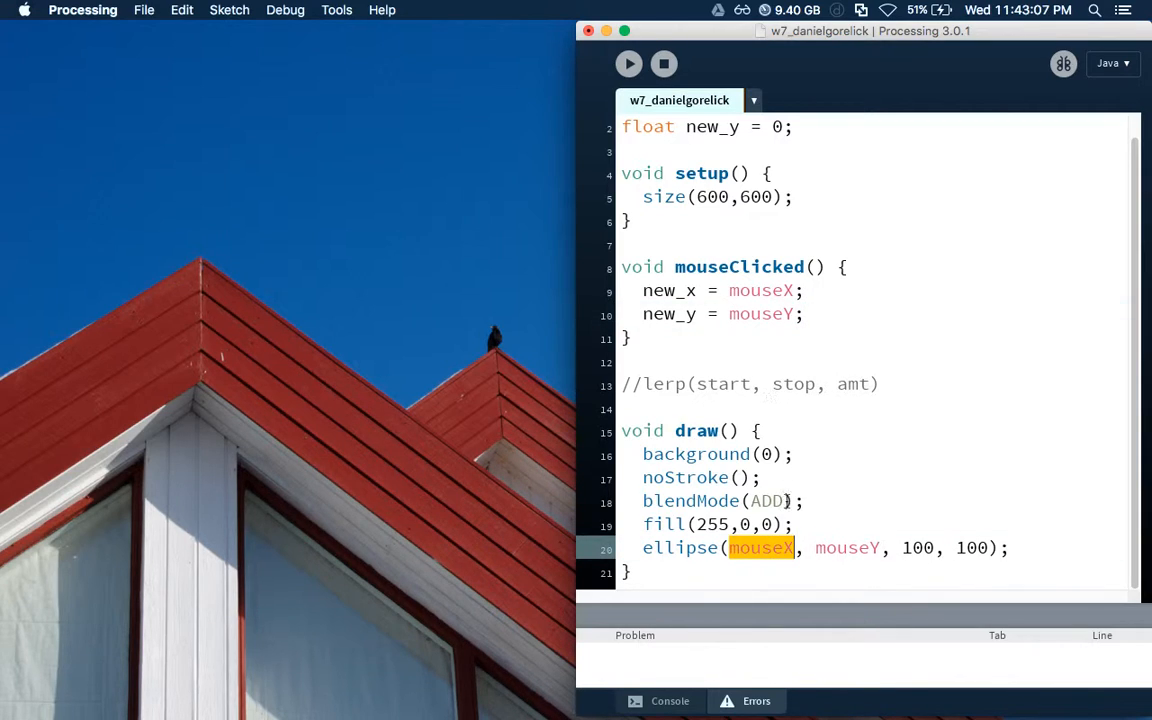
pyautogui.write('new_x')
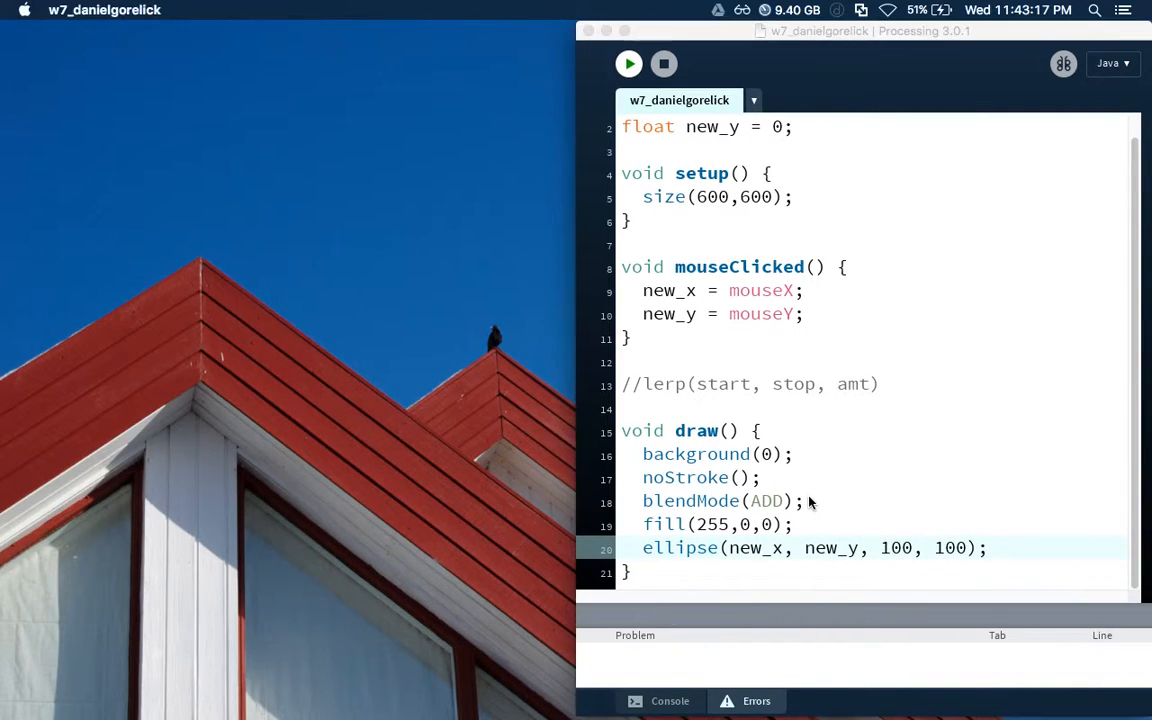
# Run the sketch and click two spots so the red circle jumps to each
pyautogui.click(628, 64)
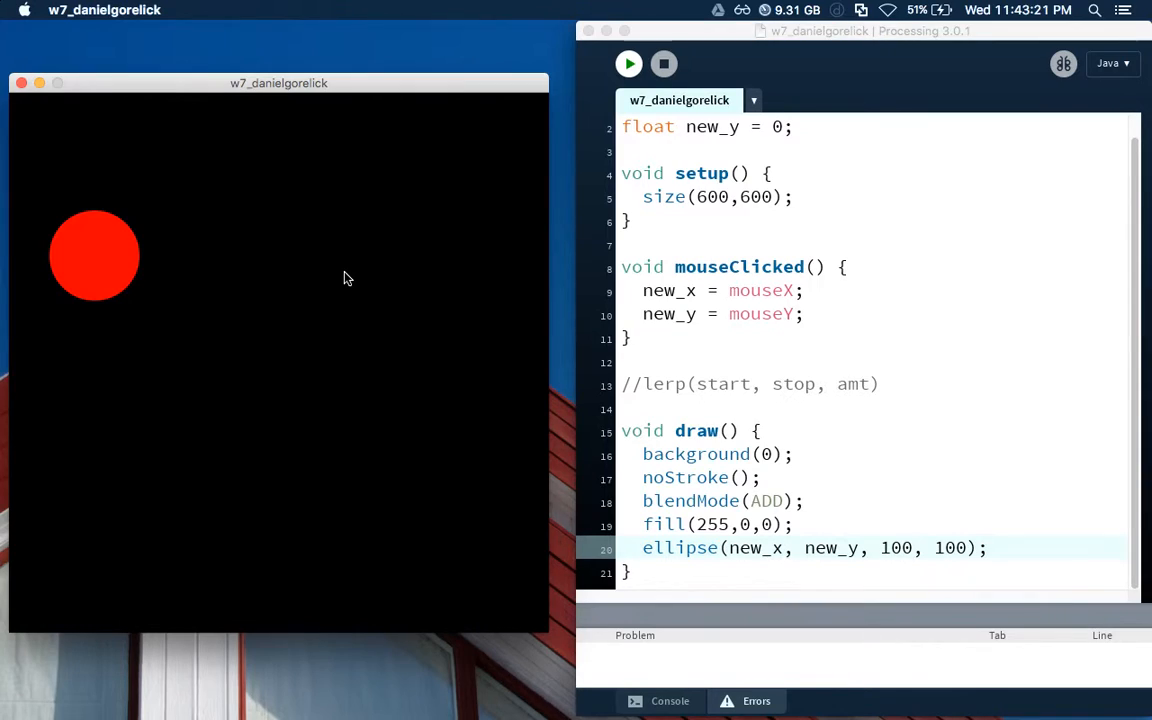
pyautogui.click(428, 318)
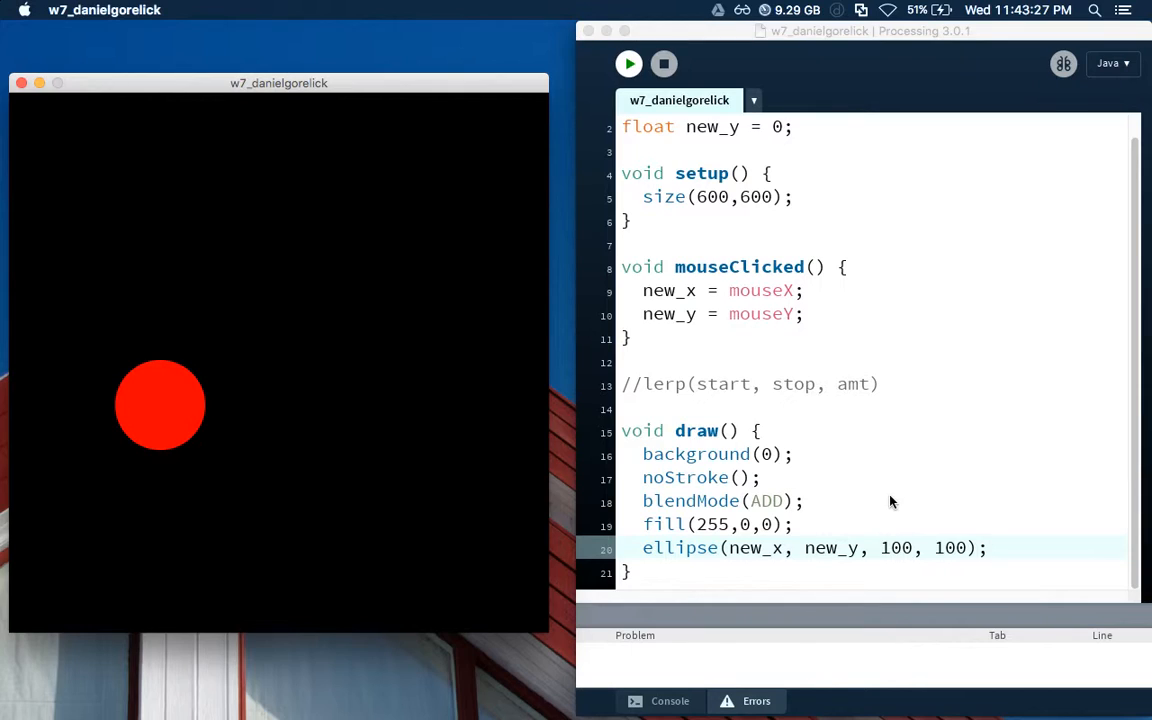
pyautogui.click(360, 246)
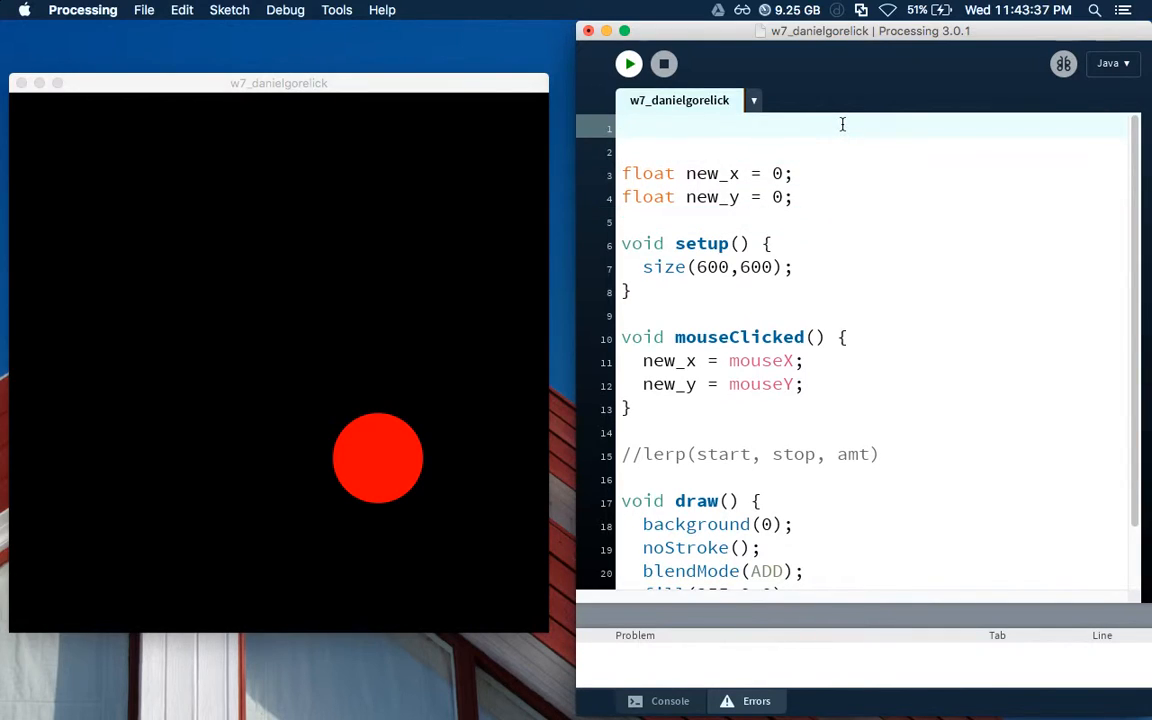
# Declare float origin_x1 = 0 and begin the next origin variable
pyautogui.write('float origin')
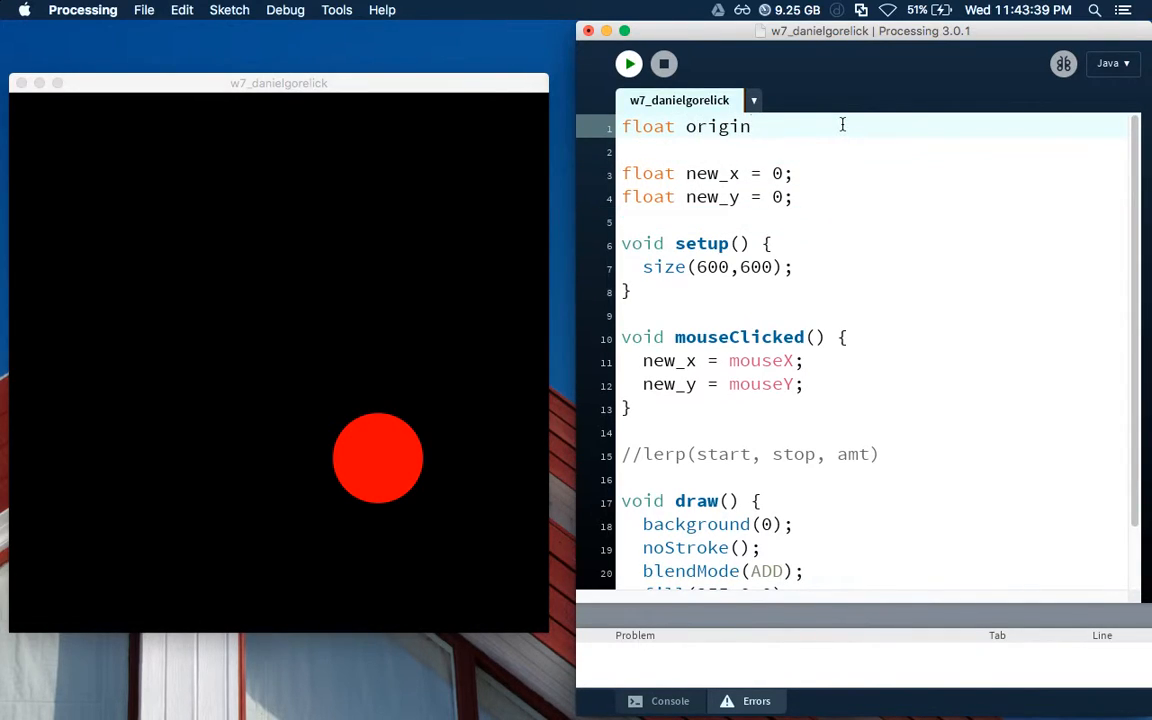
pyautogui.write('_x1')
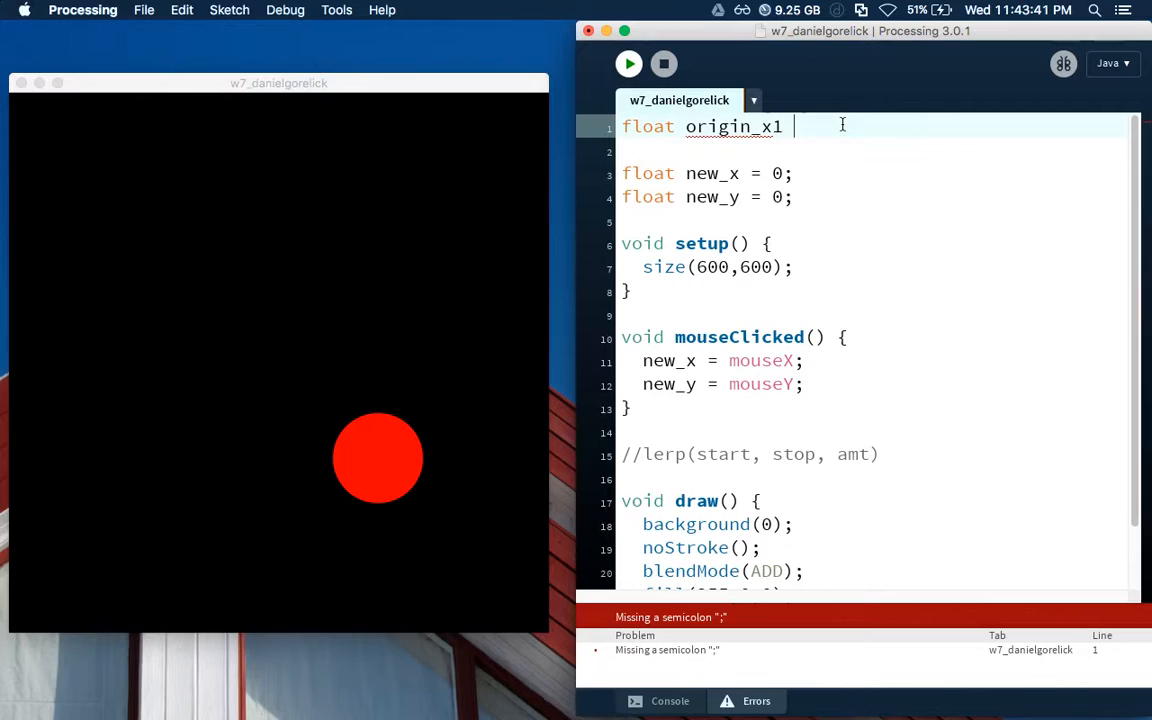
pyautogui.write('=')
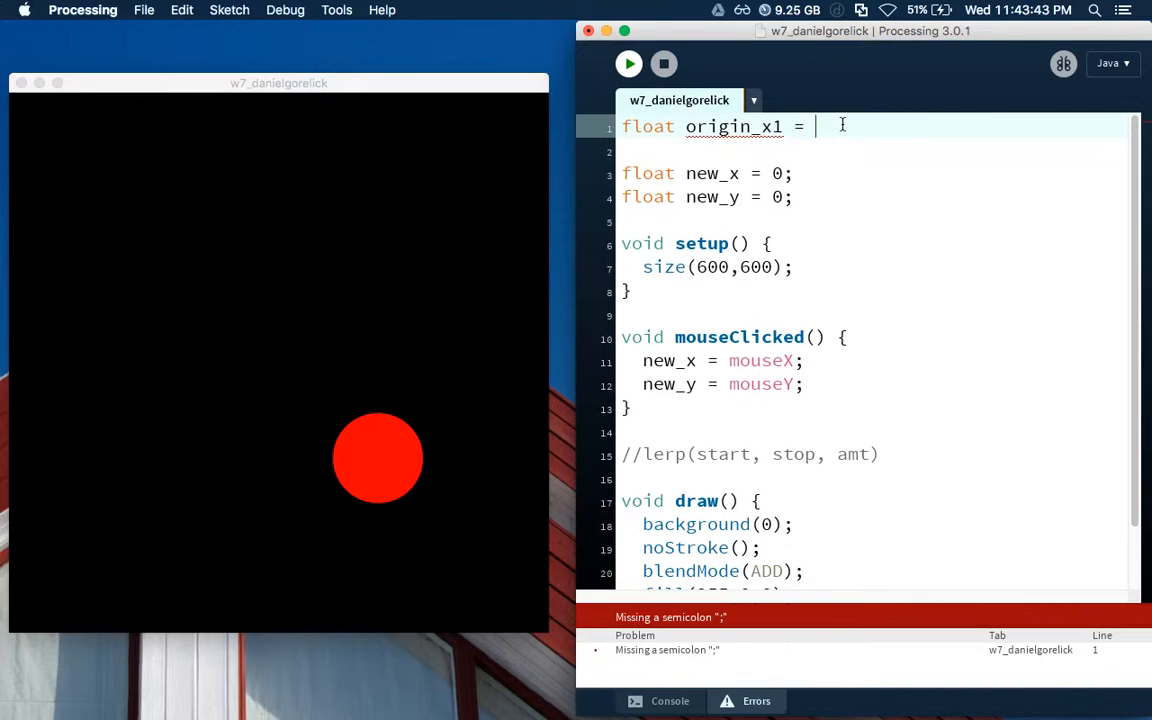
pyautogui.write('0;')
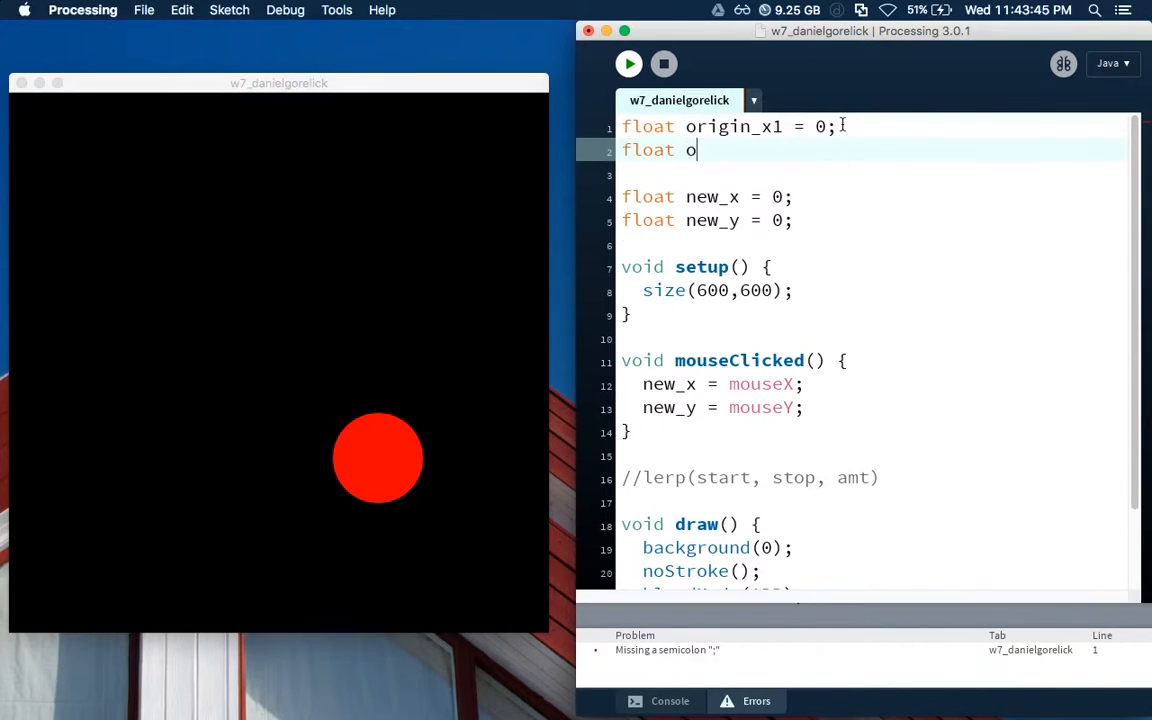
pyautogui.write('rigin_x =')
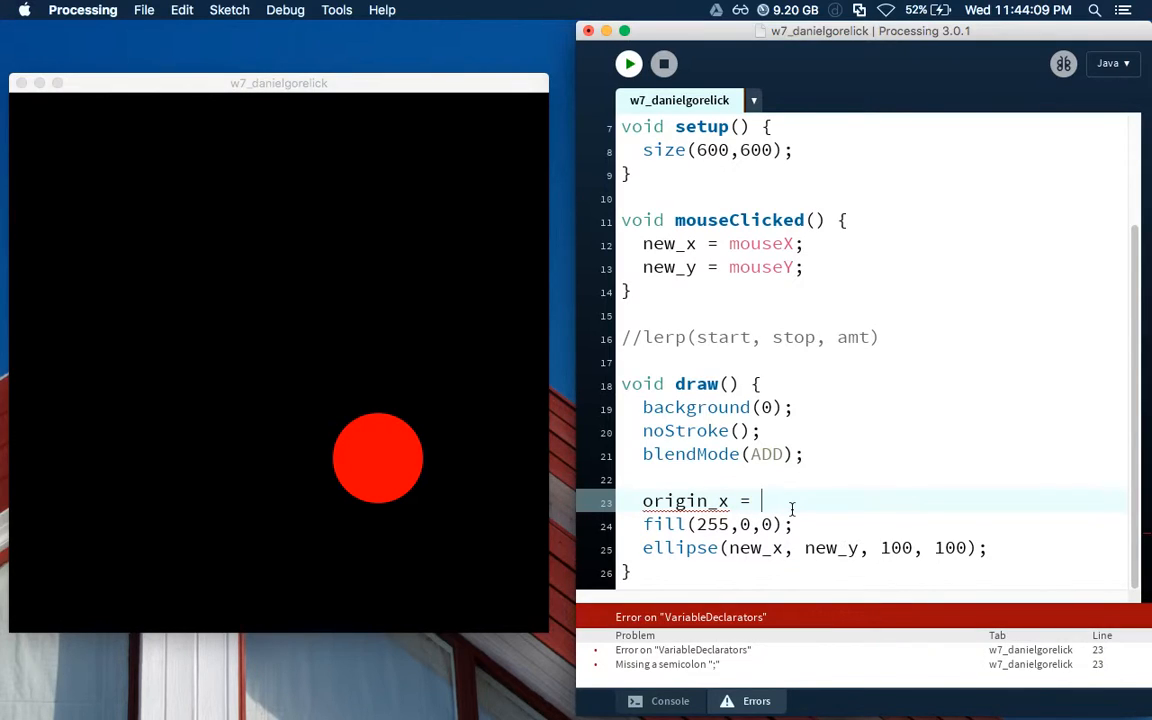
# Write origin_x1 = lerp(origin_x1, new_x, 0.25); in draw()
pyautogui.write('lerp(')
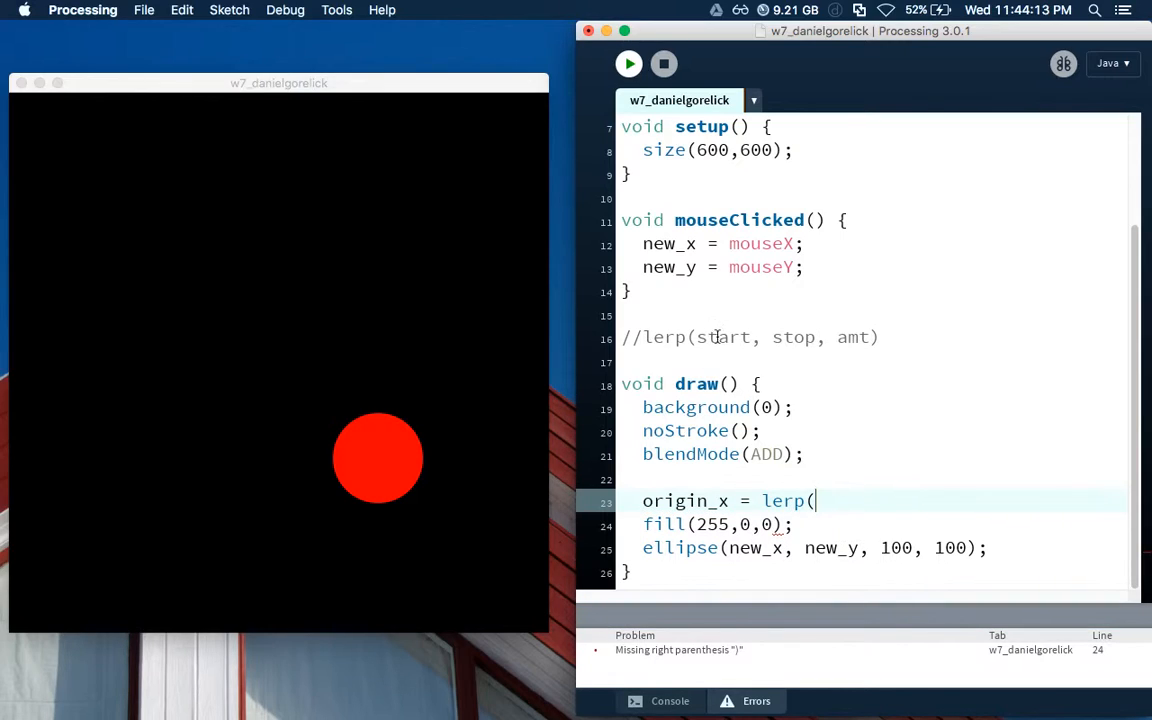
pyautogui.write('origin_')
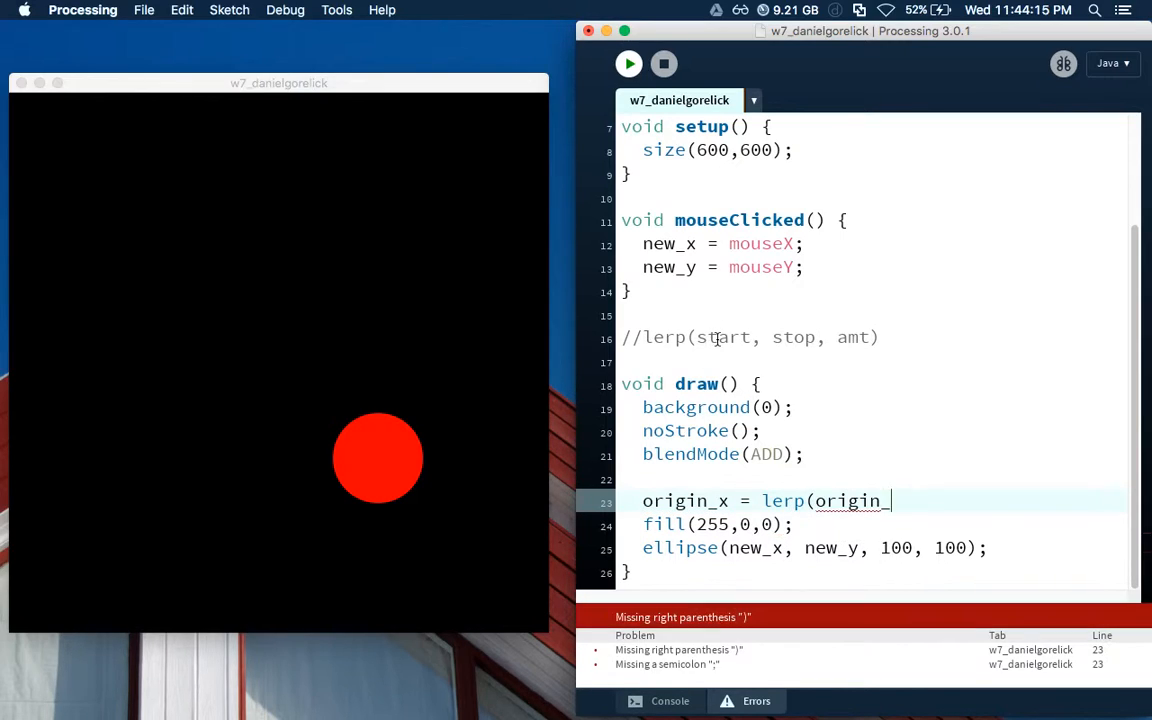
pyautogui.write('1')
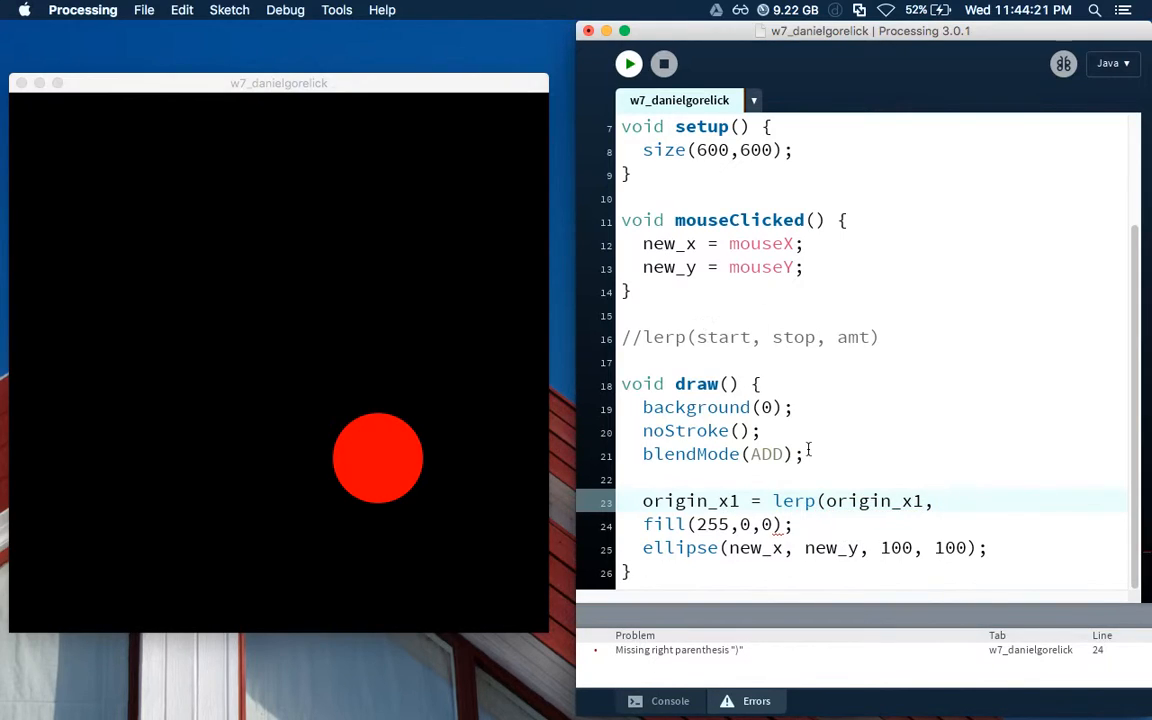
pyautogui.write('new_x,')
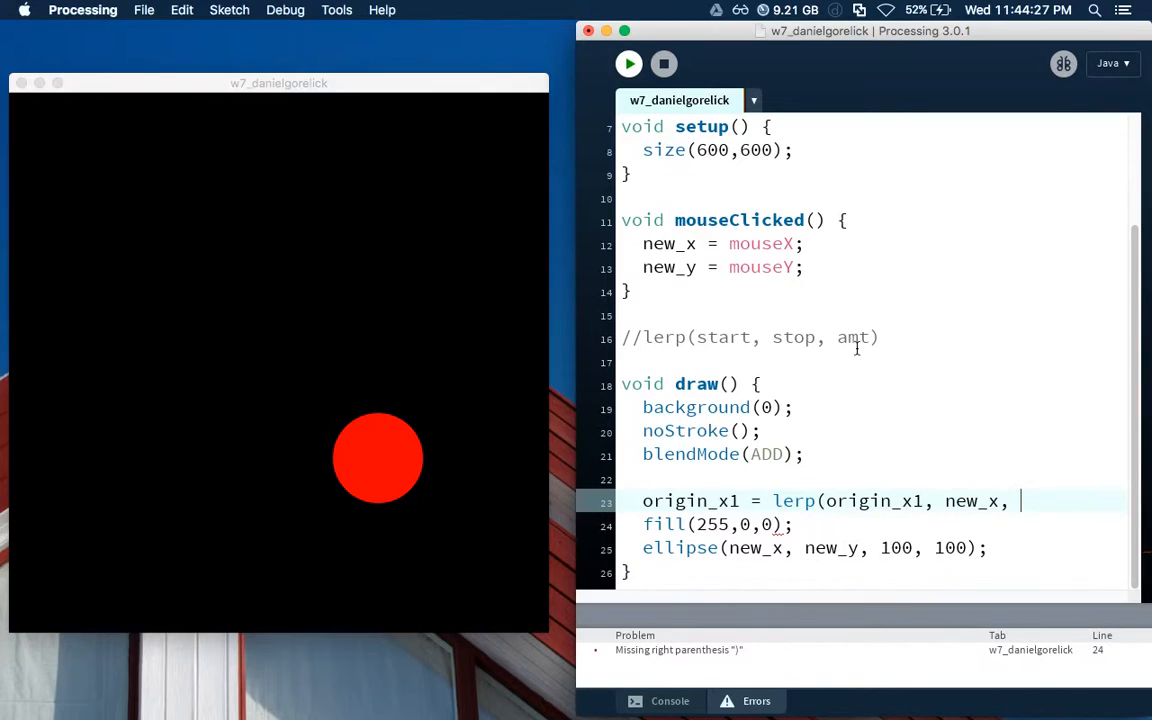
pyautogui.moveTo(872, 376)
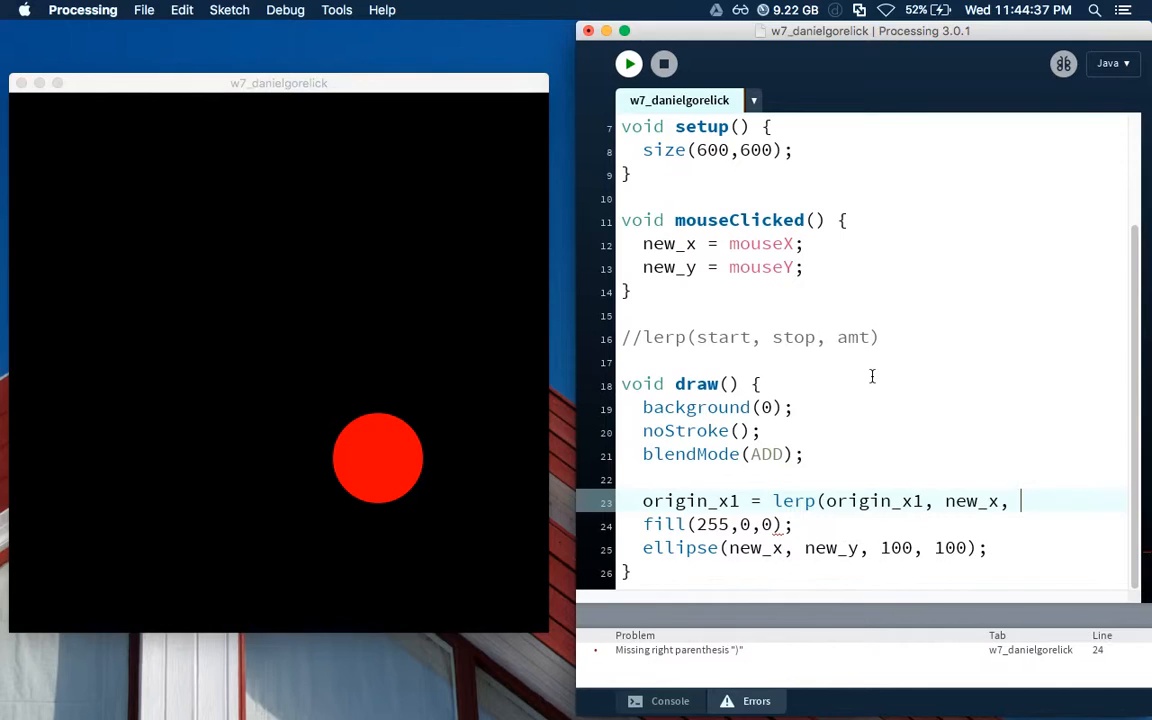
pyautogui.write('0.25)')
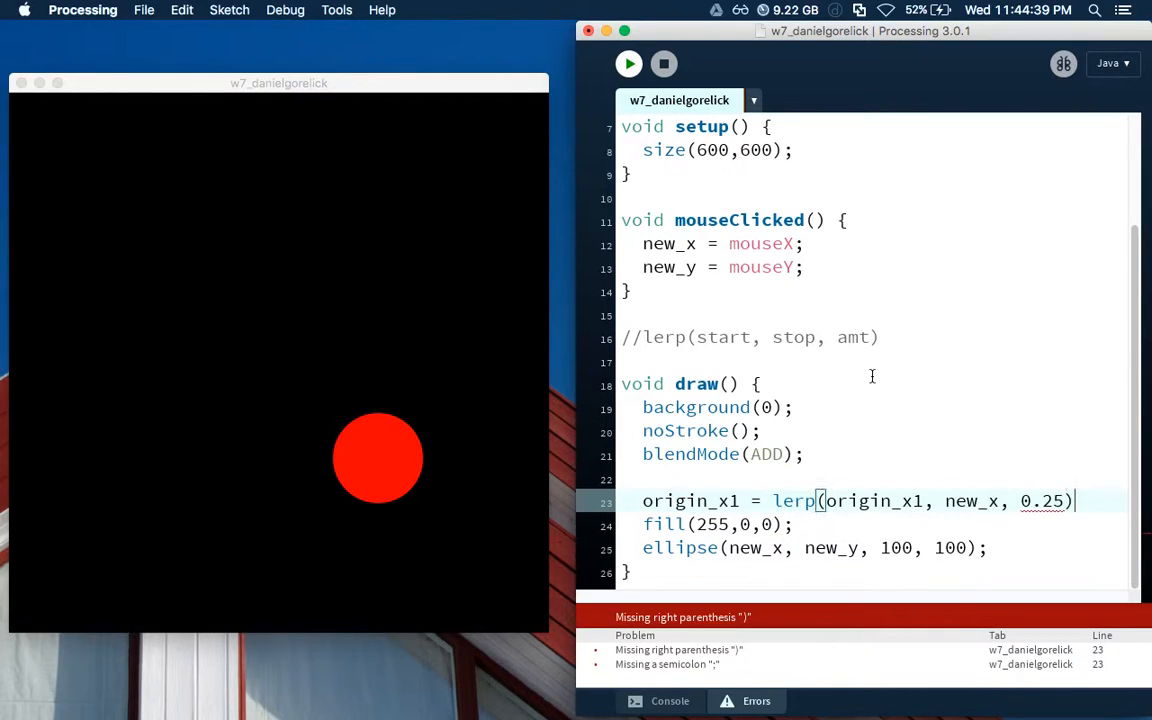
pyautogui.write(';')
pyautogui.write('origin_y1 = lerp(origin_y1, new_y, 0.25);')
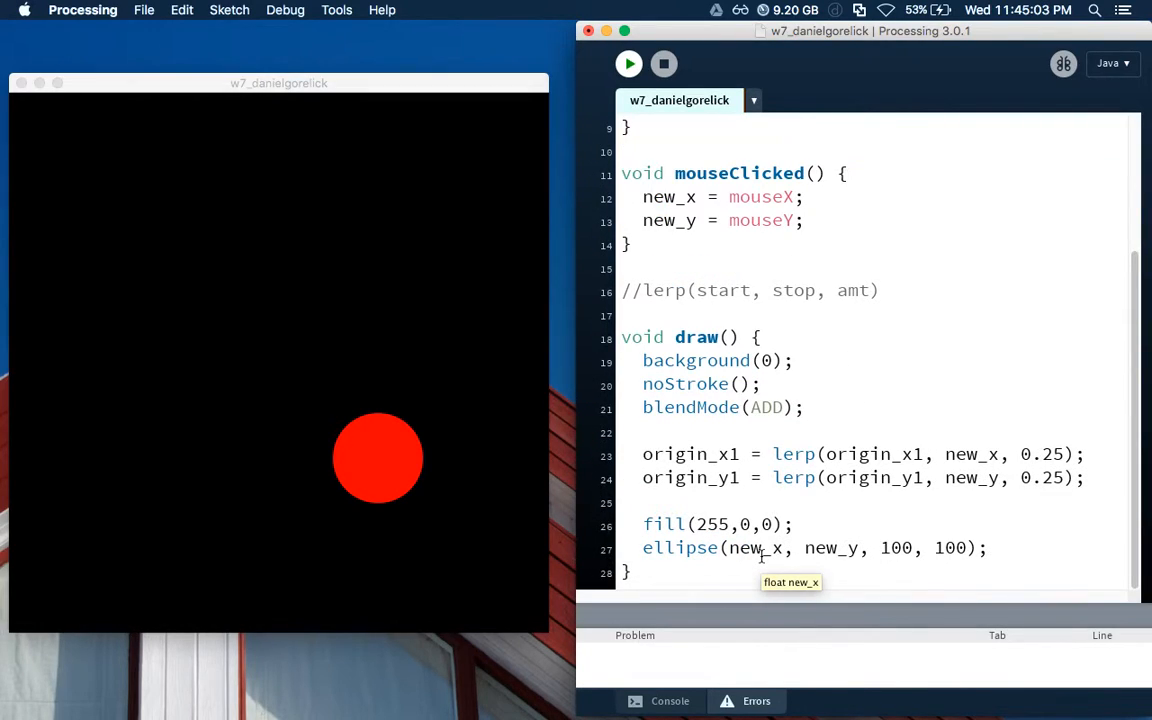
# Replace new_x in the ellipse call with origin_x1
pyautogui.doubleClick(756, 548)
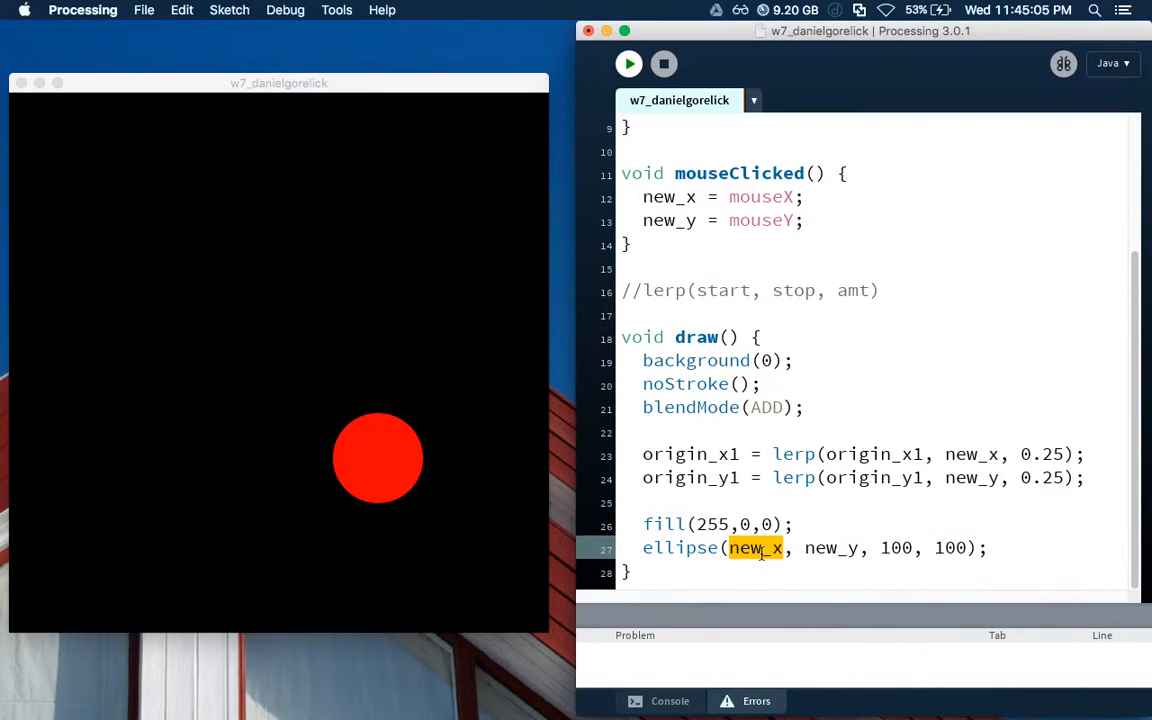
pyautogui.write('origin_x')
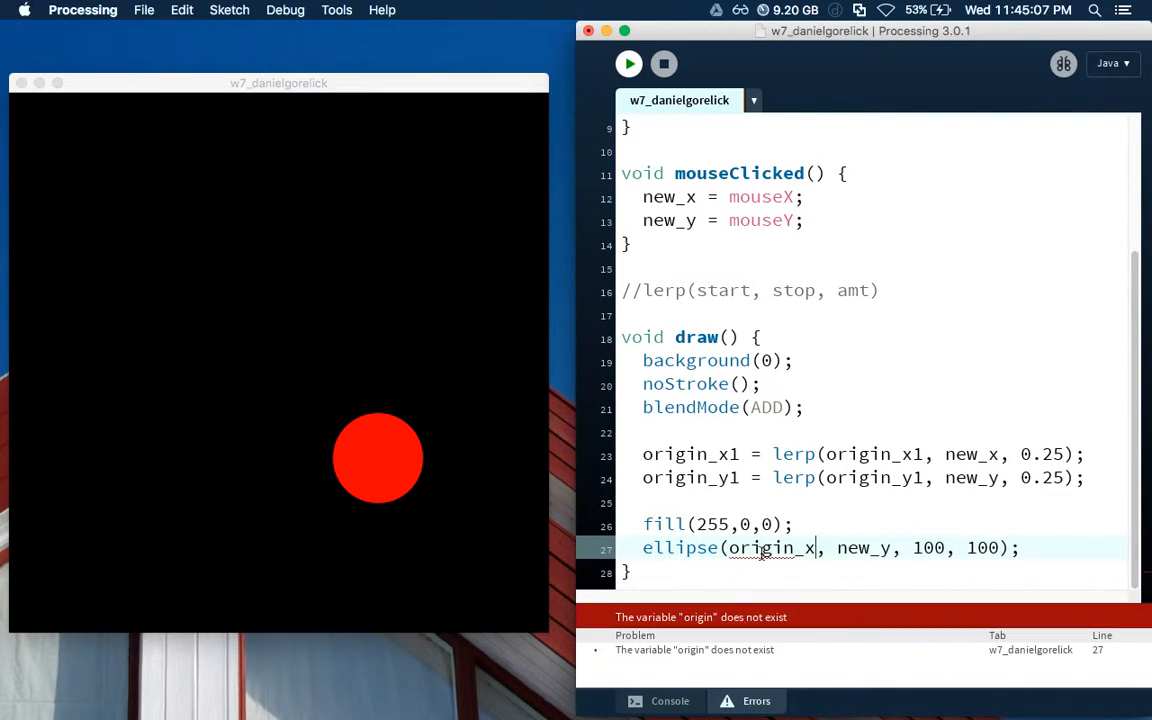
pyautogui.write('1')
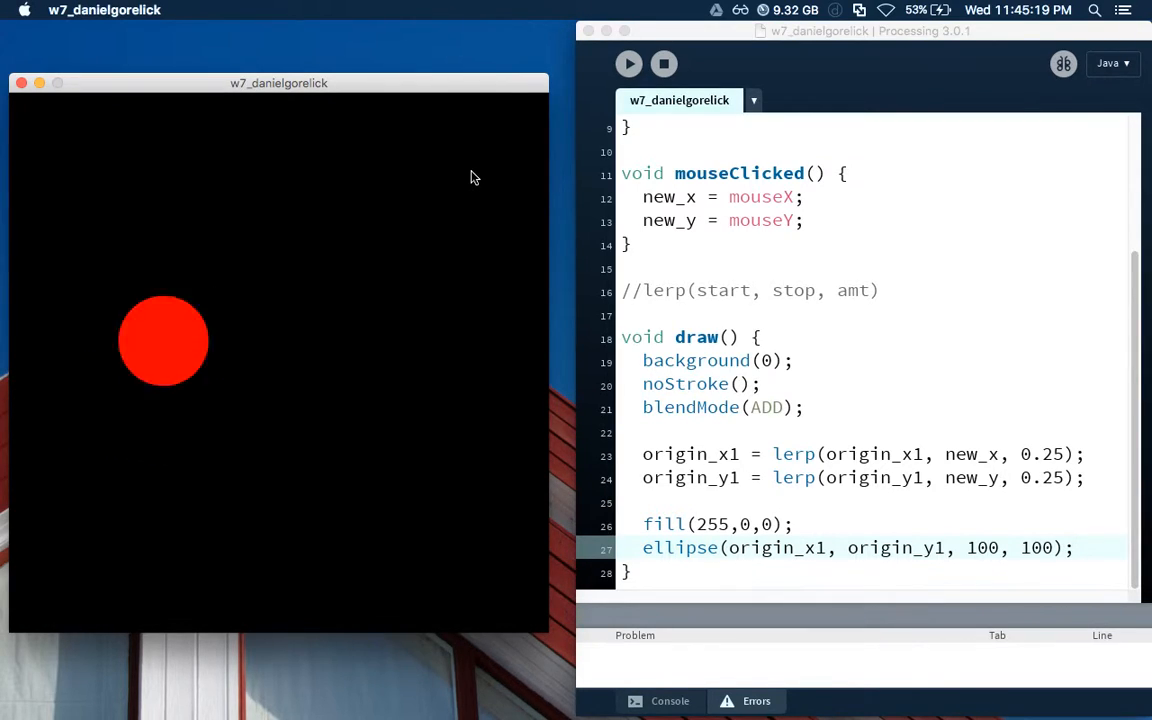
# Click a new target point in the sketch, then rerun with both lerp amounts at 0.02
pyautogui.click(256, 512)
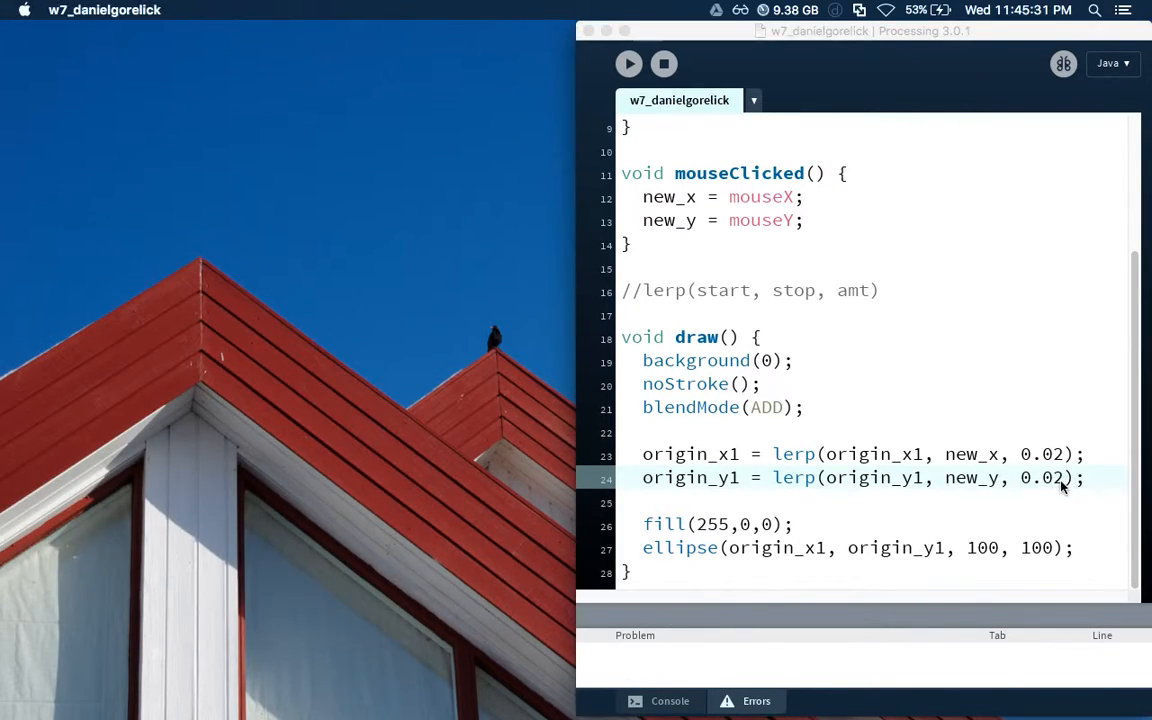
pyautogui.click(628, 62)
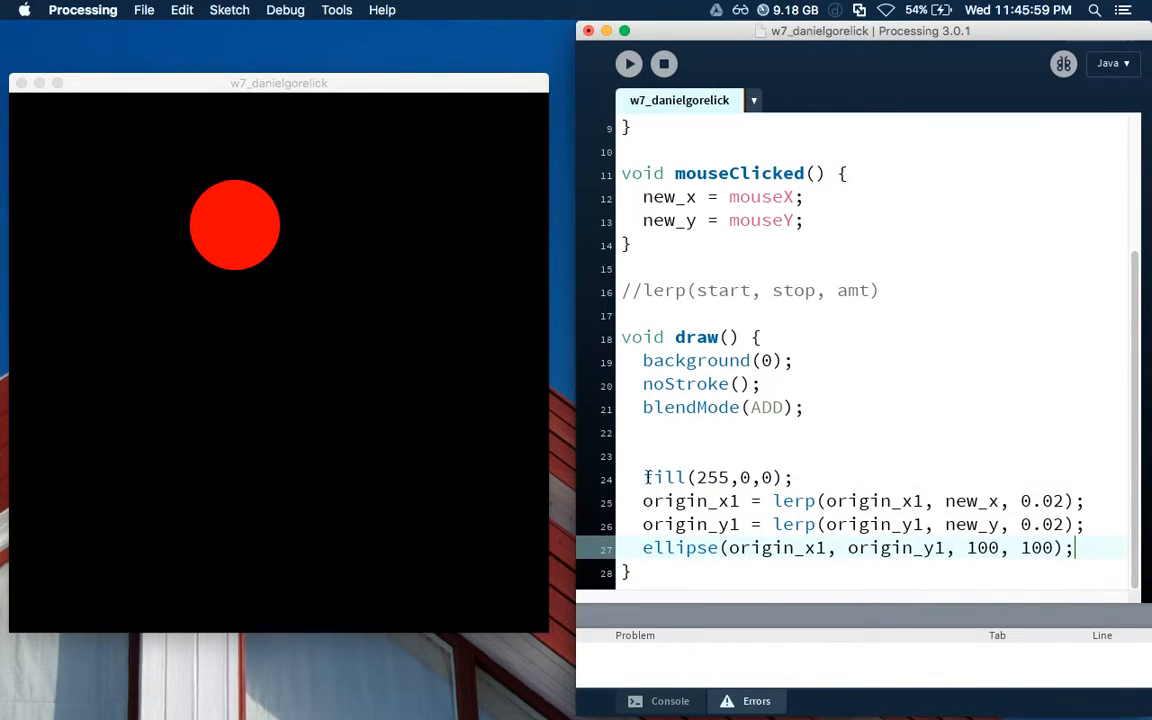
# Select the fill/lerp/ellipse lines, duplicate them, and set the second fill to (0,255,0)
pyautogui.moveTo(644, 476); pyautogui.dragTo(1076, 548)
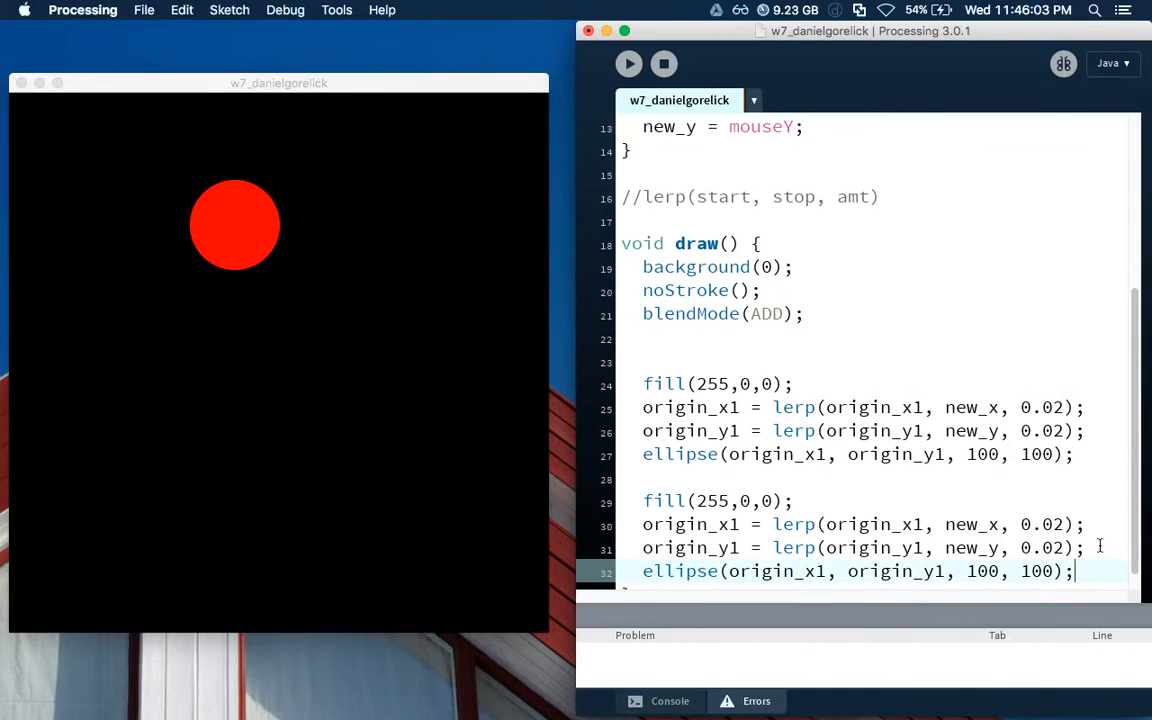
pyautogui.scroll(-3)
pyautogui.write('0,')
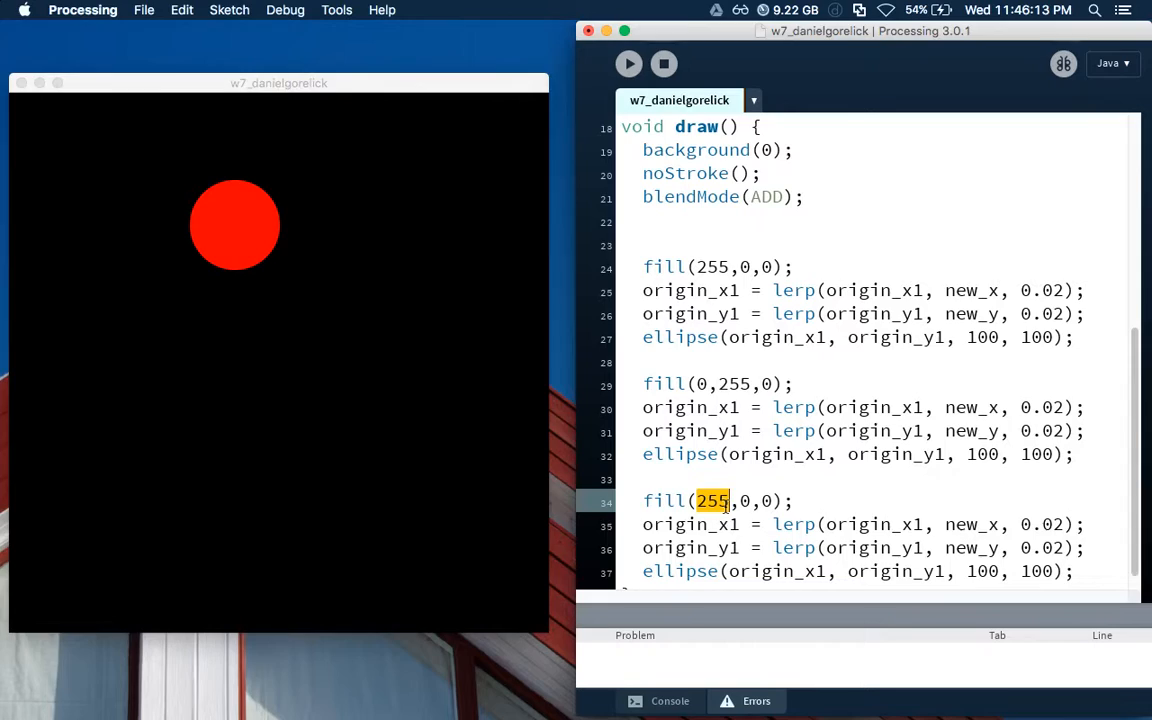
pyautogui.write('0;')
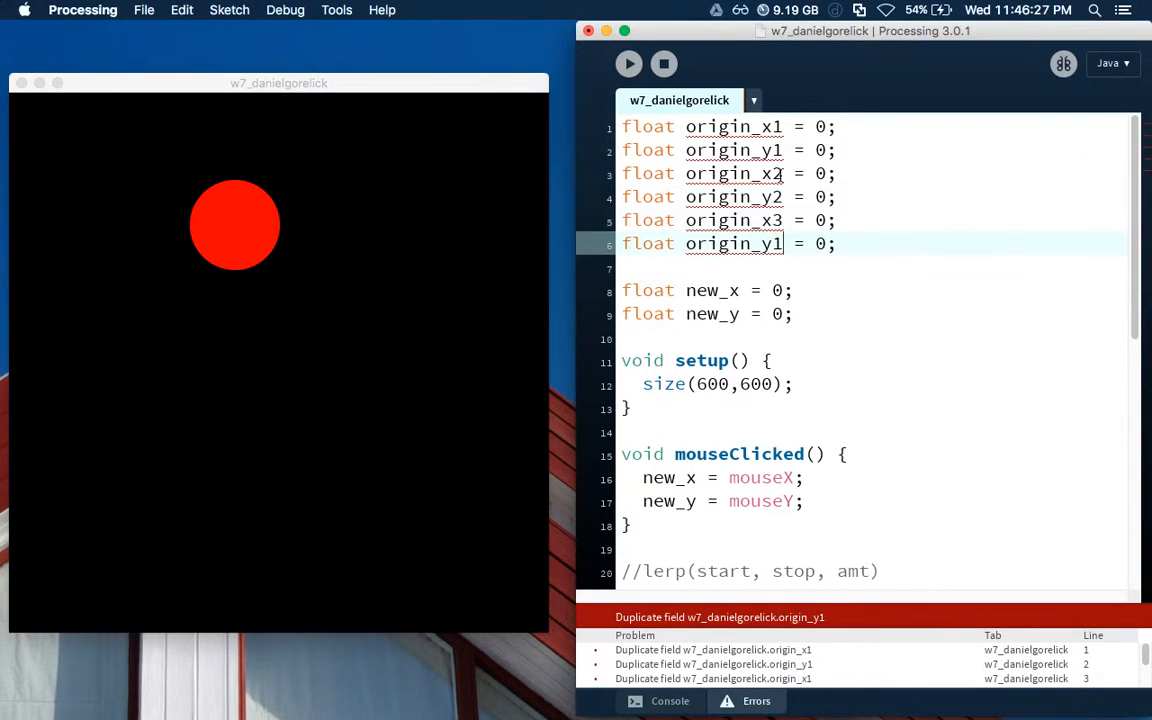
# Scroll to the second and third blocks to rename them to origin_x2/y2 and origin_x3/y3
pyautogui.scroll(-3)
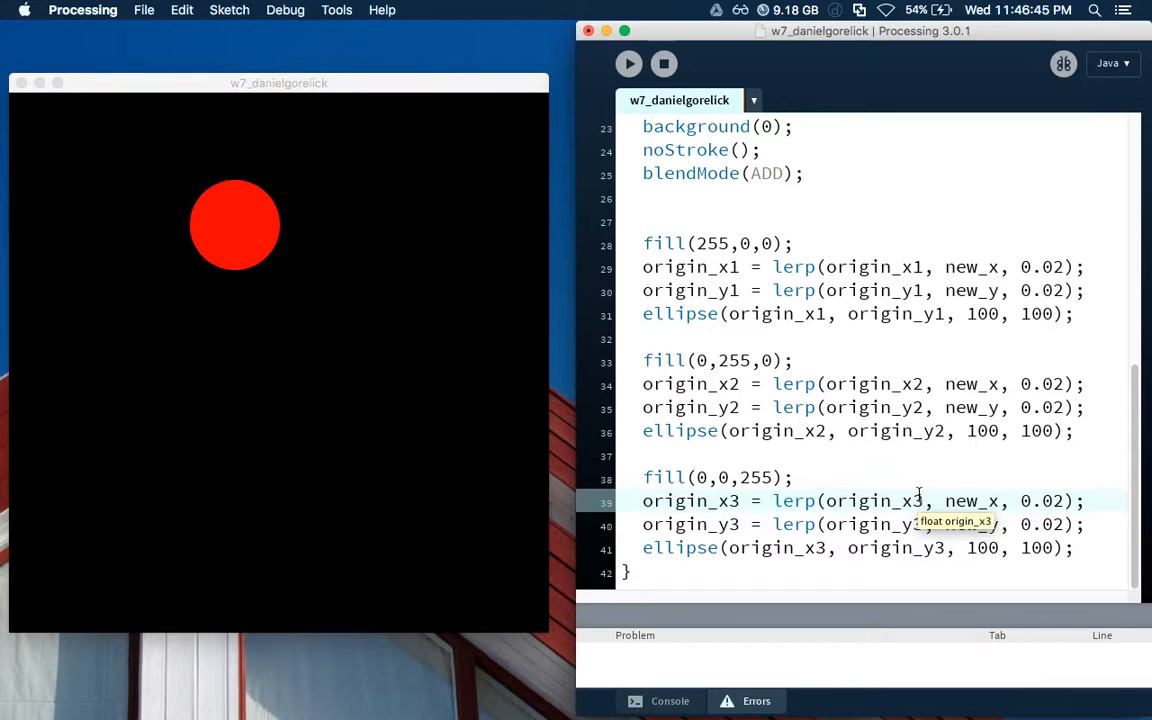
pyautogui.moveTo(978, 318)
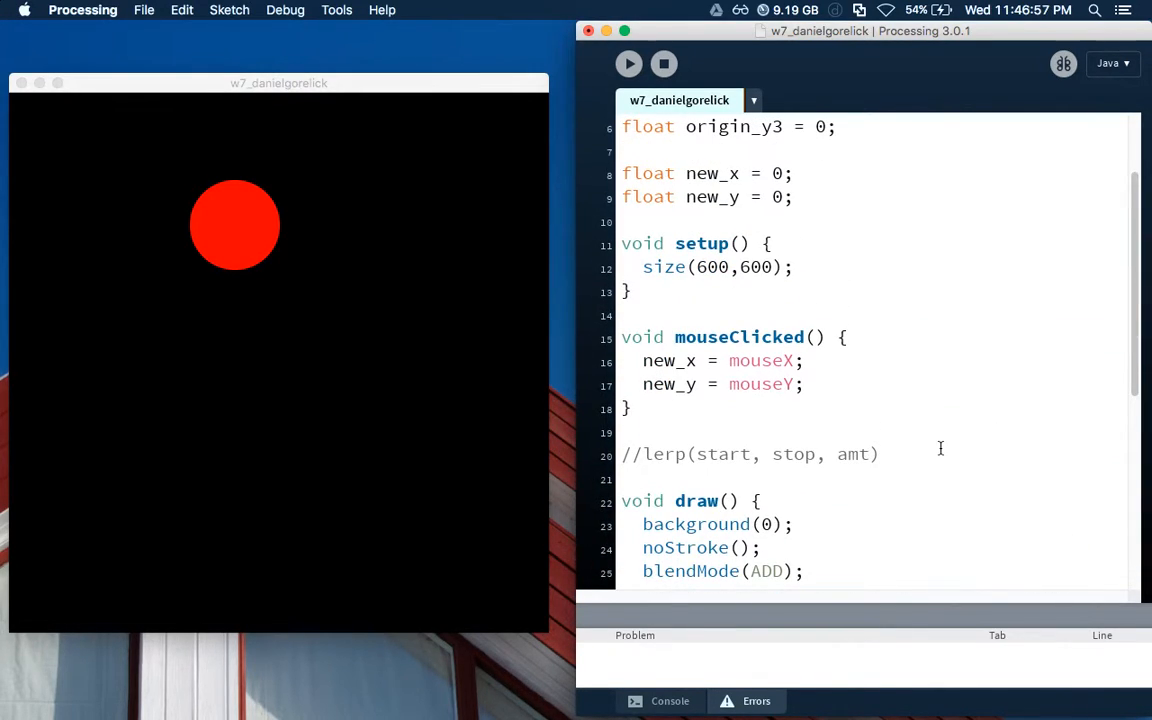
# Set the green easing to 0.07 and blue to 0.15, save with Cmd+S, and select the green colour value
pyautogui.scroll(-3)
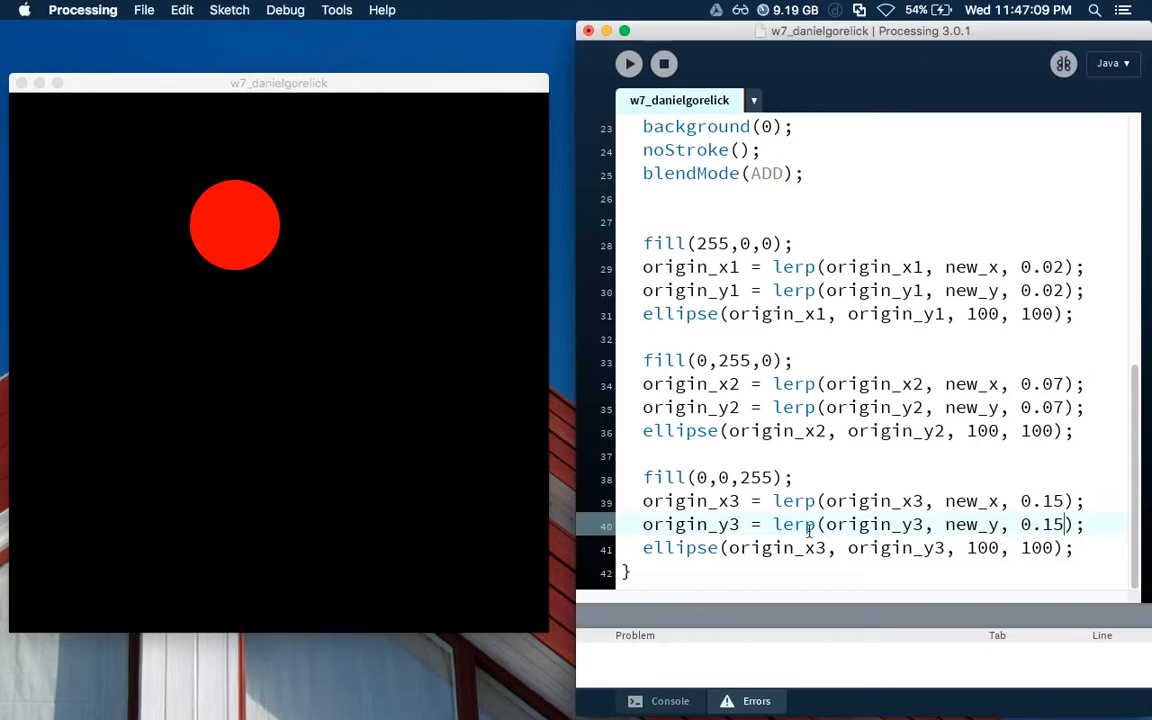
pyautogui.doubleClick(972, 500)
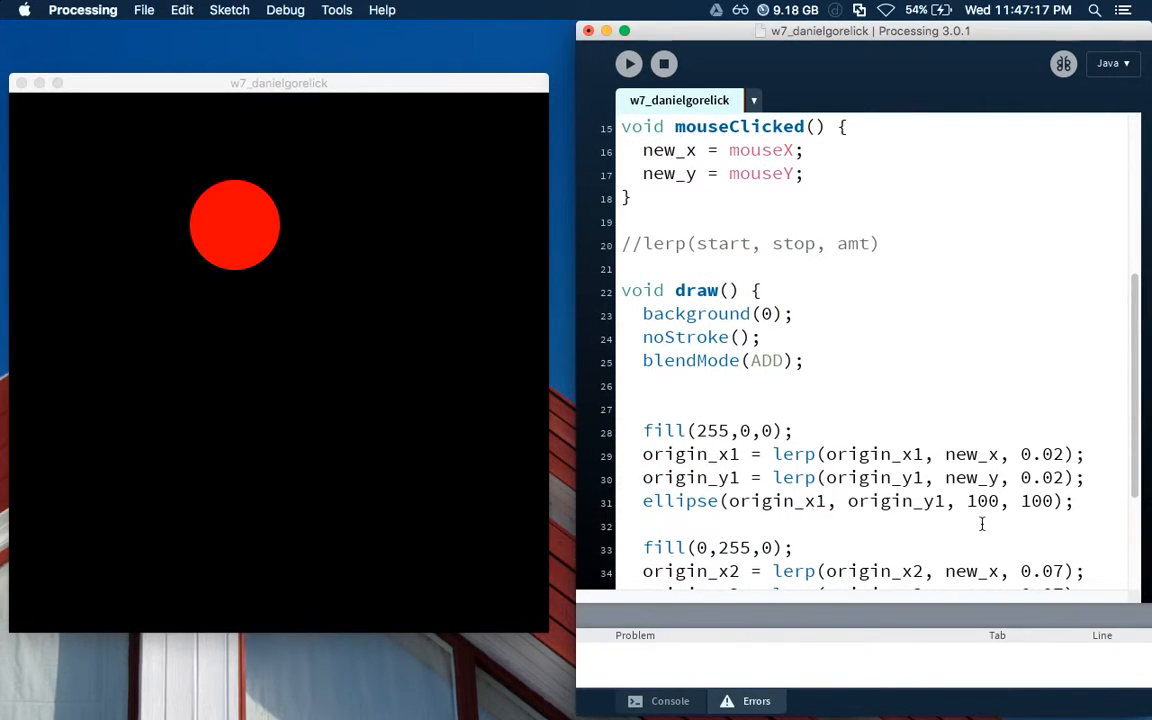
pyautogui.press('cmd+s')
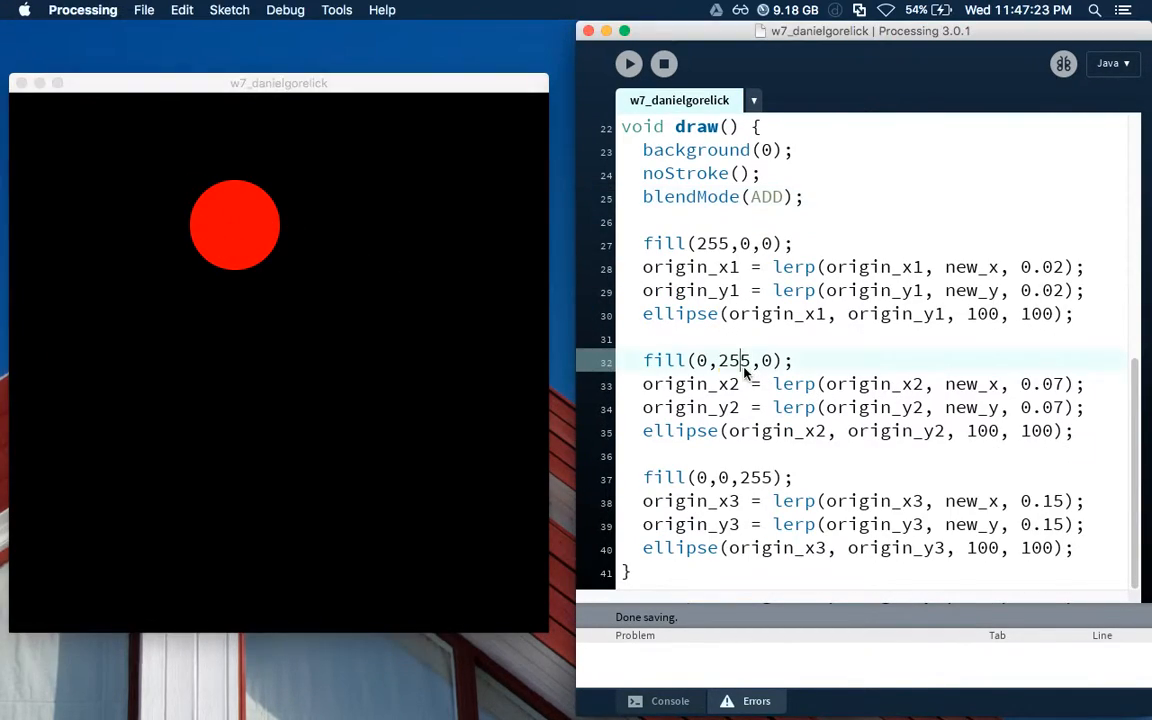
pyautogui.doubleClick(756, 476)
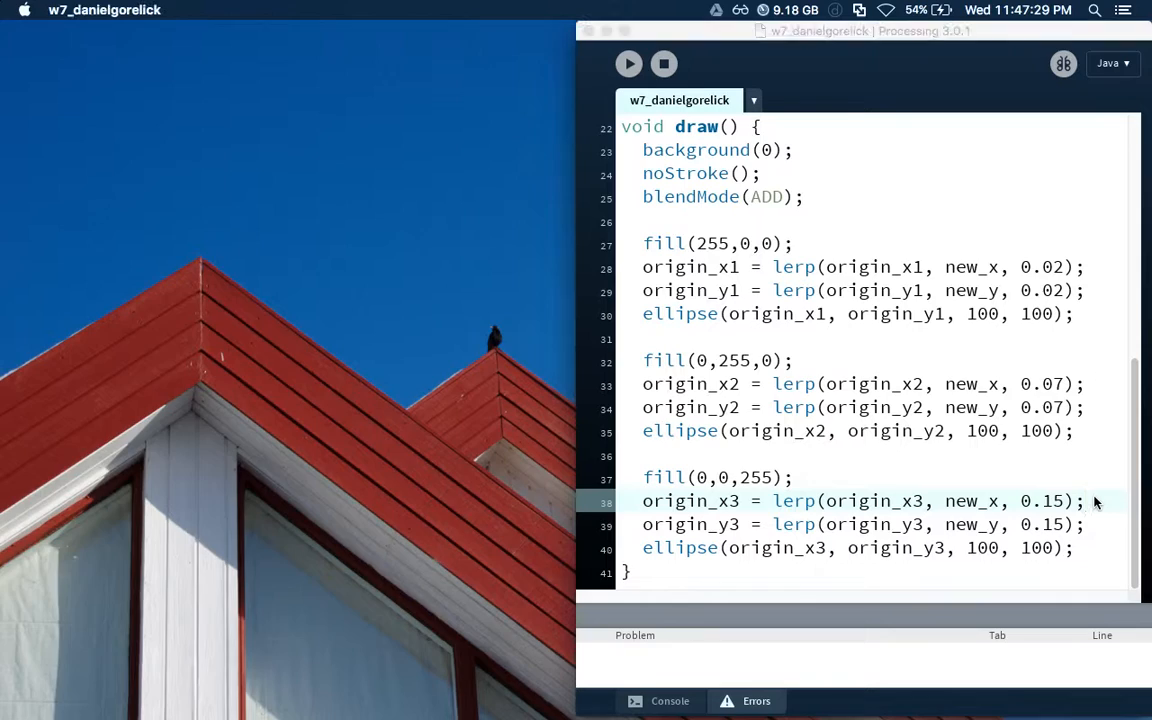
# Run the w7 sketch so the red, green and blue circles lerp toward clicks
pyautogui.click(628, 62)
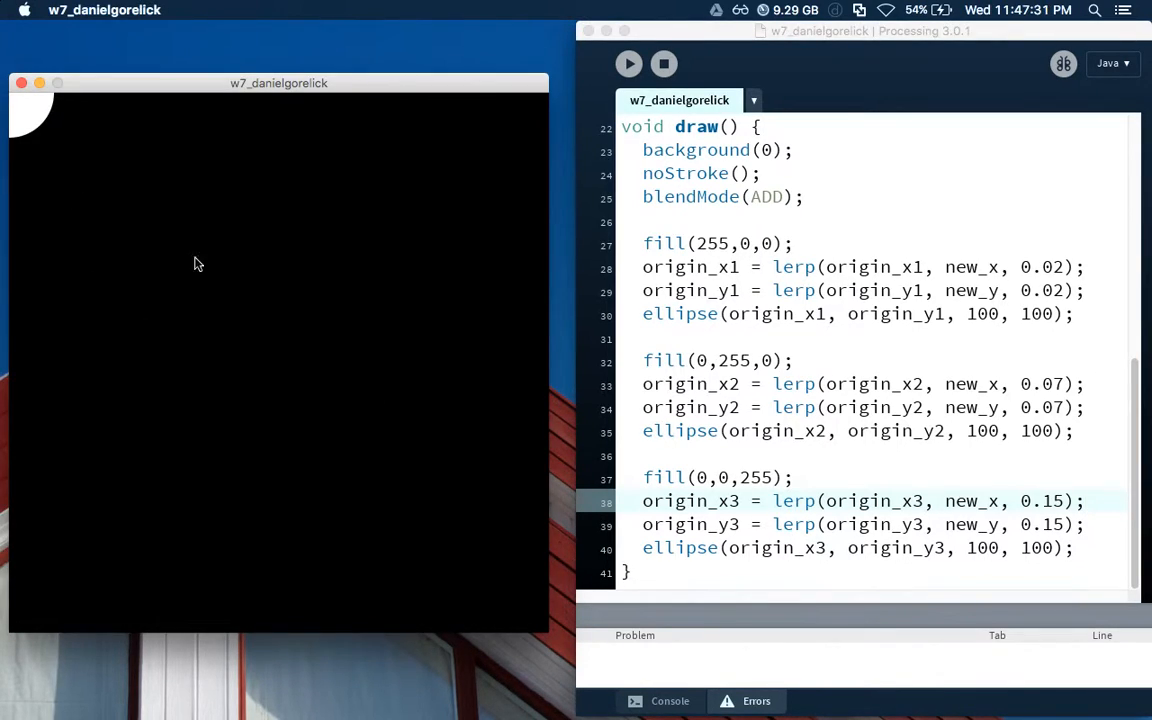
pyautogui.moveTo(490, 572)
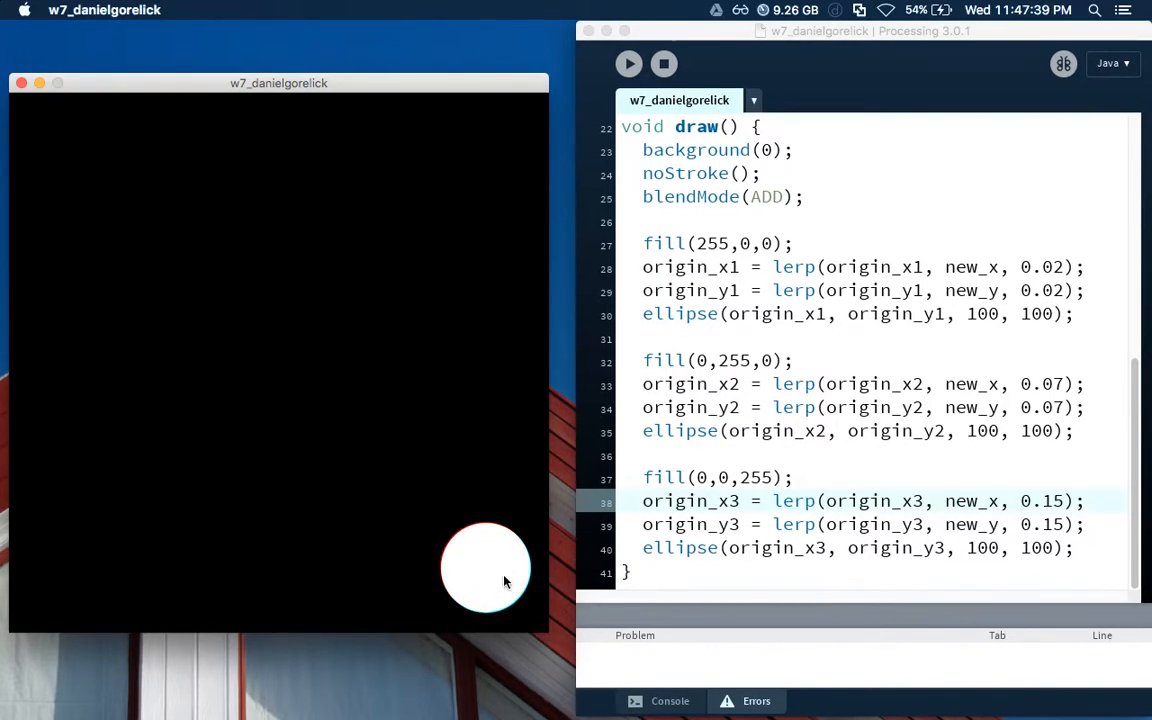
pyautogui.moveTo(380, 572)
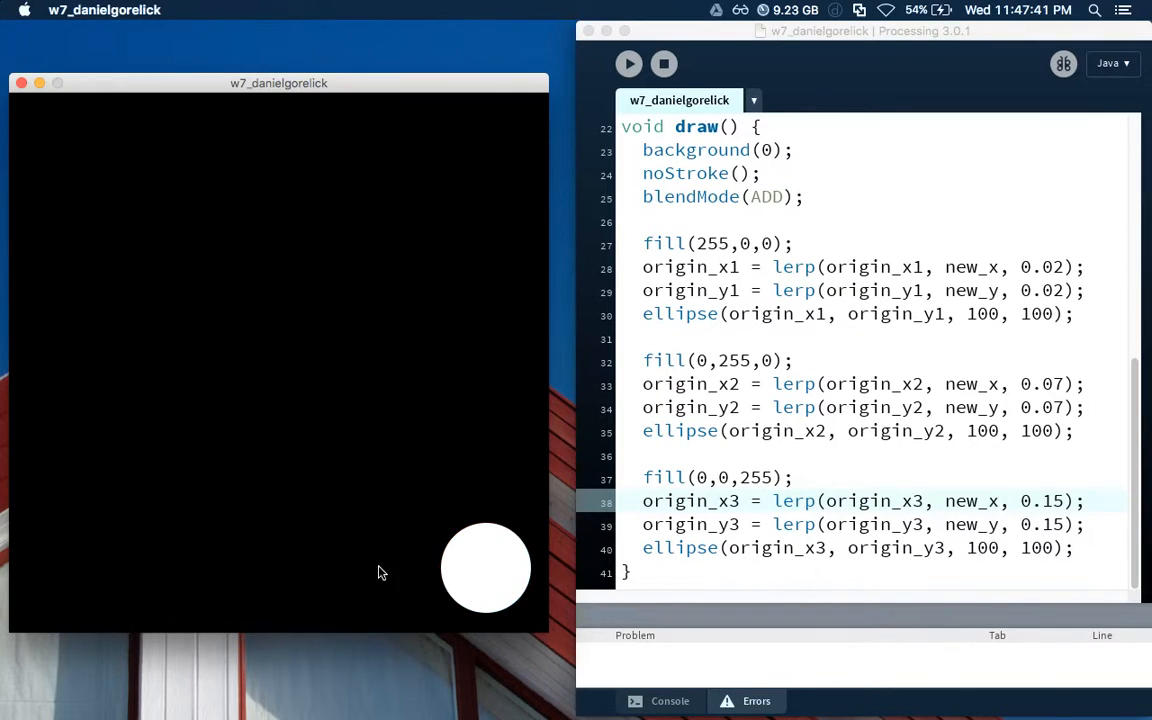
pyautogui.moveTo(232, 544)
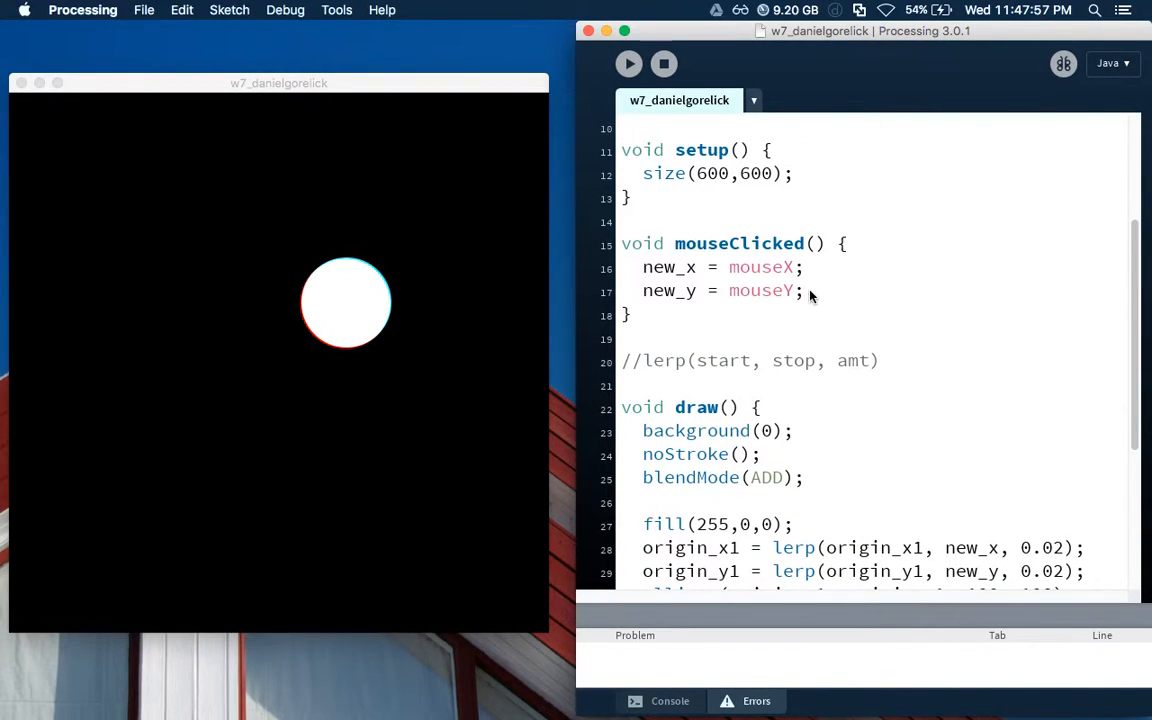
# Copy new_x = mouseX; new_y = mouseY; into draw(), run it and move the circles around the window
pyautogui.moveTo(644, 268); pyautogui.dragTo(804, 290)
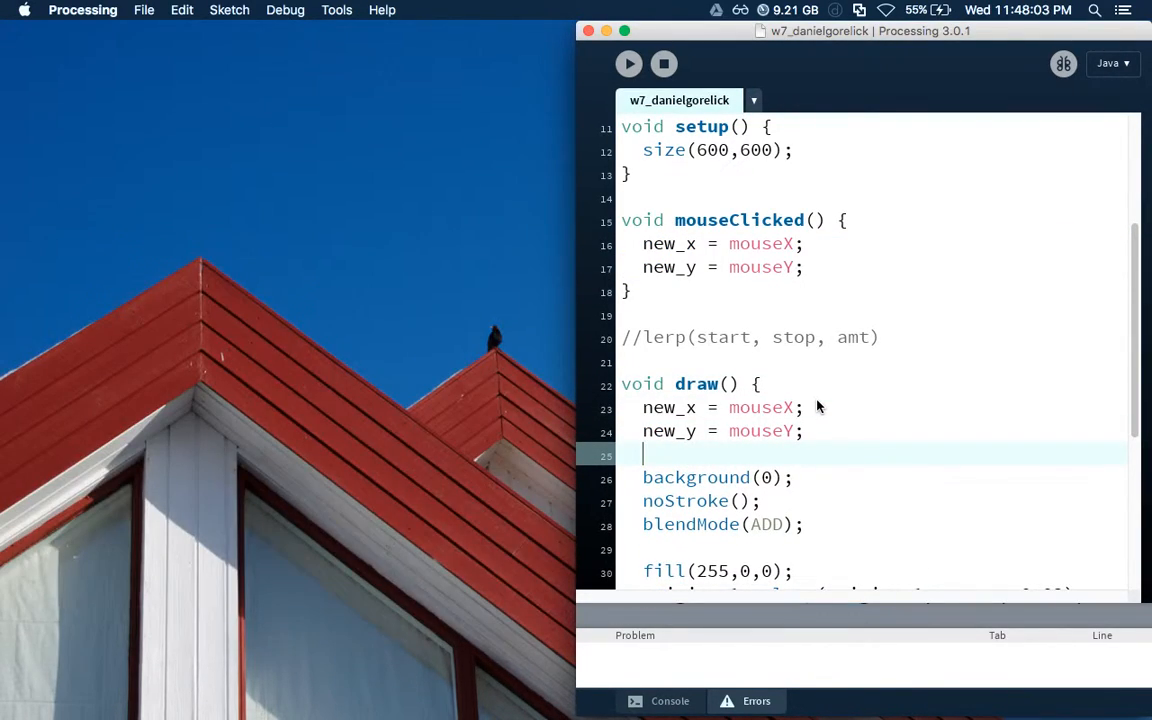
pyautogui.click(628, 62)
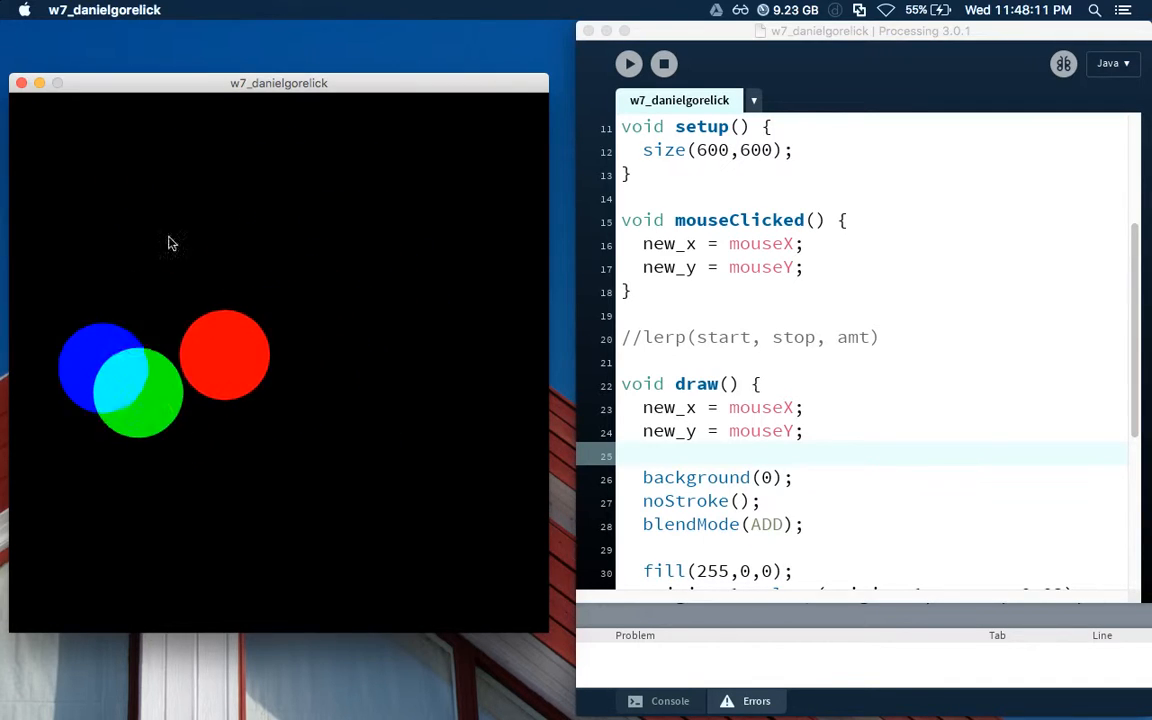
pyautogui.click(396, 548)
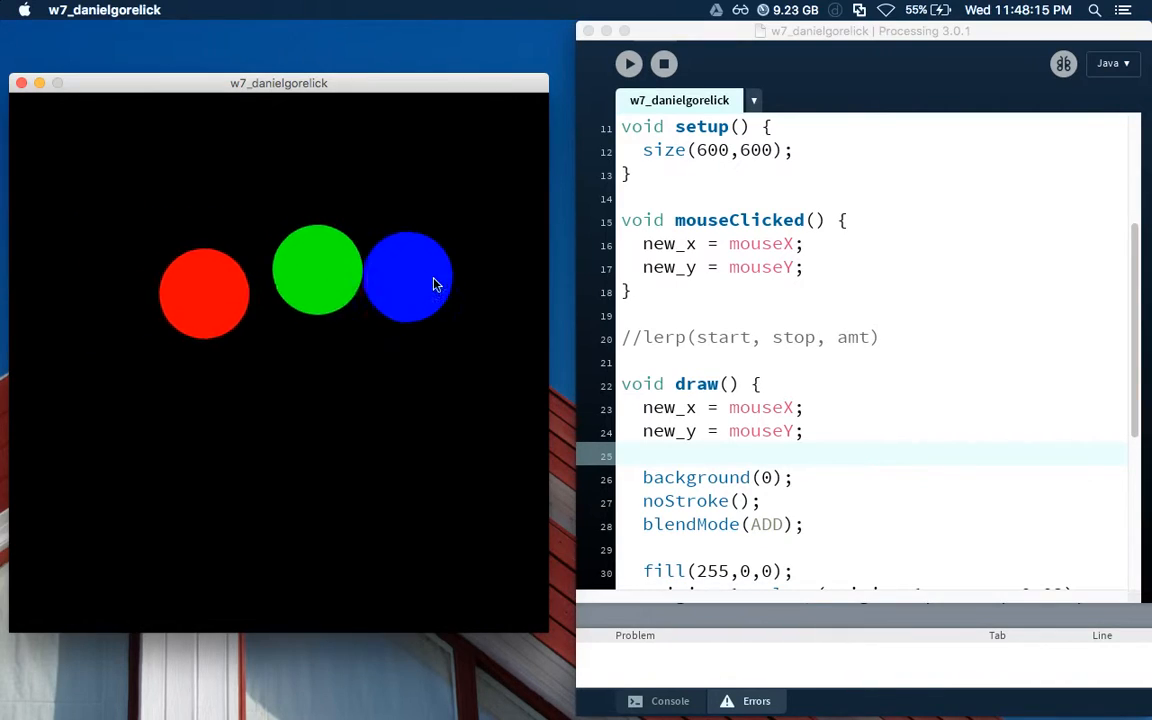
pyautogui.click(422, 280)
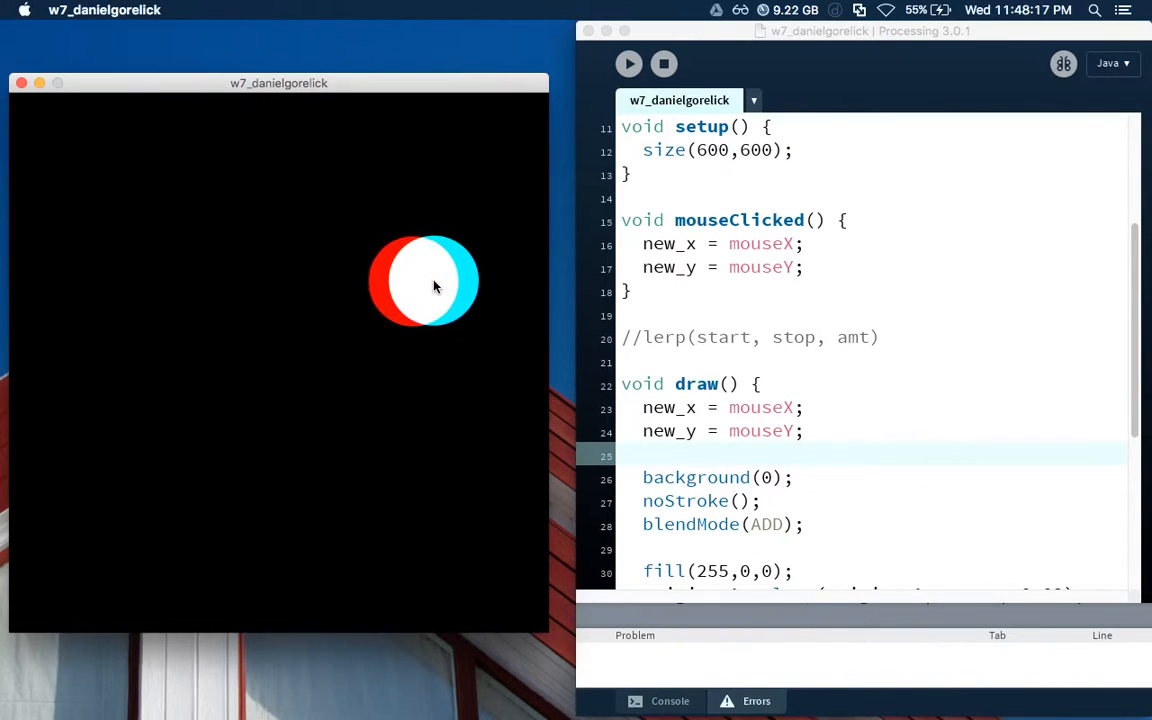
pyautogui.moveTo(110, 530)
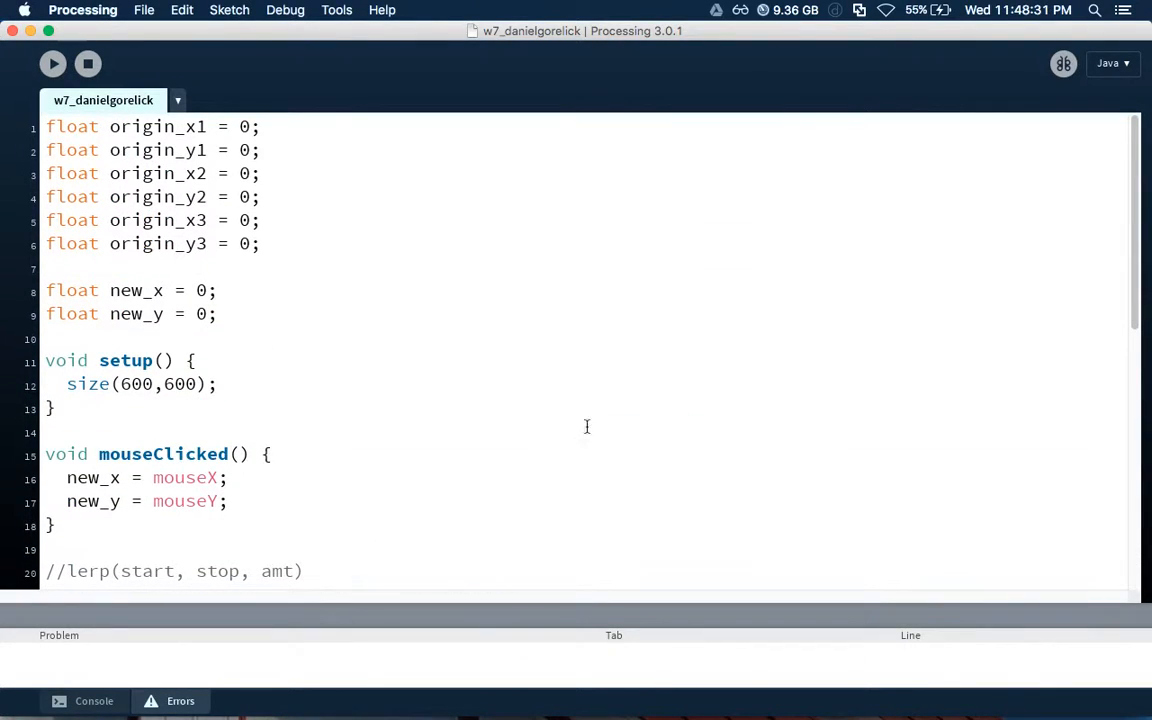
# Drop the = 0 initial values from the new_x and new_y declarations and save
pyautogui.click(220, 312)
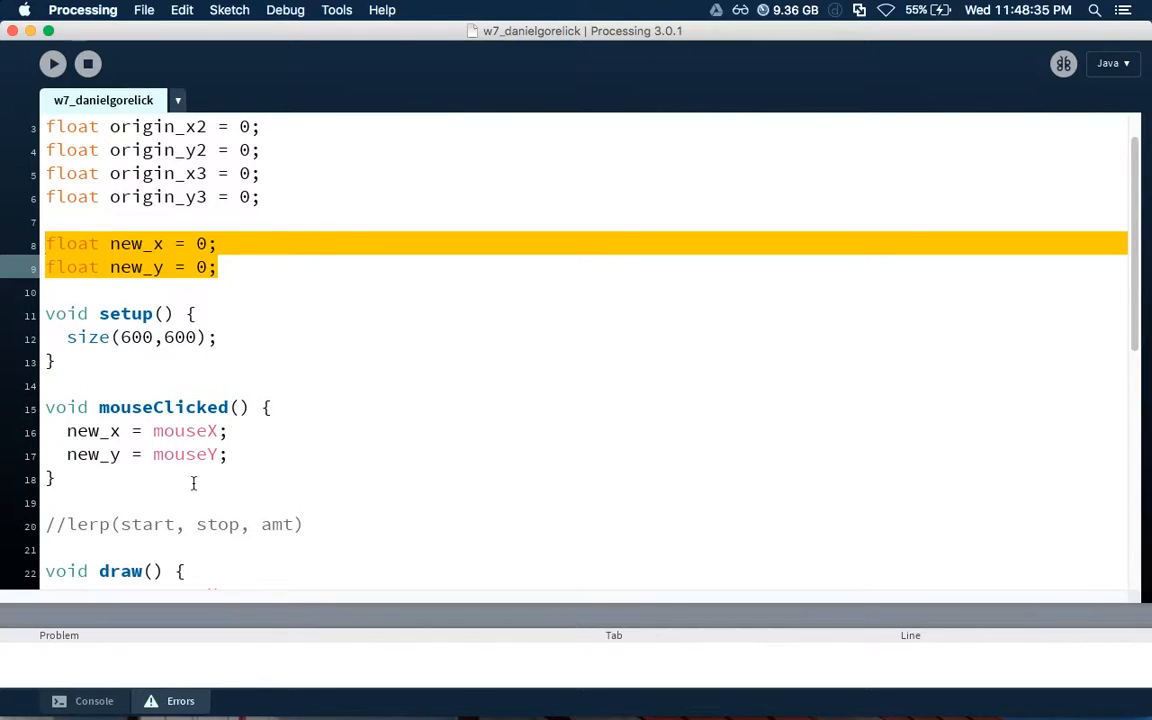
pyautogui.scroll(-3)
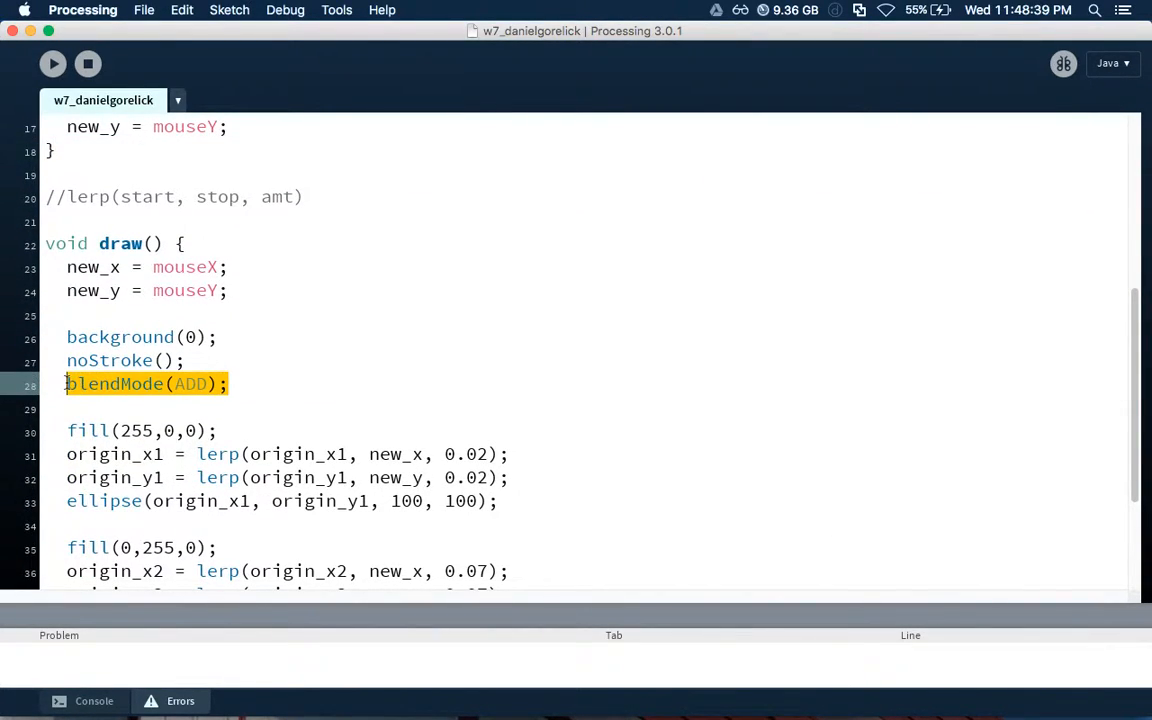
pyautogui.scroll(-3)
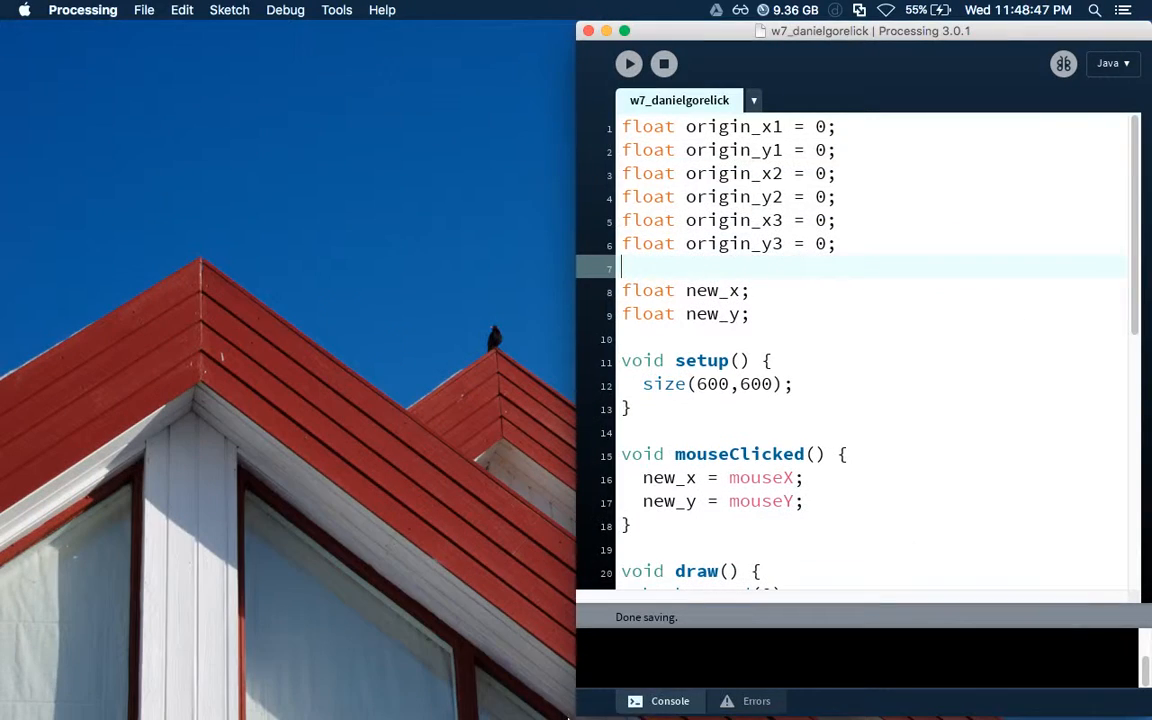
# Open w6_danielgorelick, comment out the lerp peaks line and enable the non-interpolated peaks line
pyautogui.click(606, 32)
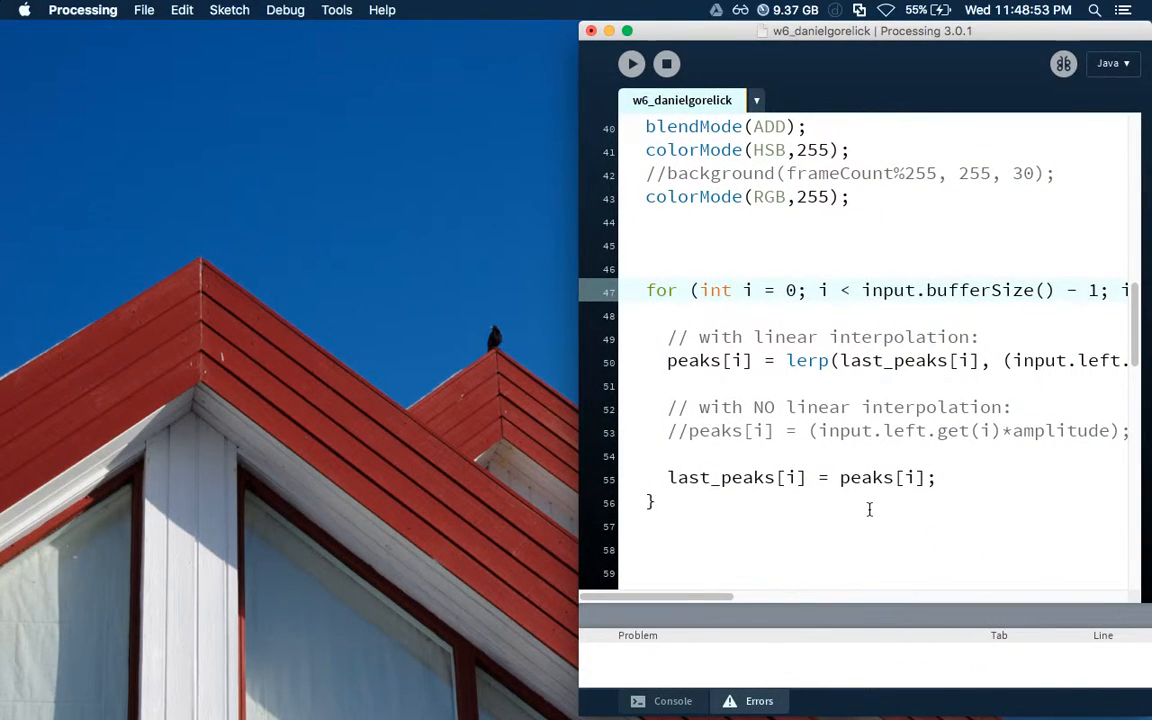
pyautogui.click(628, 32)
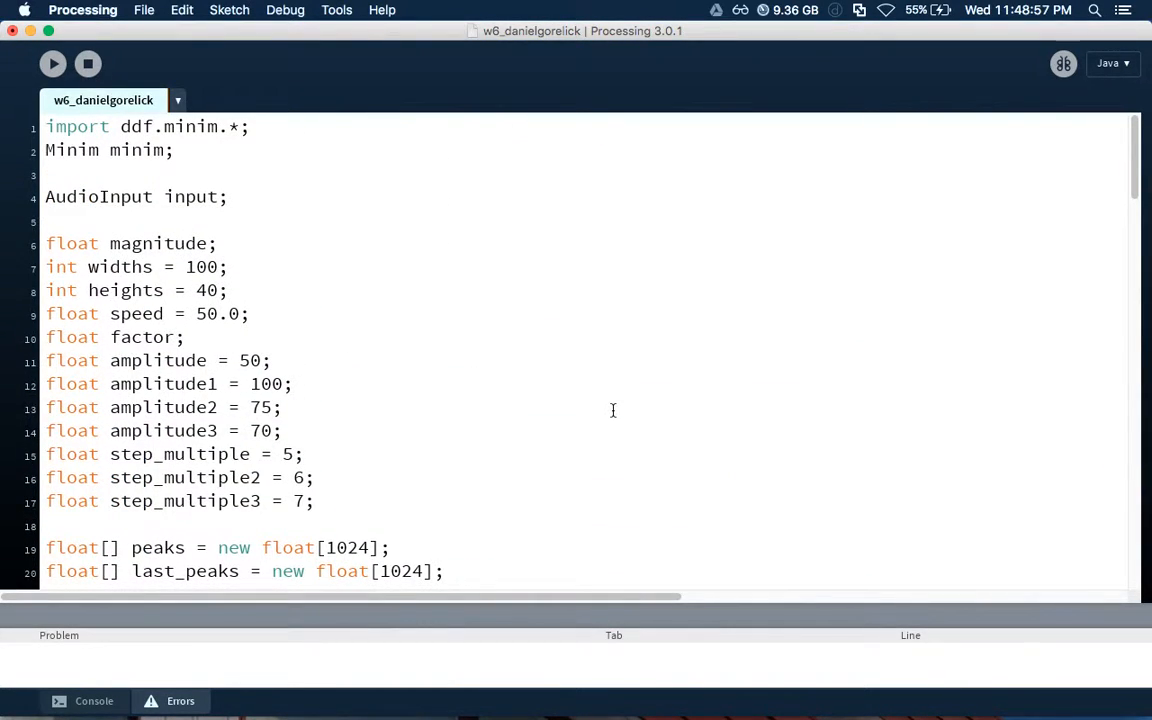
pyautogui.scroll(-3)
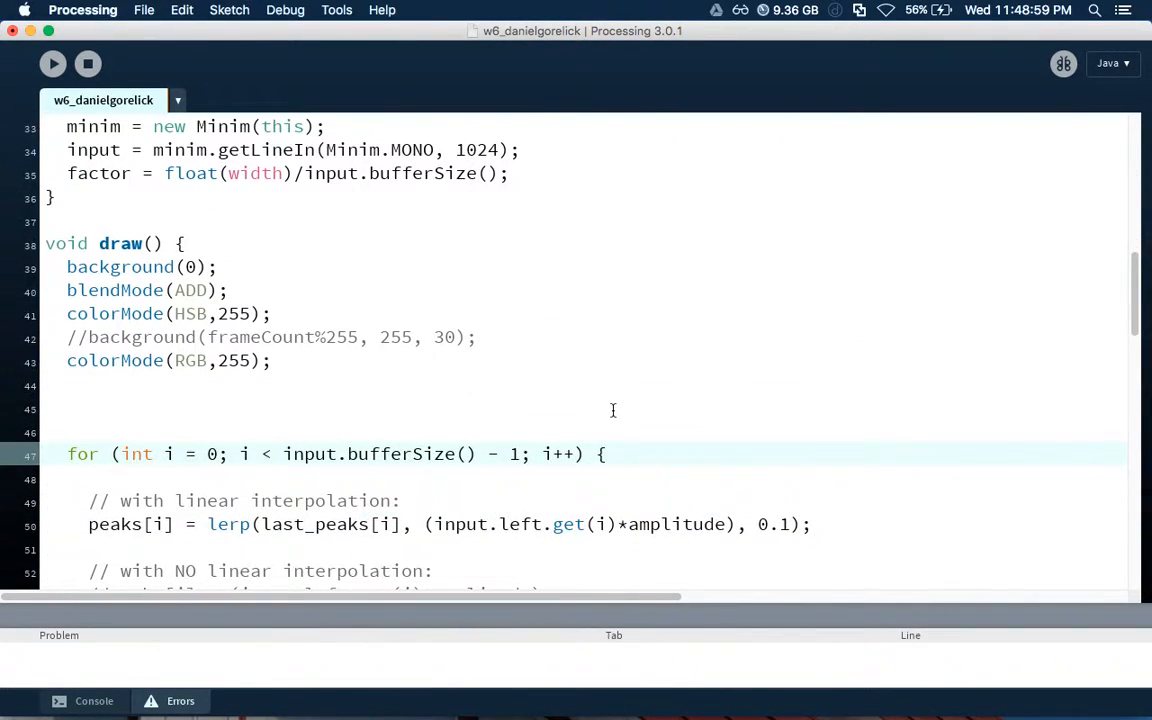
pyautogui.scroll(-3)
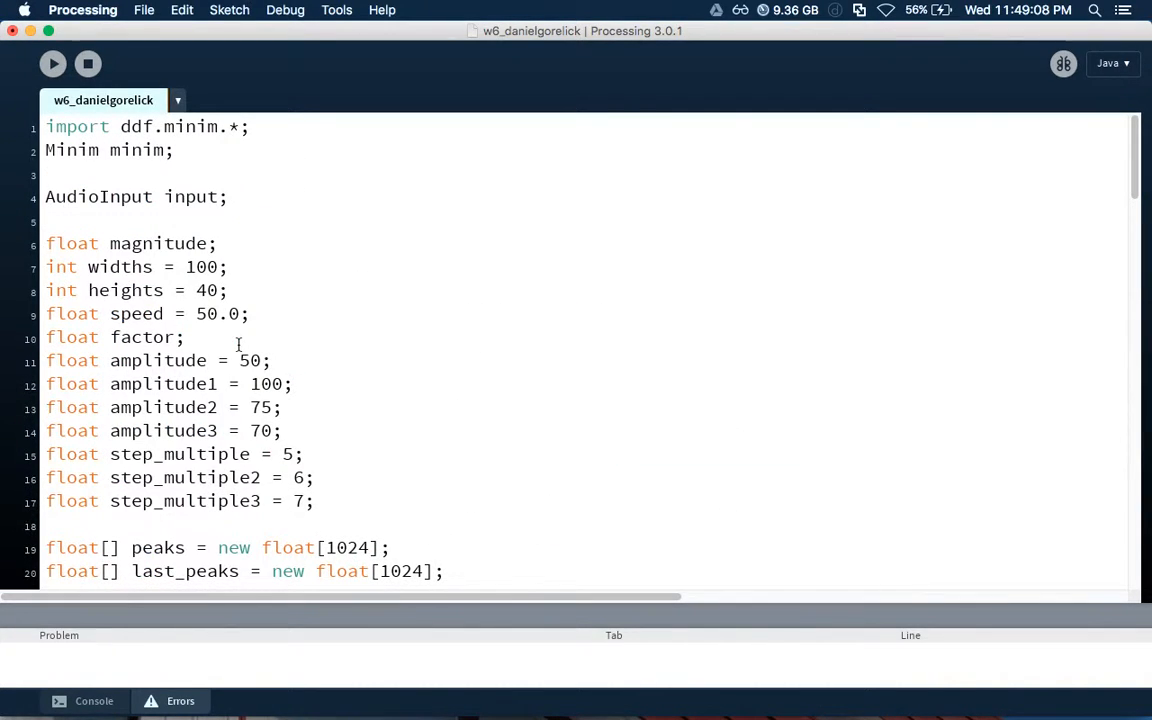
pyautogui.scroll(-3)
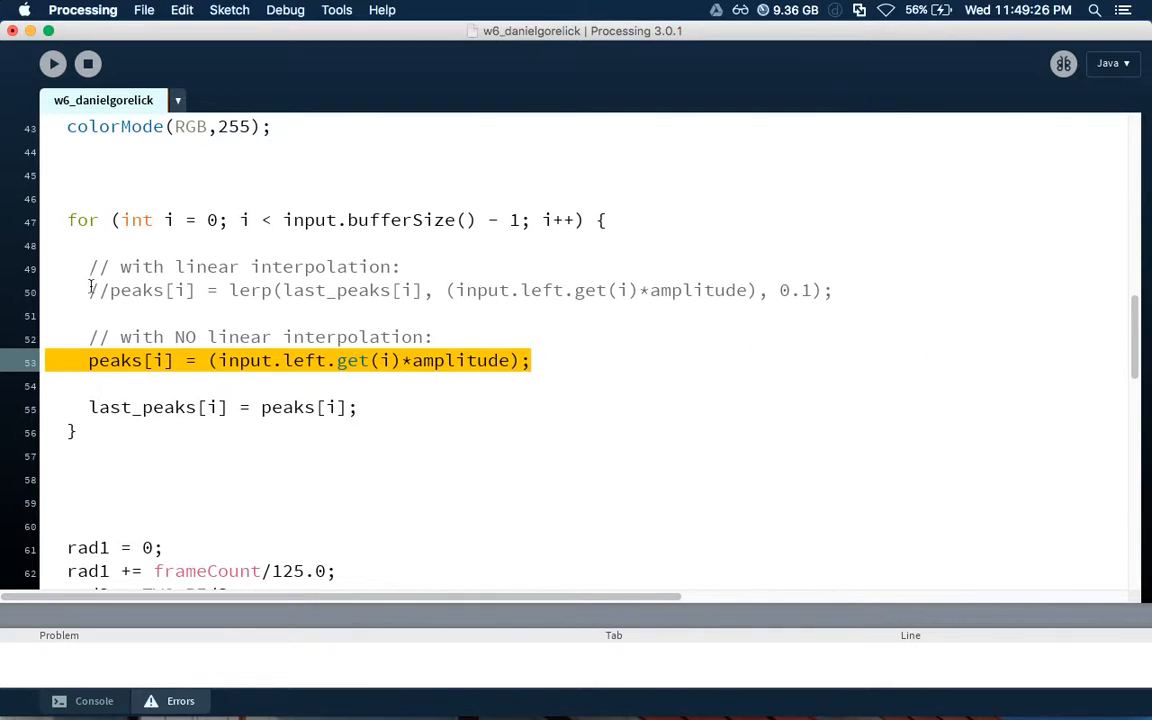
# Re-enable the peaks[i] = lerp(...) line and comment out the input.left.get(i)*amplitude line
pyautogui.doubleClick(114, 360)
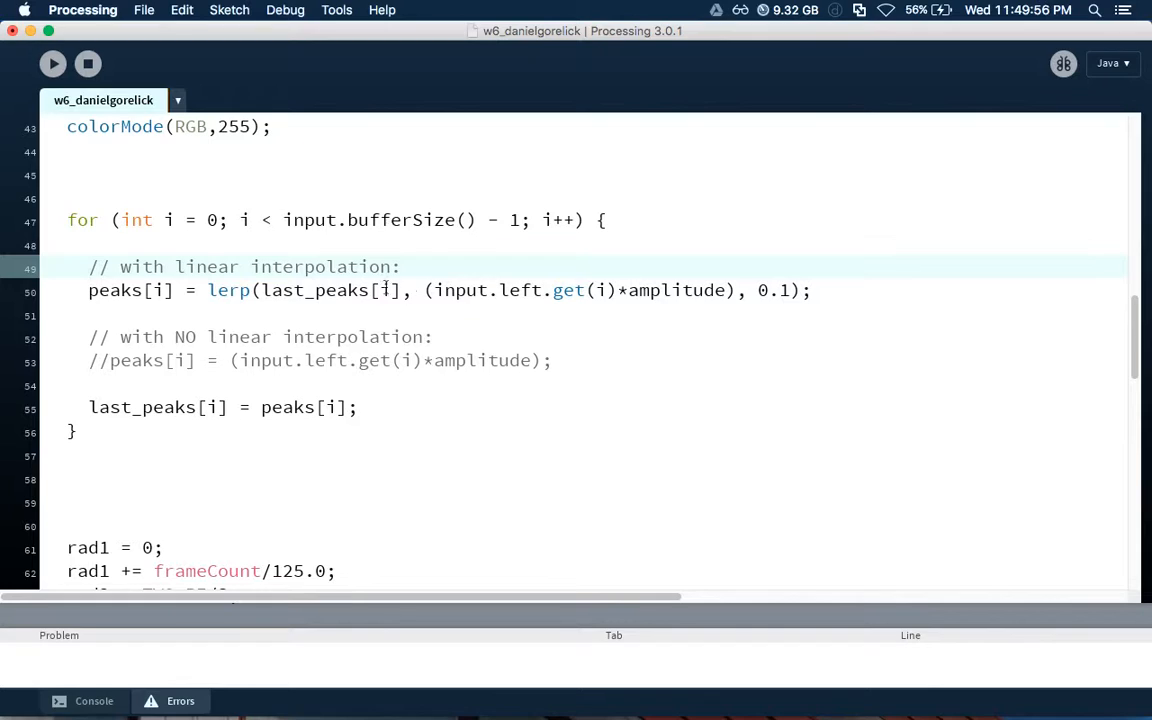
# Edit the lerp call on line 50, cutting the 0.1 amount down to 0
pyautogui.doubleClick(316, 290)
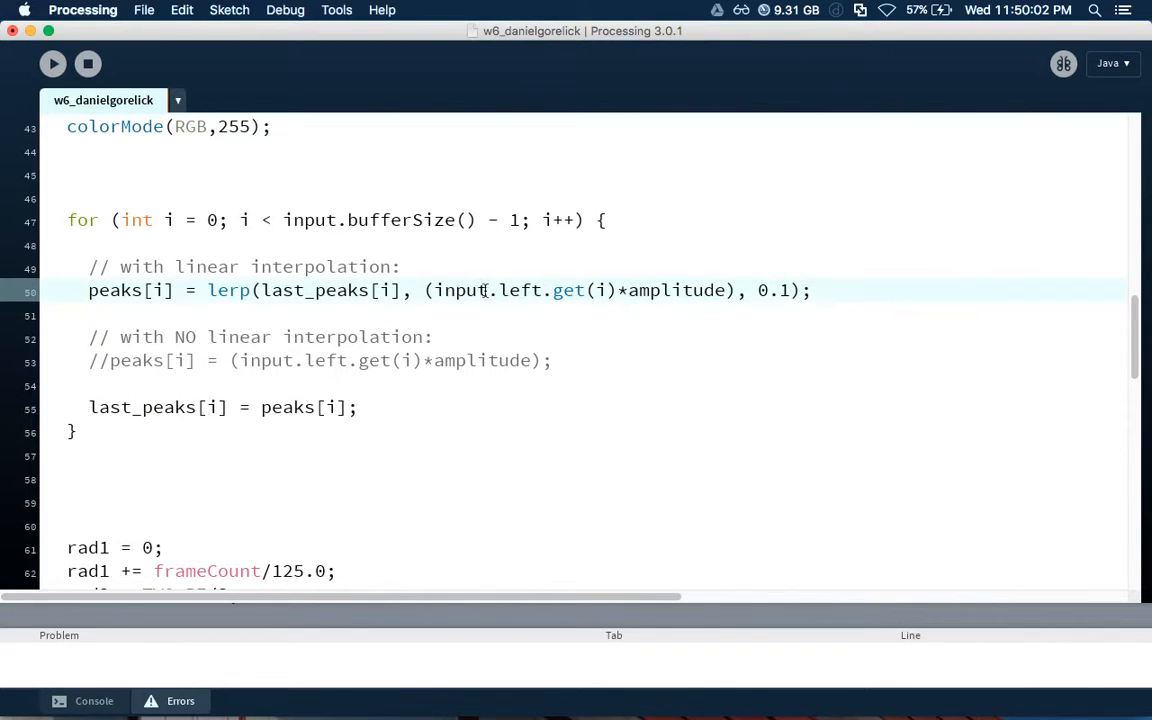
pyautogui.doubleClick(678, 290)
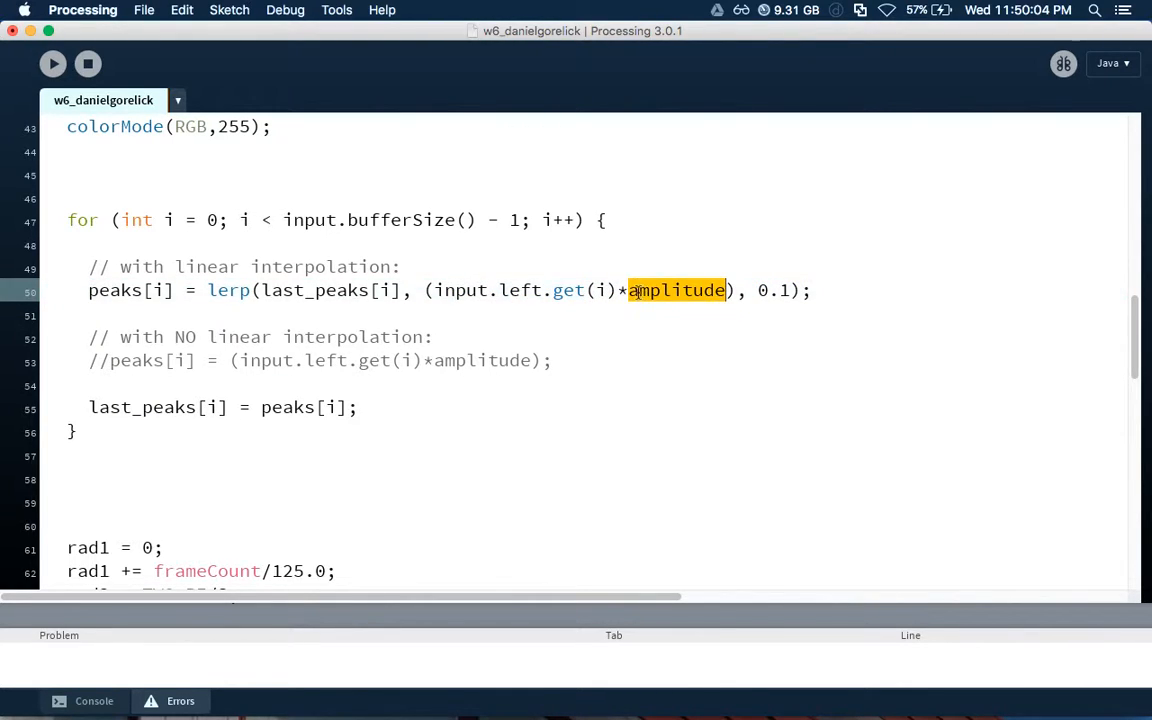
pyautogui.click(584, 290)
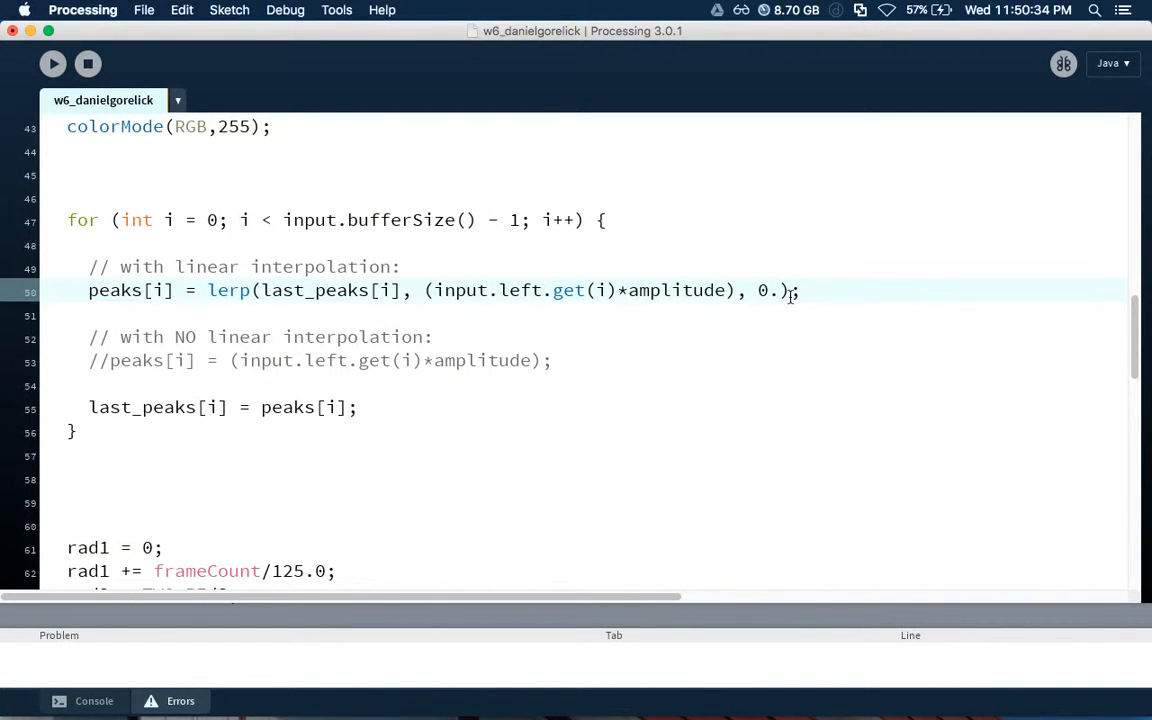
# Try peaks lerp amounts 0.05 and 0.5, then restore 0.1 and save the sketch
pyautogui.write('05')
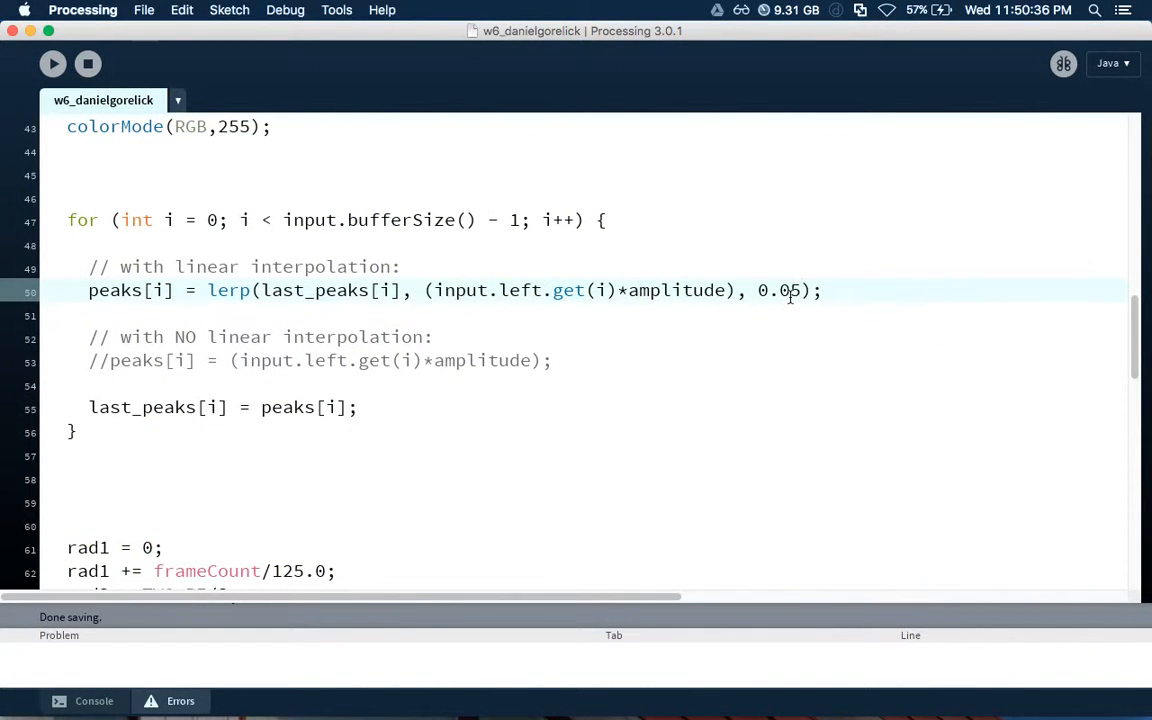
pyautogui.click(52, 62)
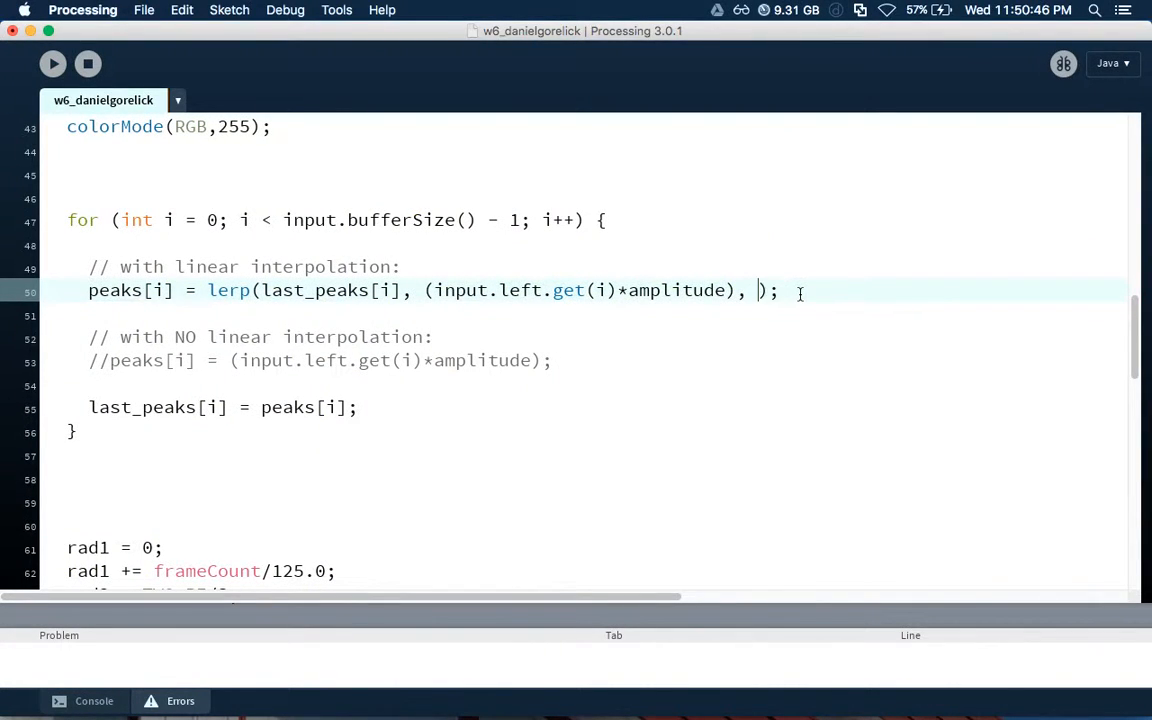
pyautogui.write('1')
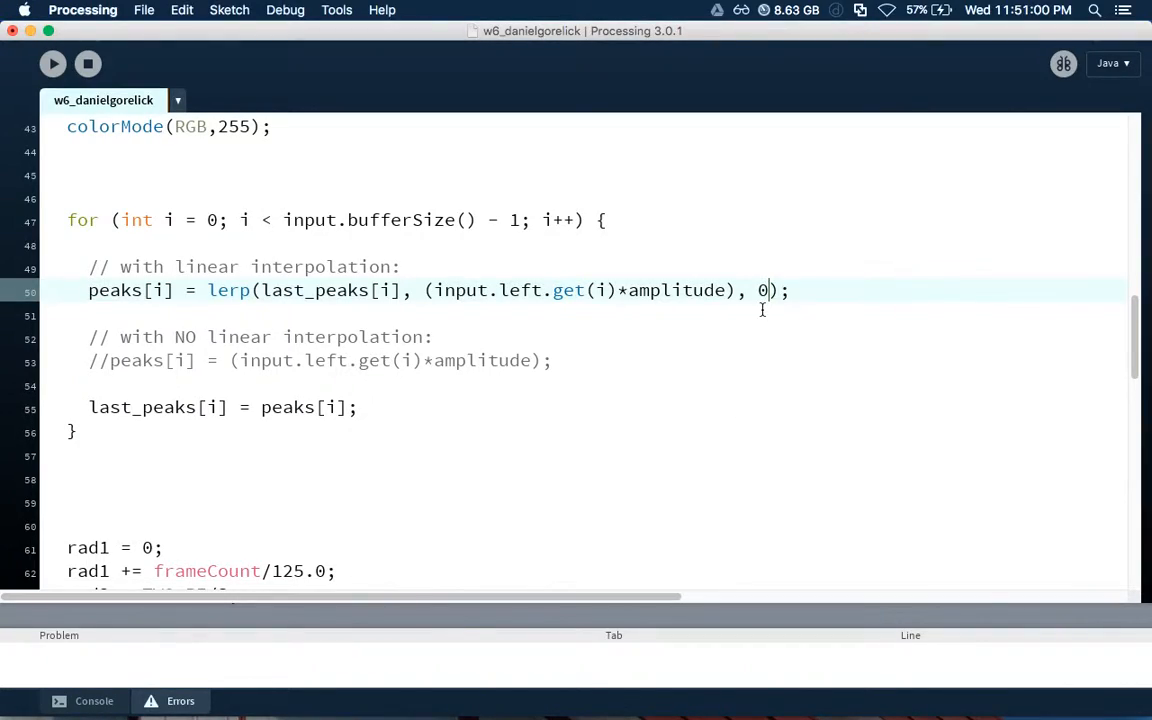
pyautogui.write('.5')
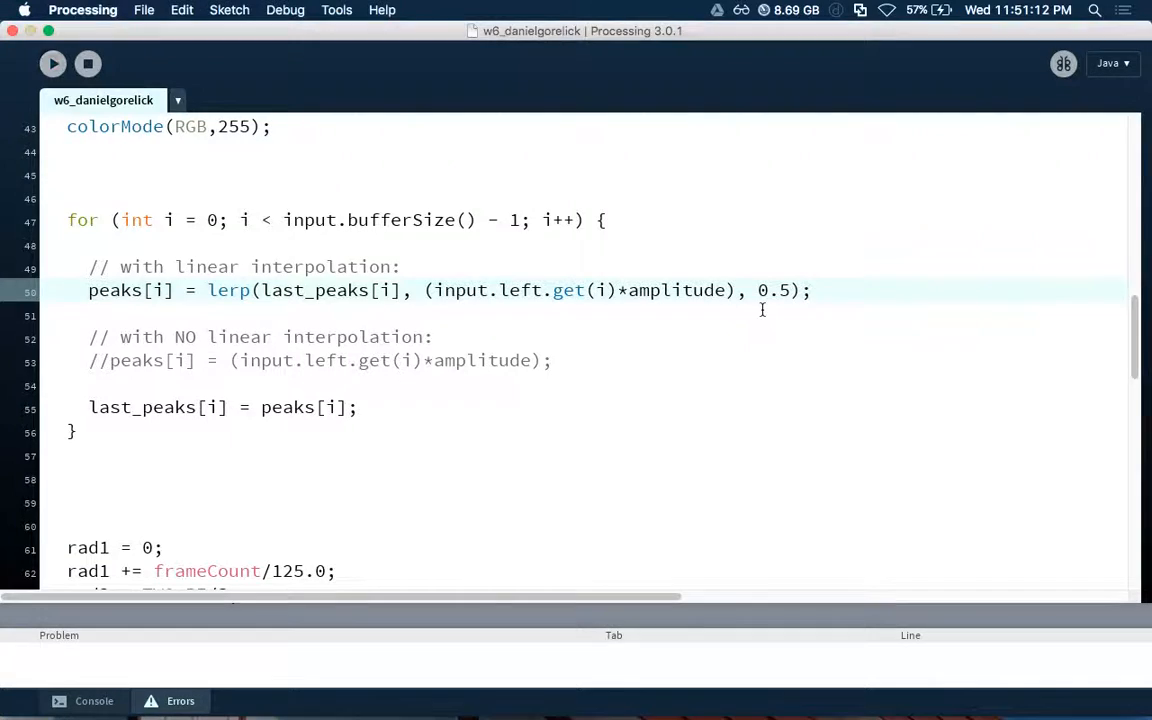
pyautogui.press('Backspace')
pyautogui.write('1')
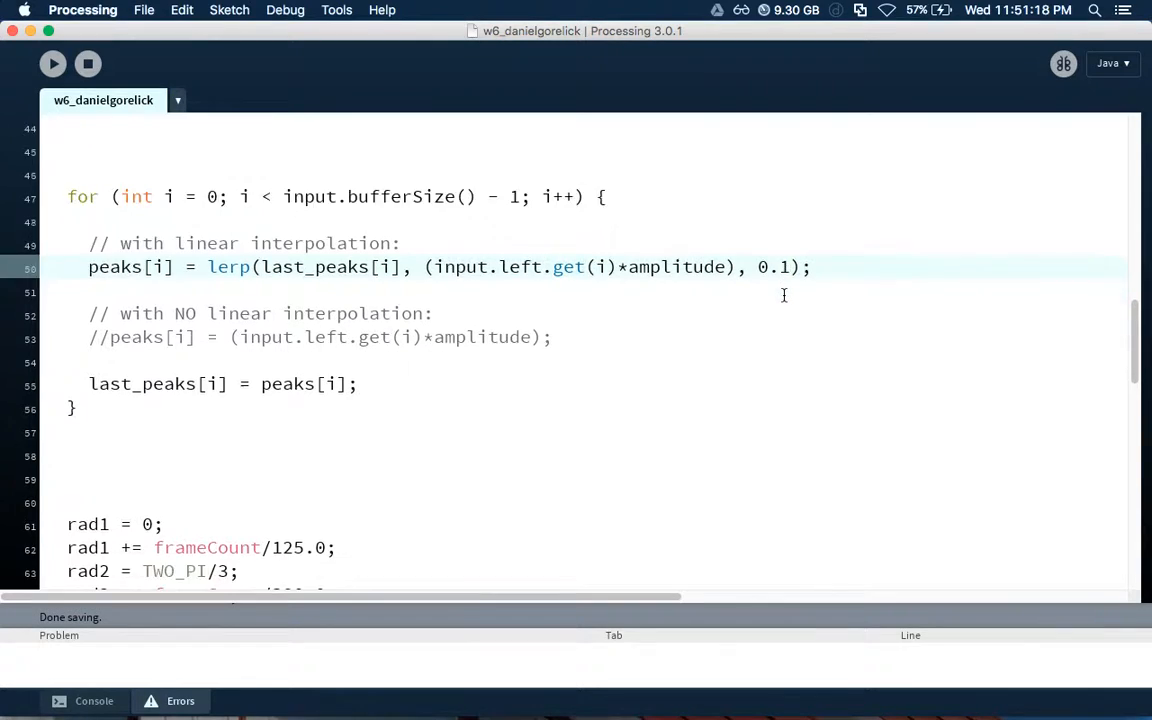
pyautogui.scroll(-3)
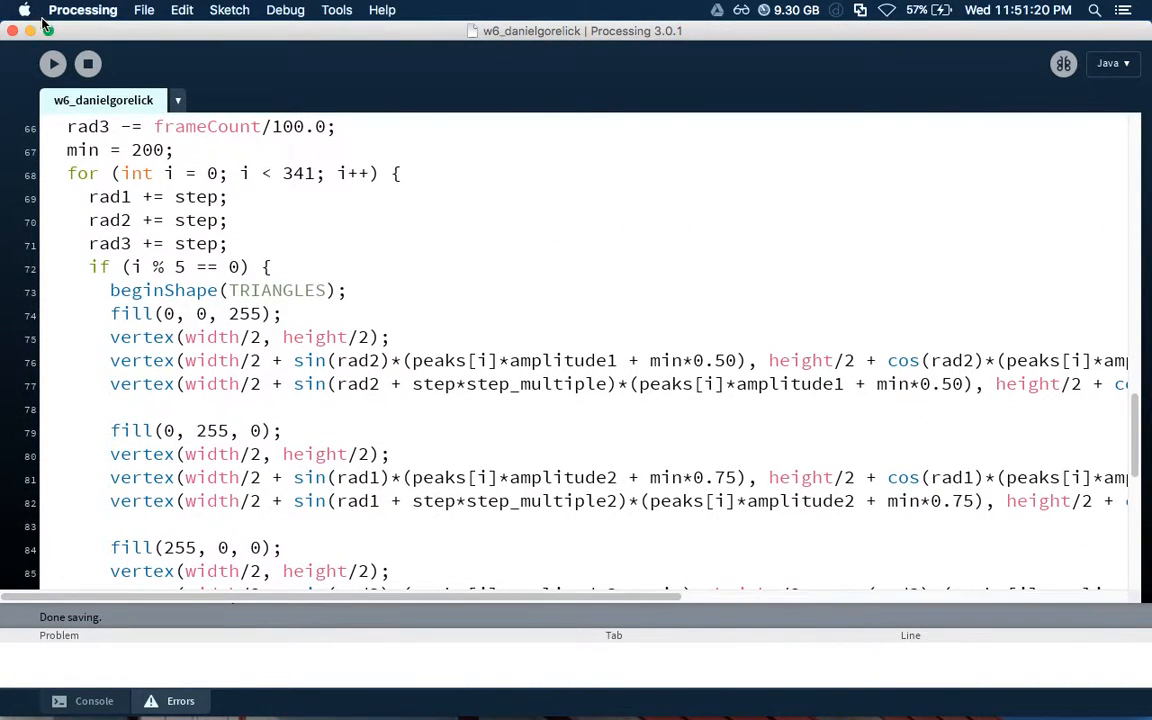